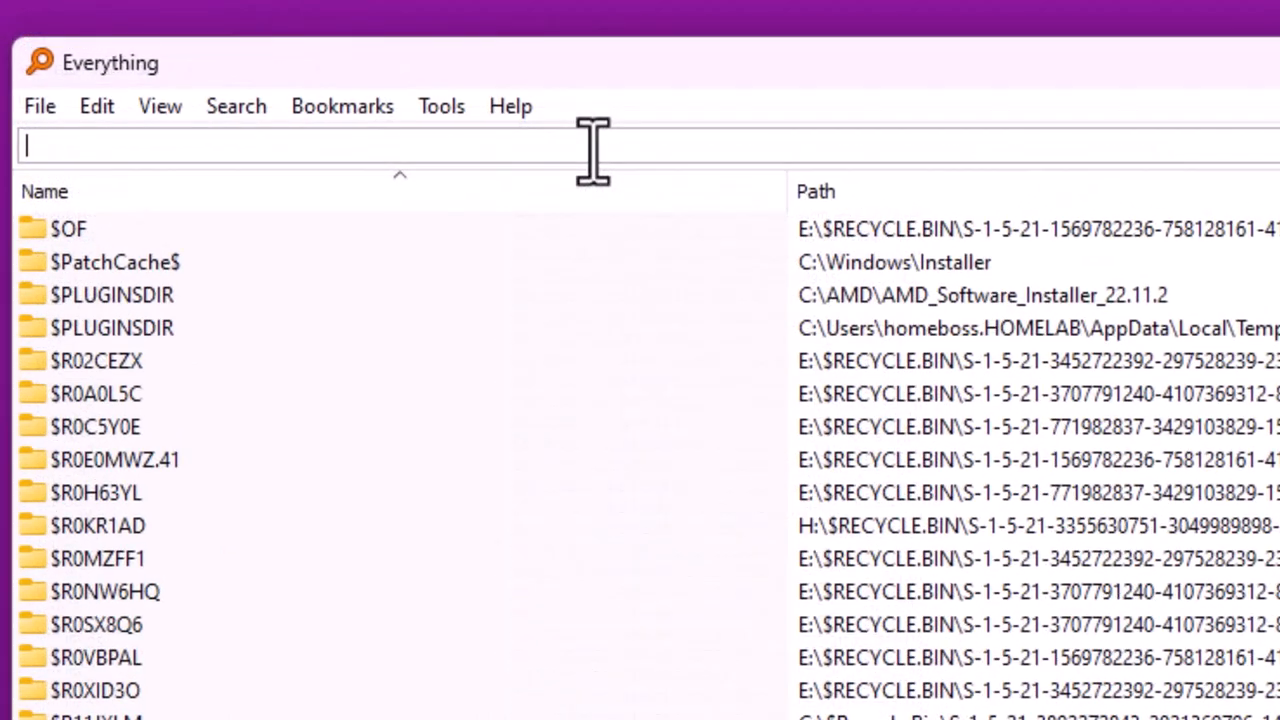
Search Everything for *.etl to list all 1,411 ETL trace log files
type("*")
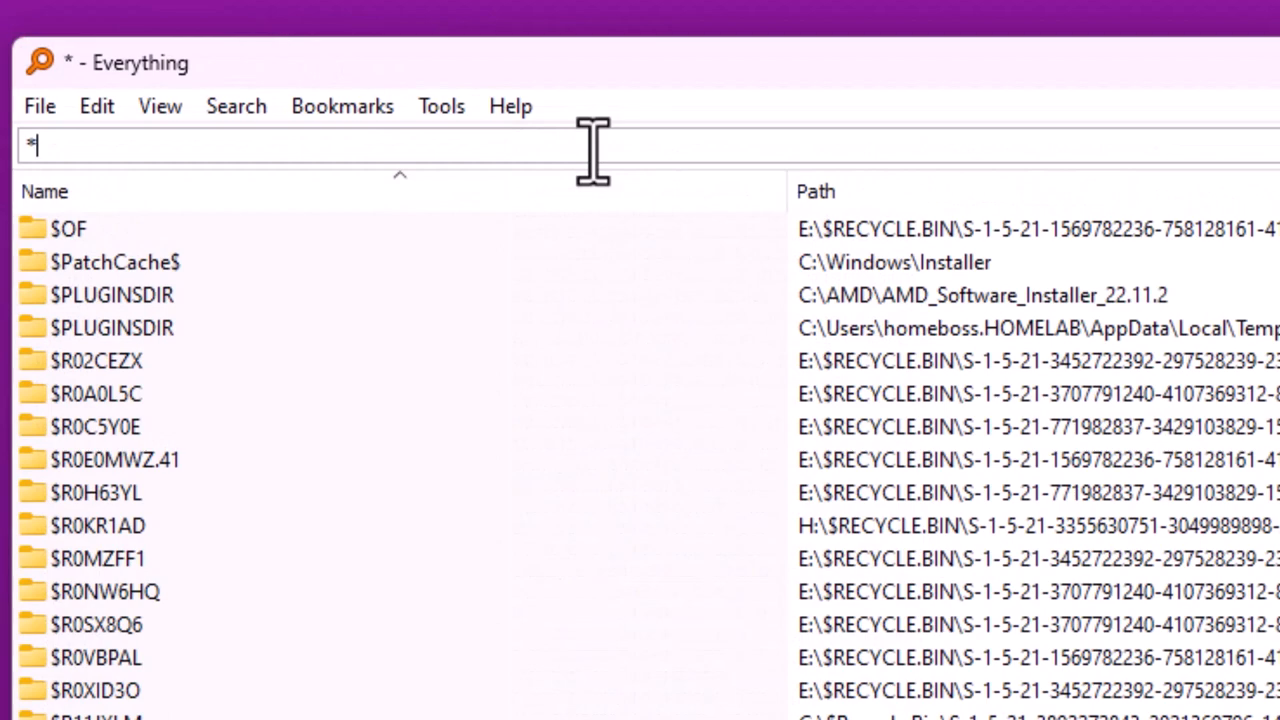
type(".et")
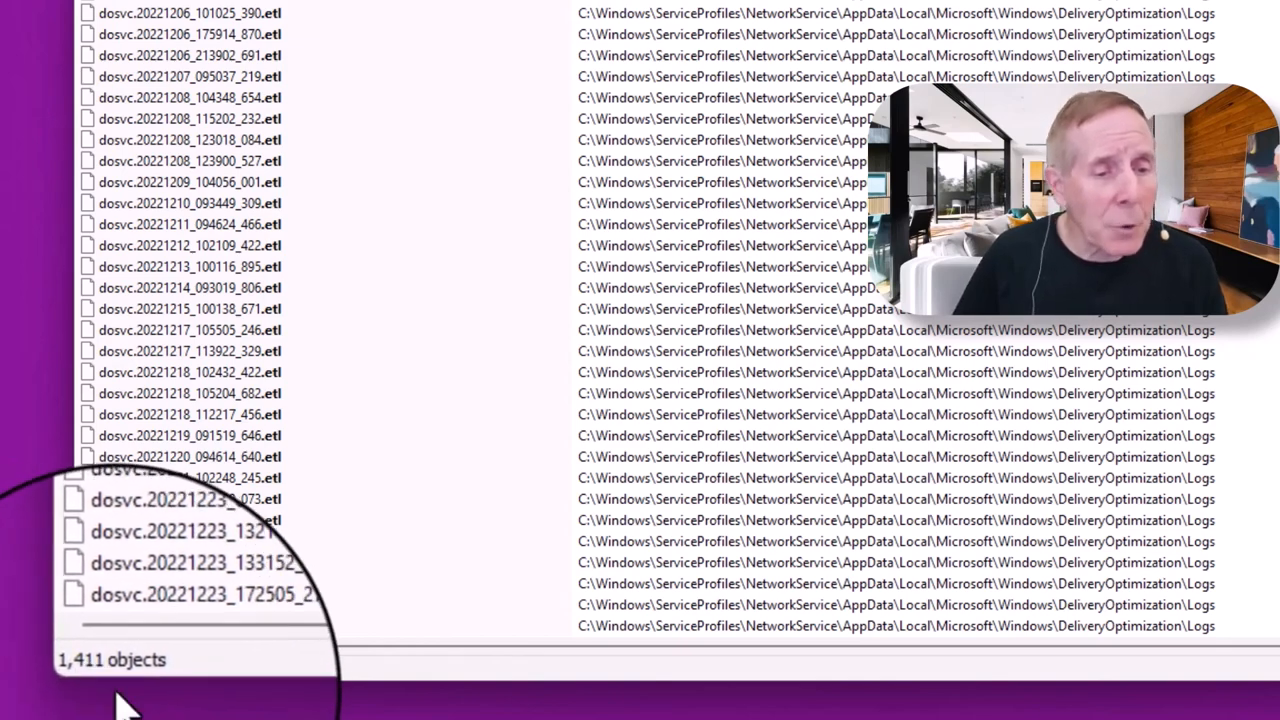
mouse_move(380, 560)
type("*.evtx")
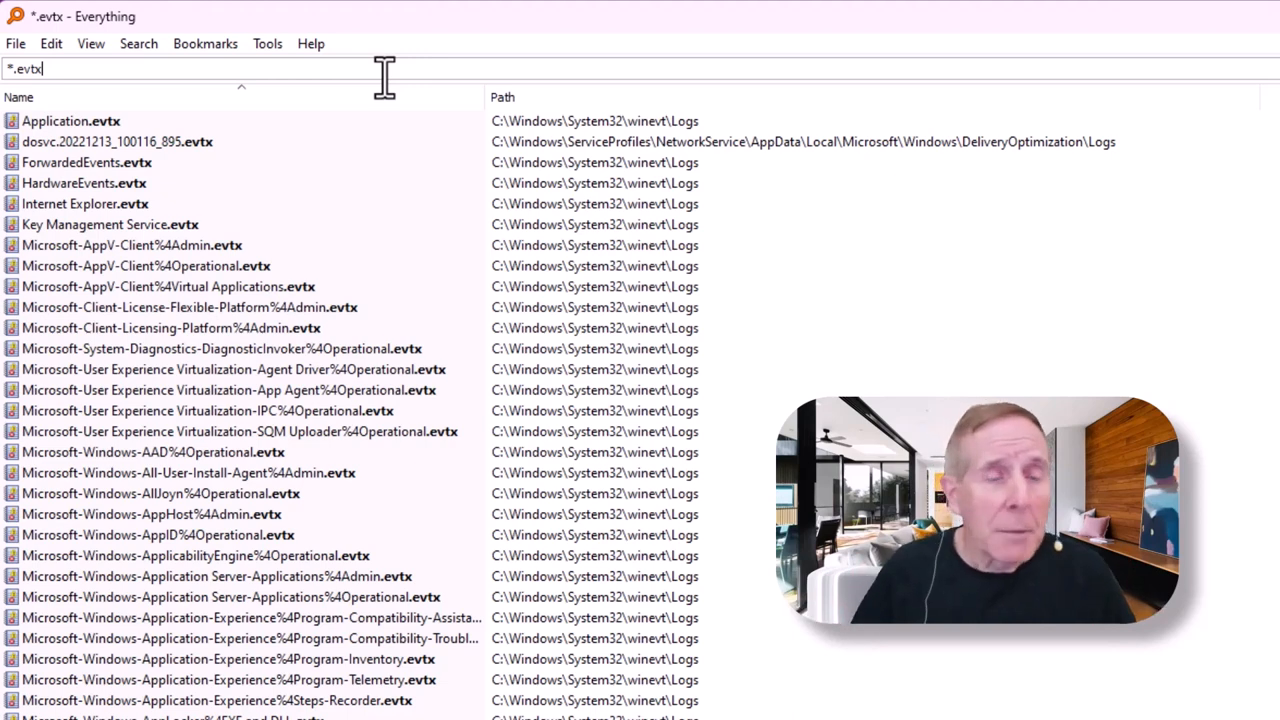
mouse_move(358, 232)
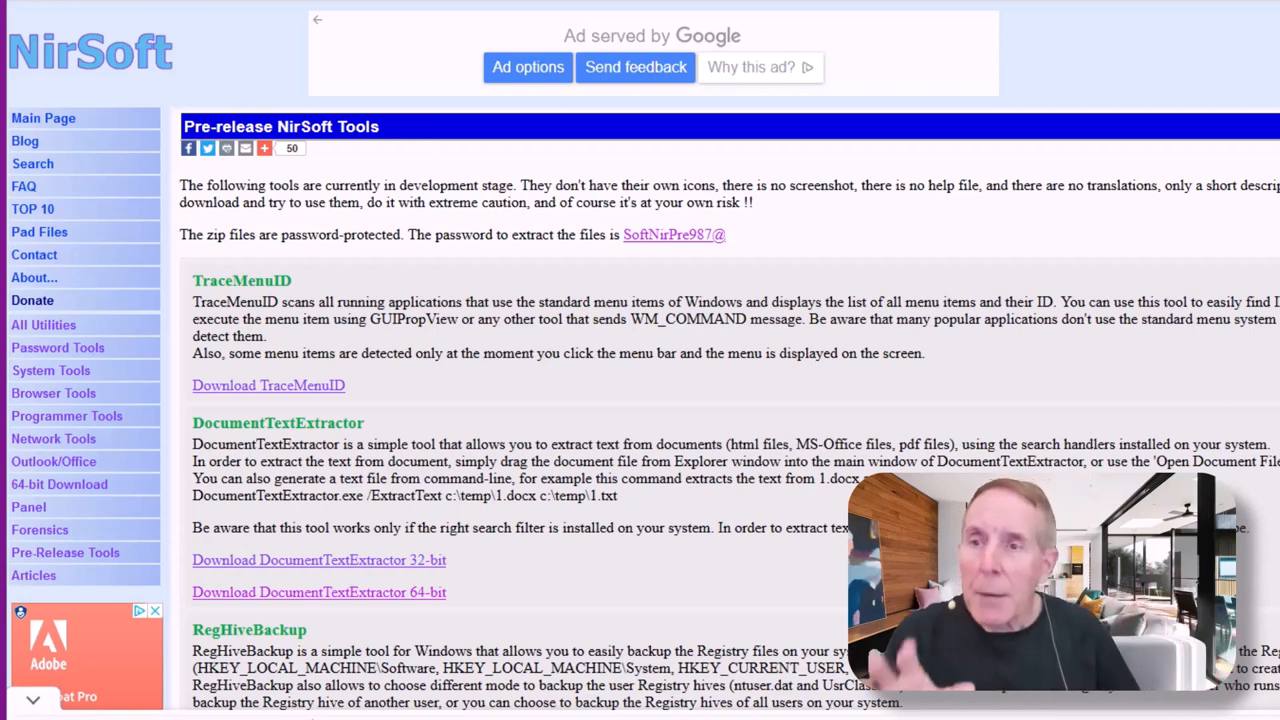
mouse_move(65, 552)
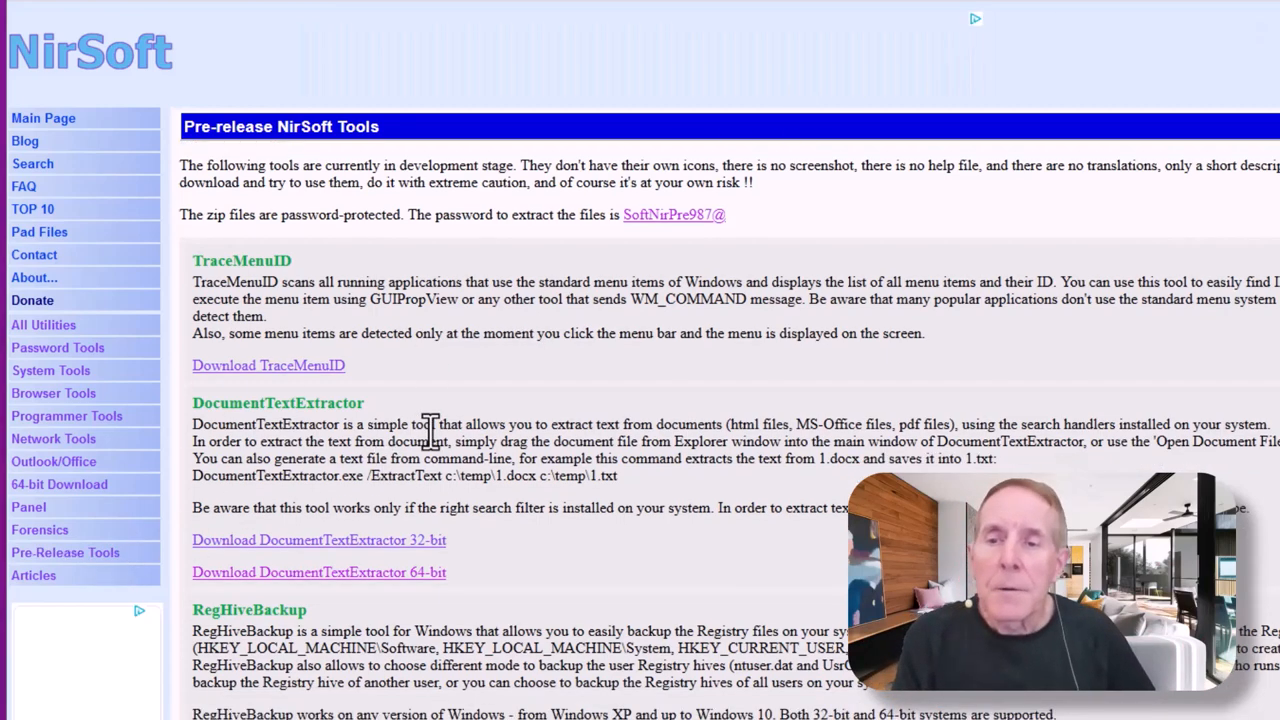
Scroll the pre-release tools page to EventLogProvidersView and download it
scroll("down", 3)
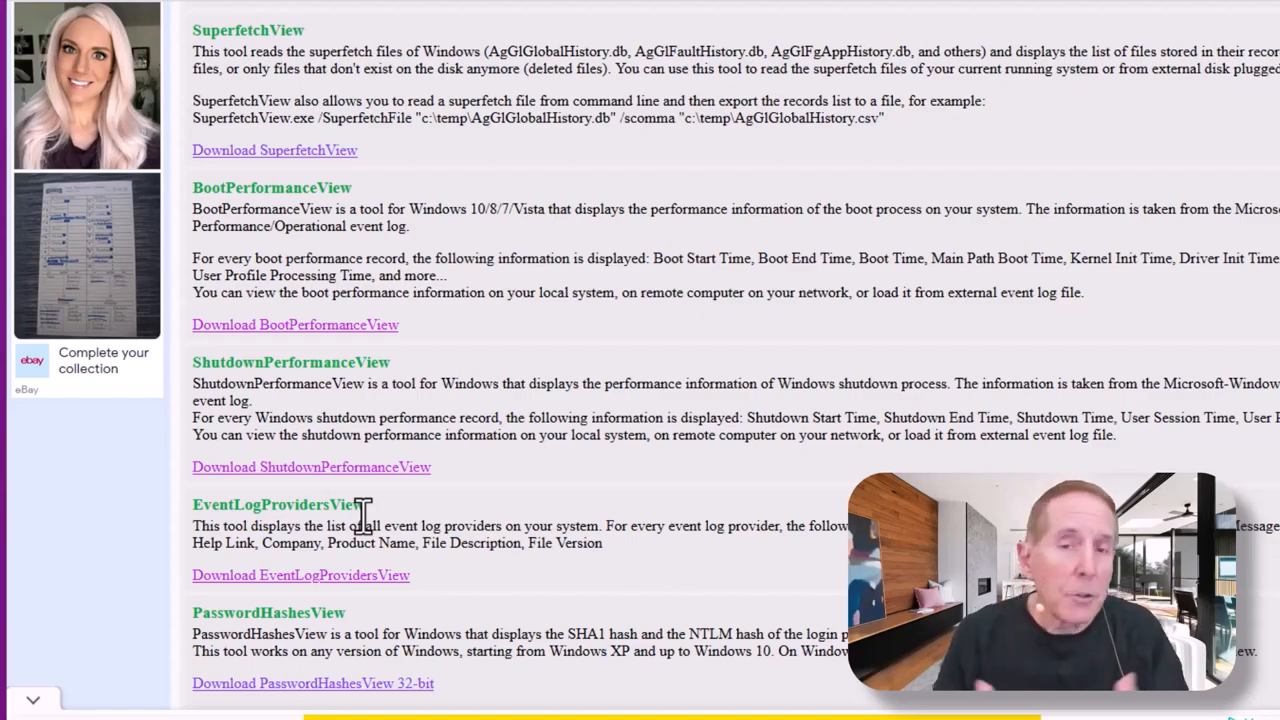
left_click(300, 574)
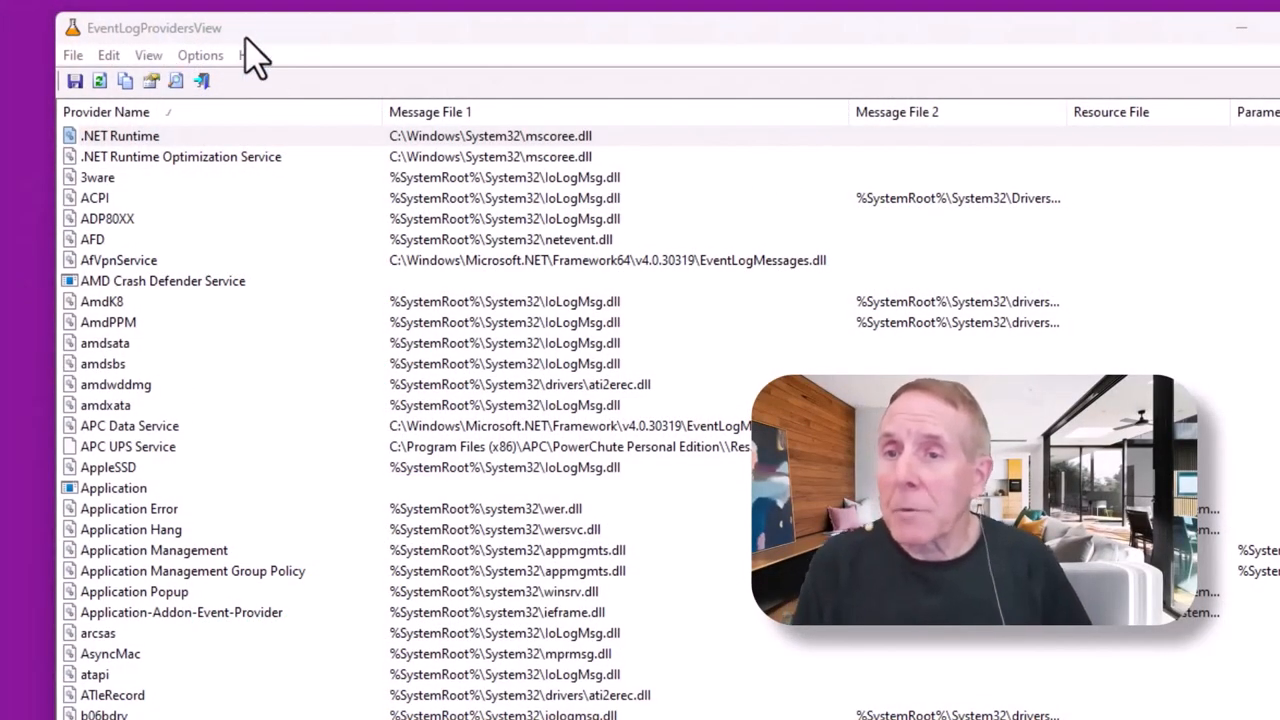
Select the ADP80XX provider and scroll through the providers' message files
left_click(120, 135)
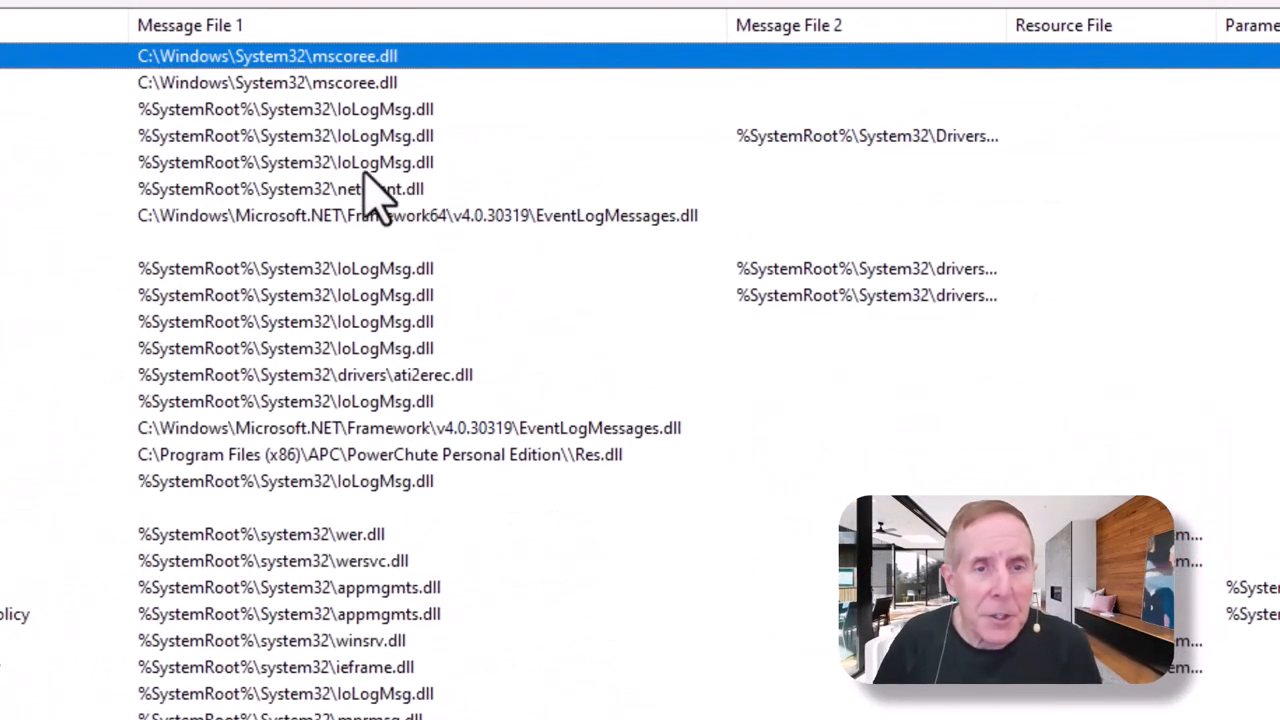
left_click(286, 162)
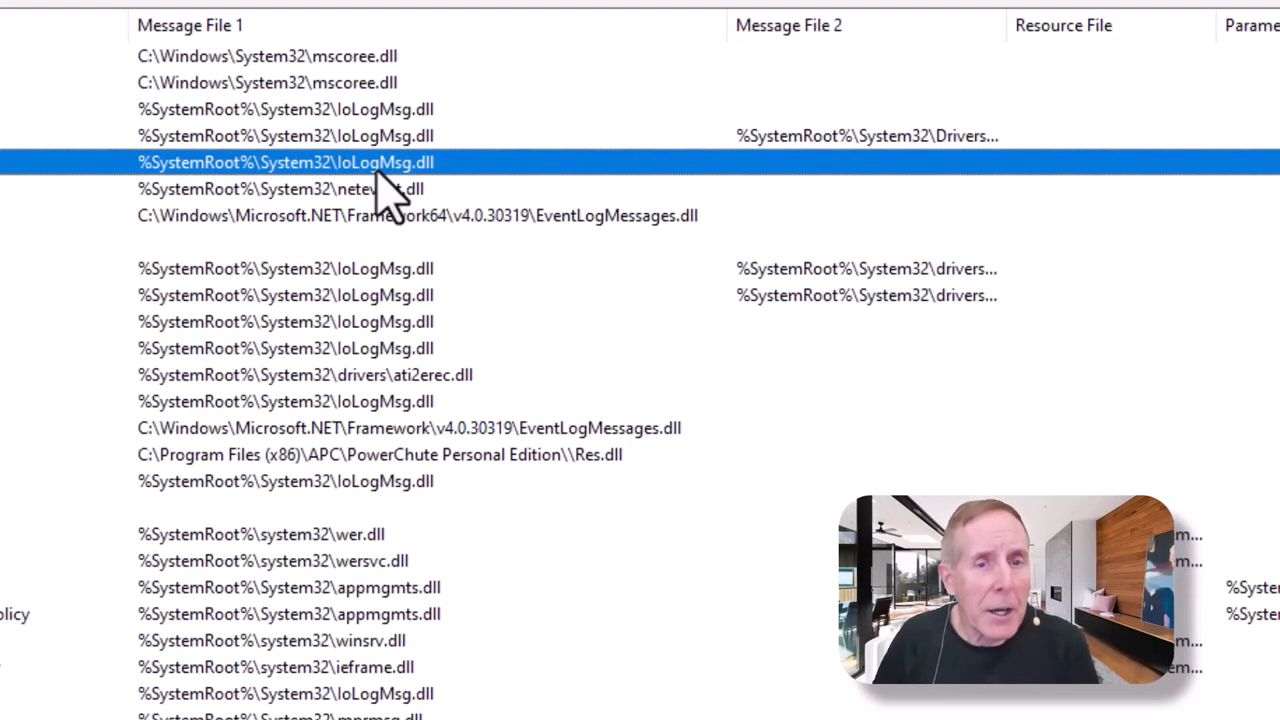
mouse_move(430, 190)
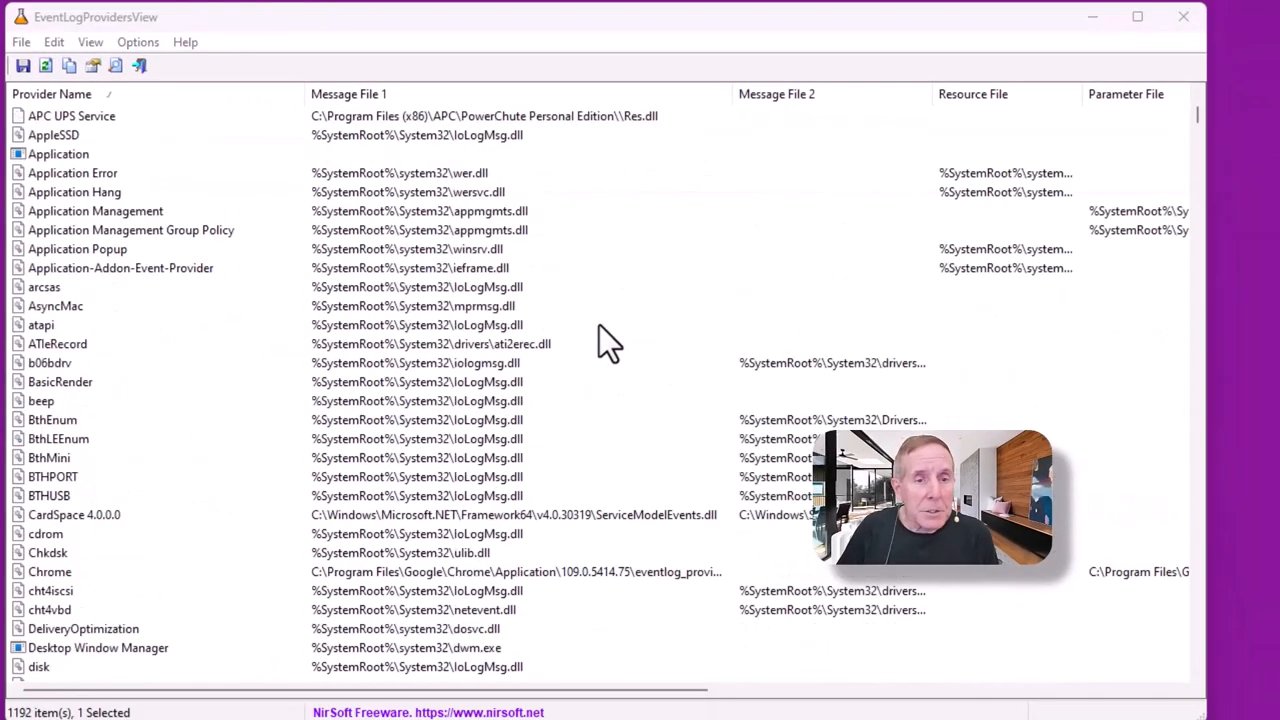
scroll("down", 3)
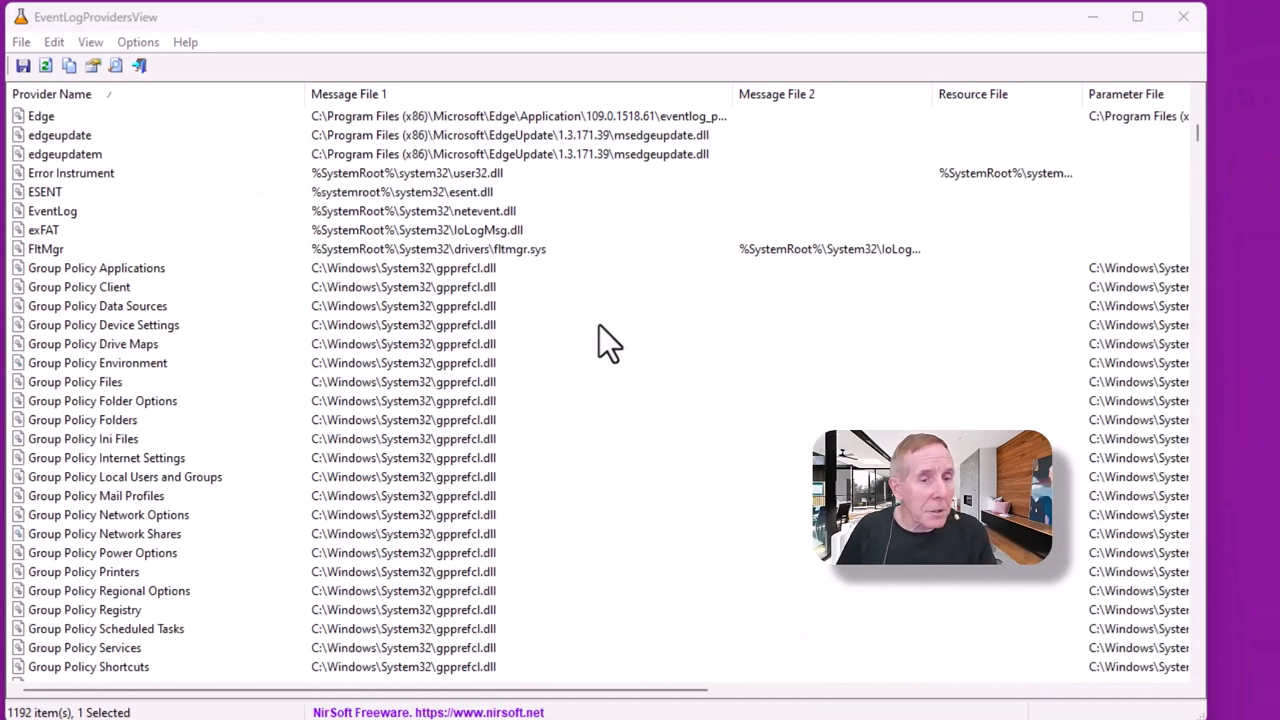
scroll("down", 3)
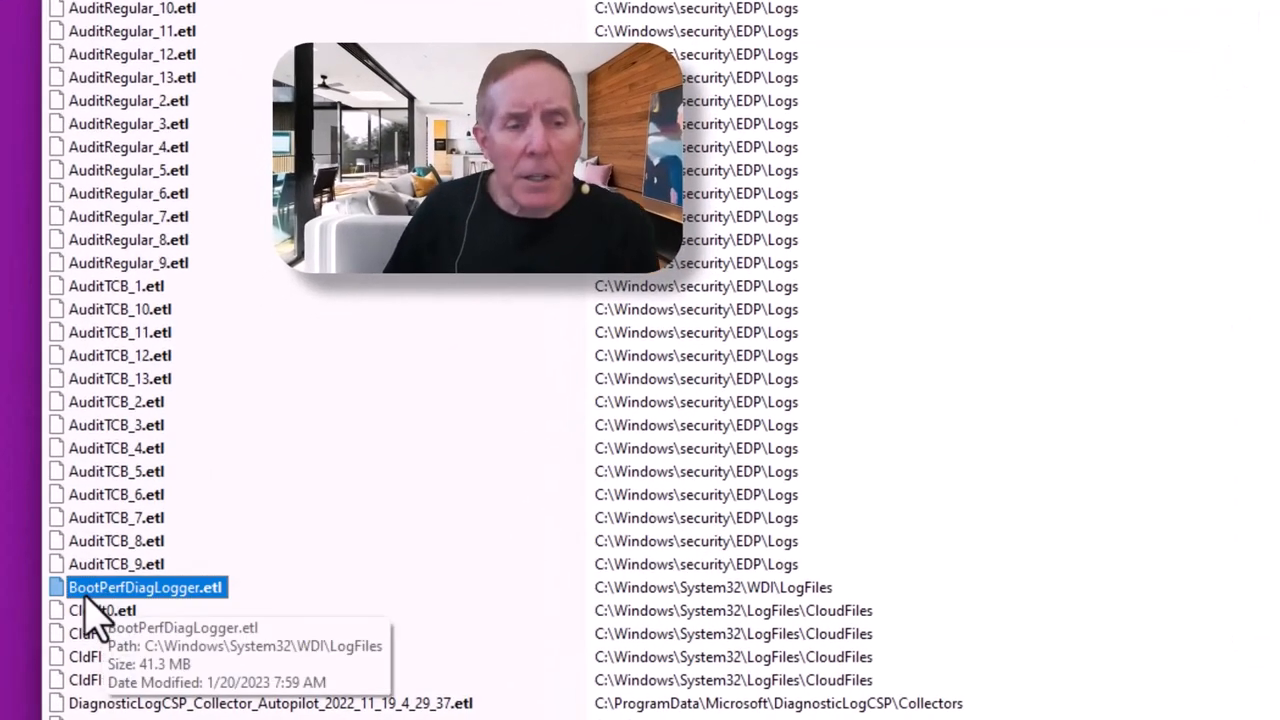
mouse_move(150, 620)
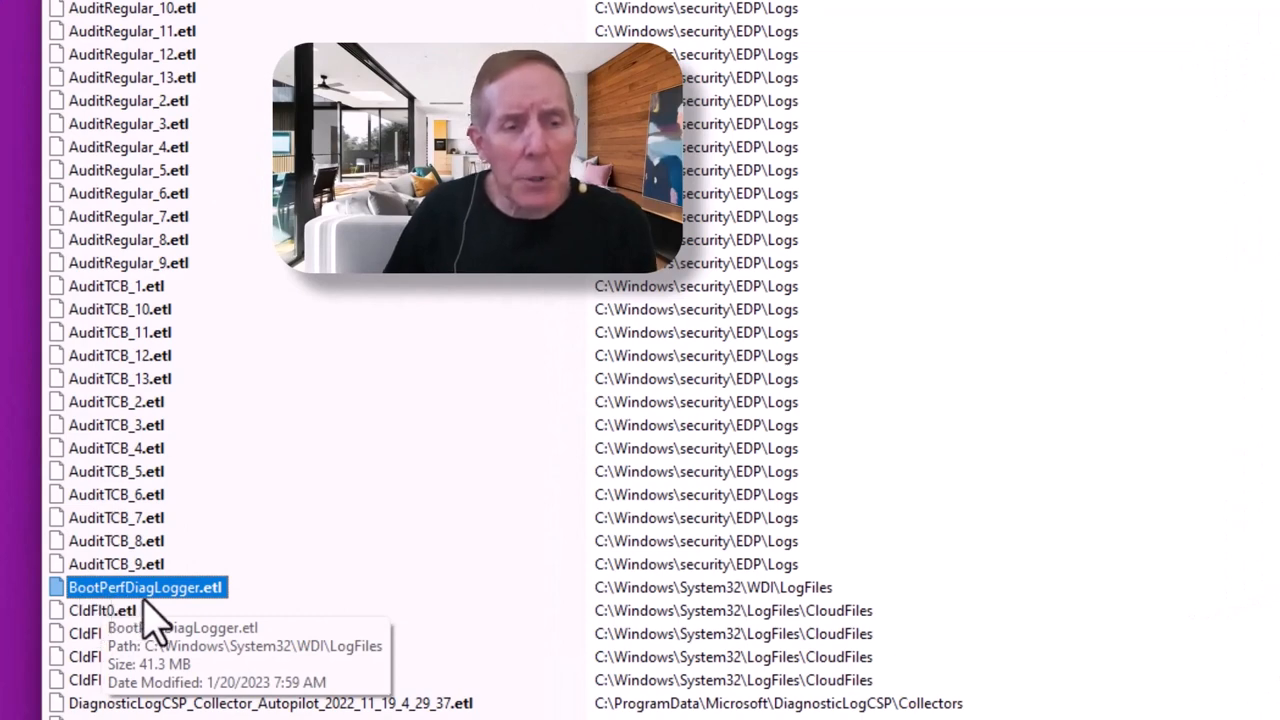
mouse_move(225, 610)
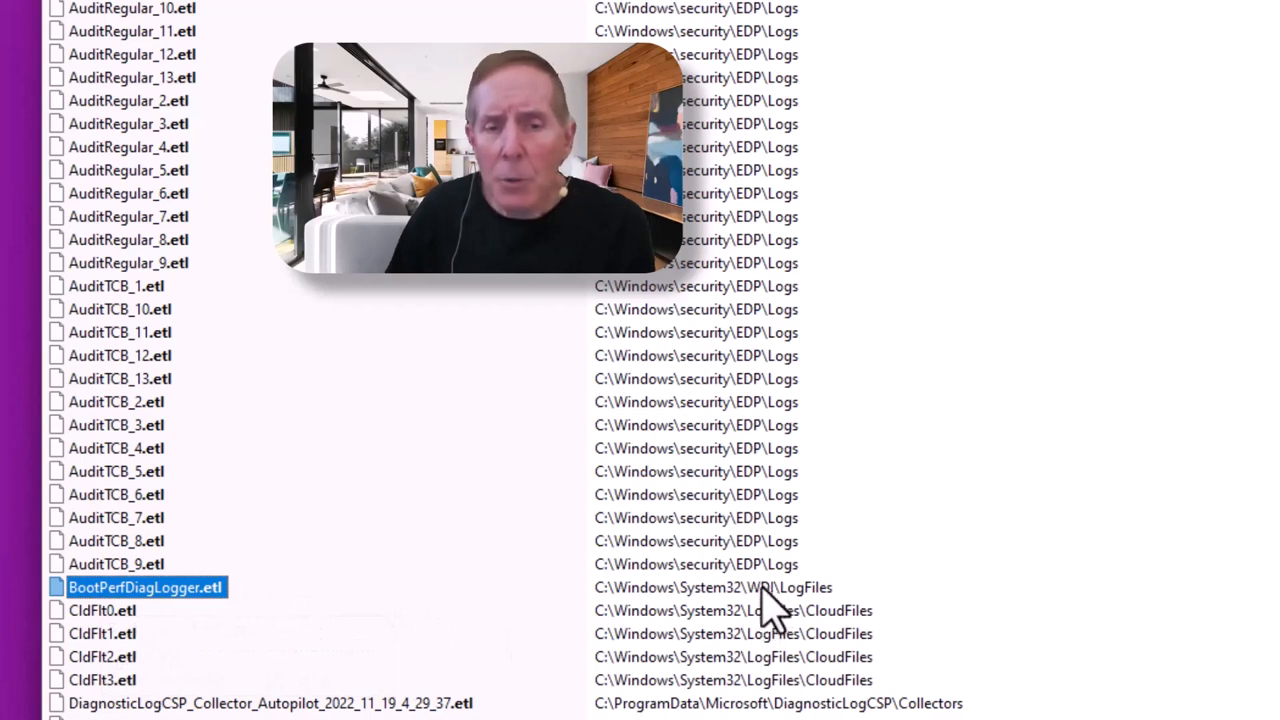
mouse_move(825, 610)
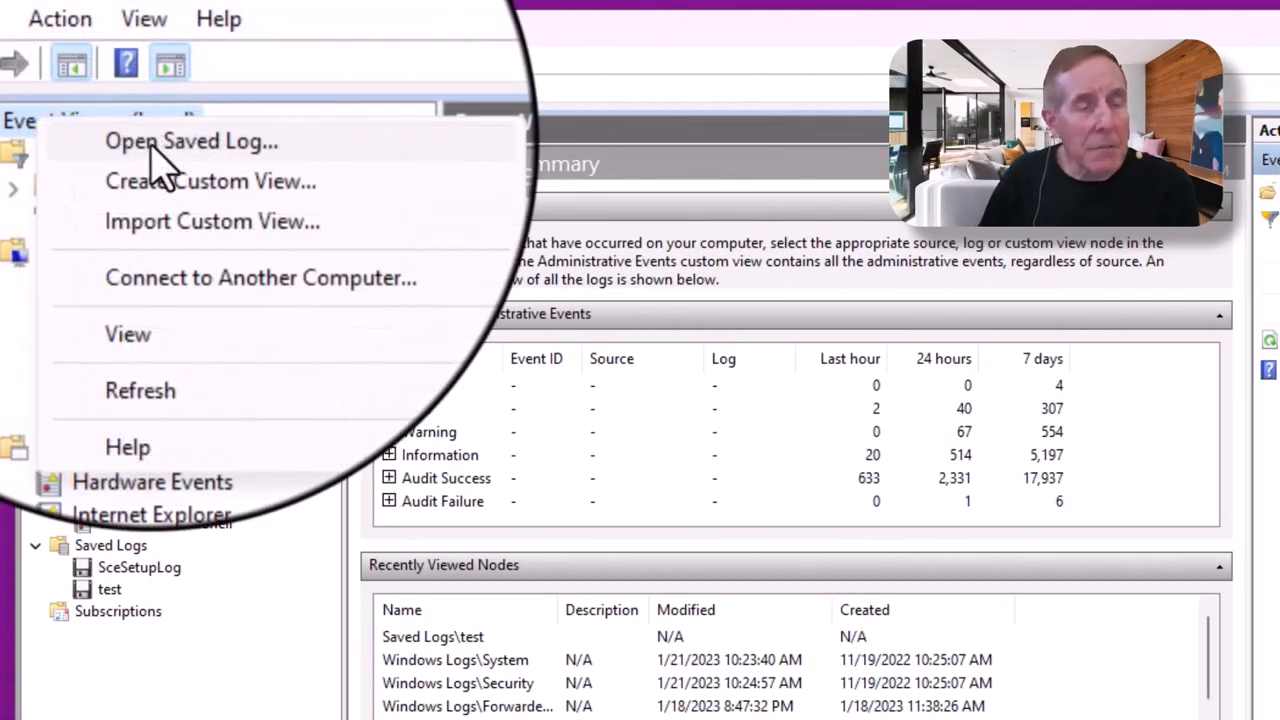
Open BootPerfDiagLogger.etl from C:\Windows\System32\WDI\LogFiles as a saved log and view one event
left_click(191, 141)
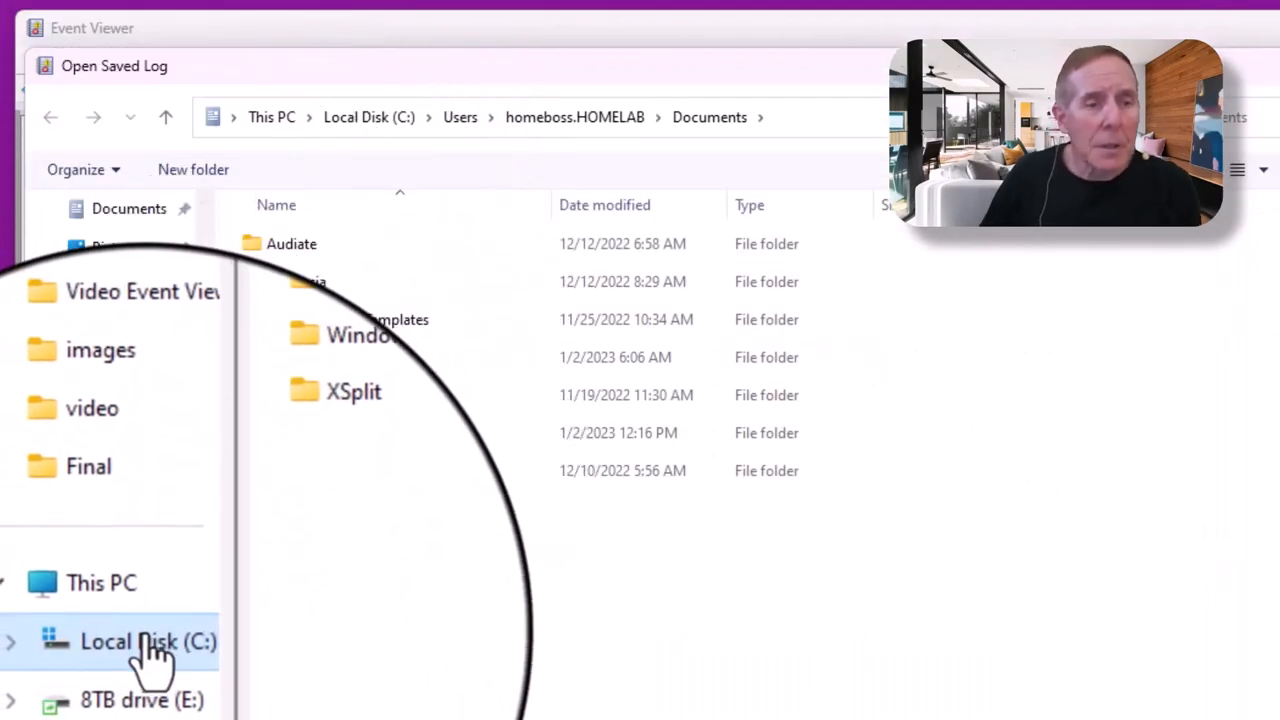
left_click(128, 641)
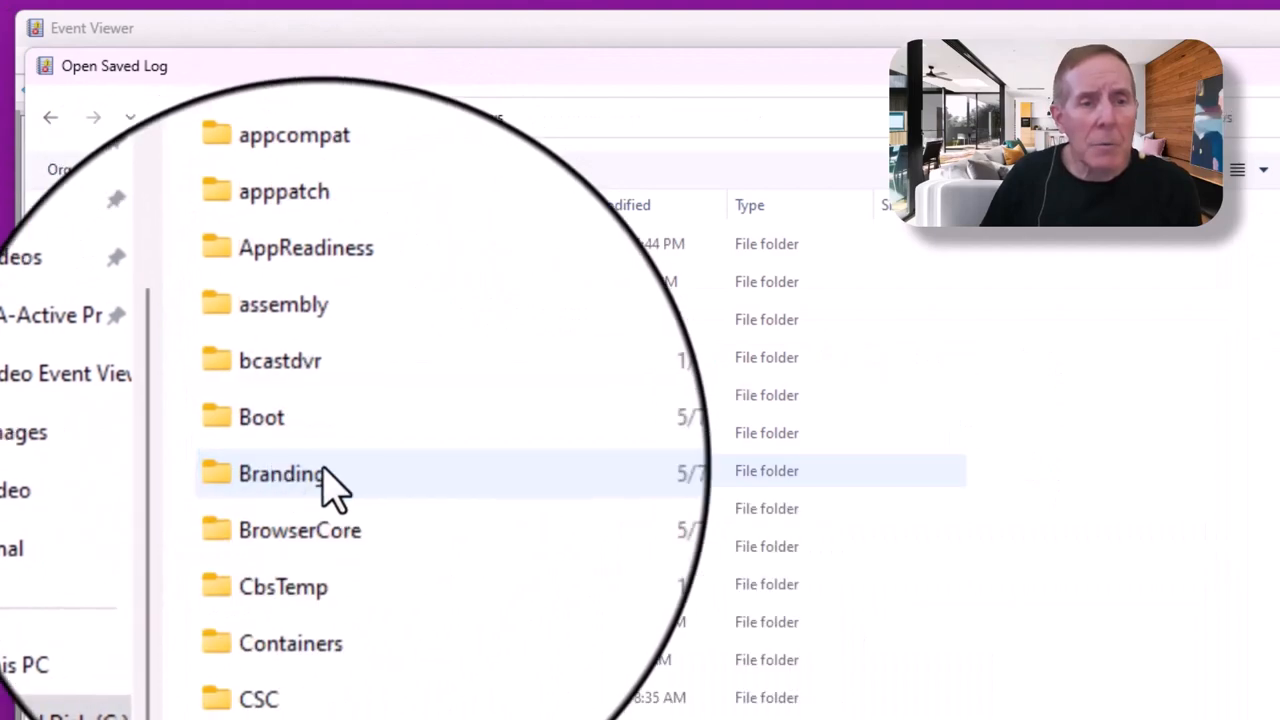
scroll("down", 3)
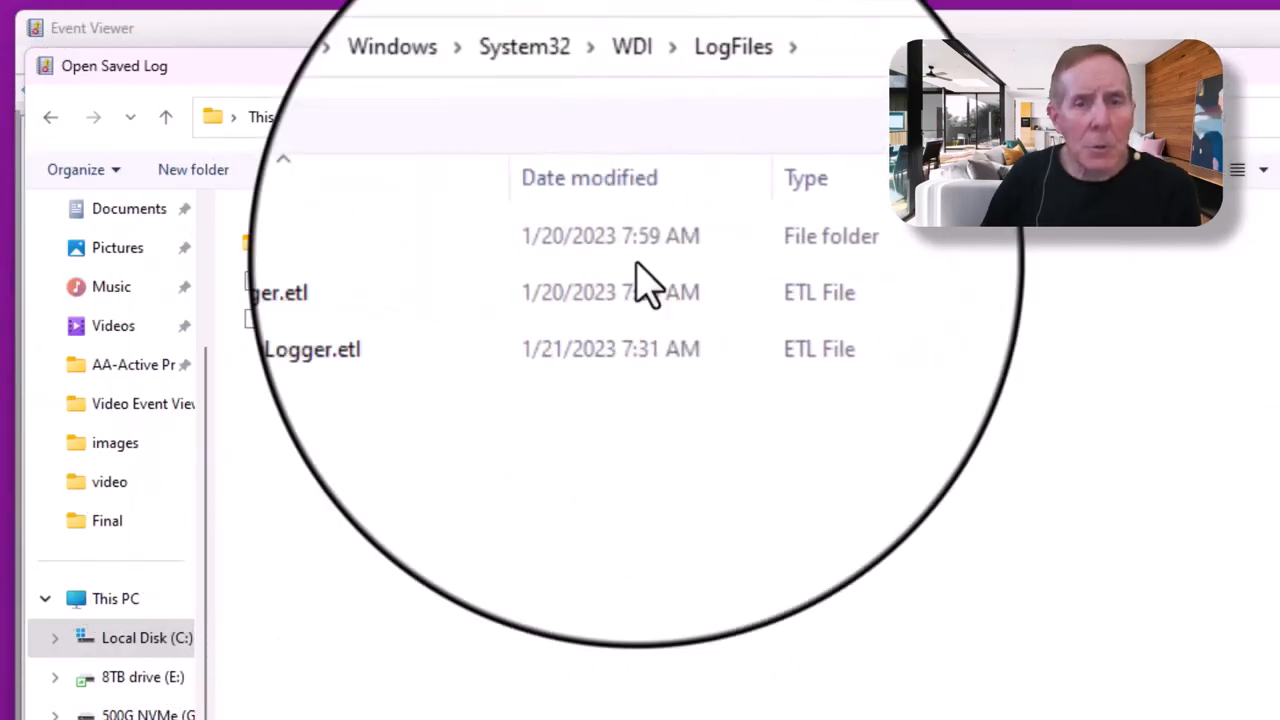
left_click(341, 281)
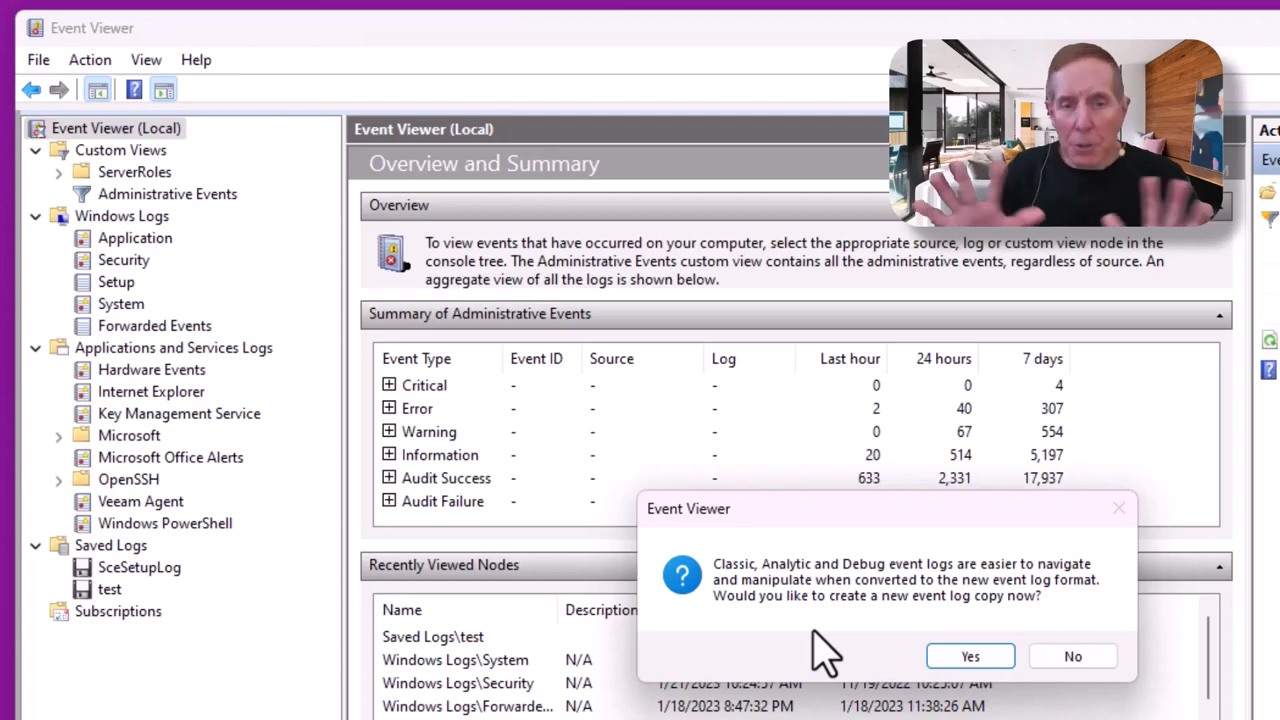
left_click(1072, 656)
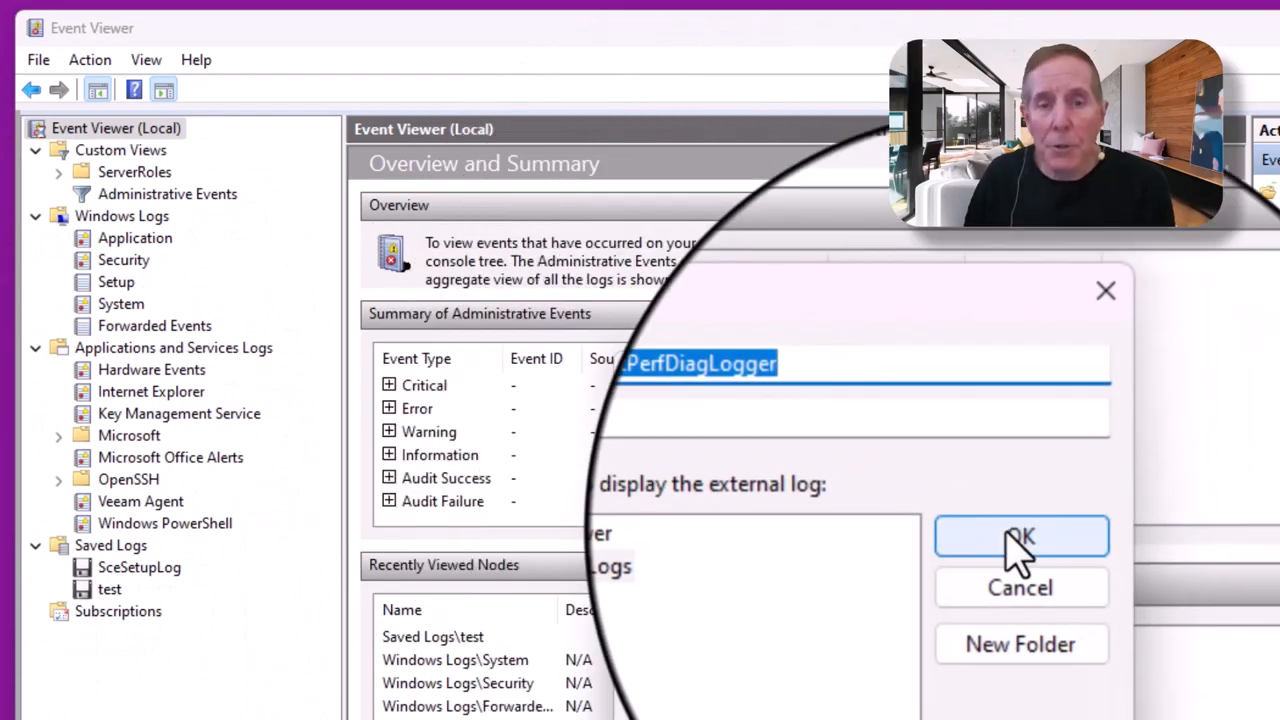
left_click(1022, 536)
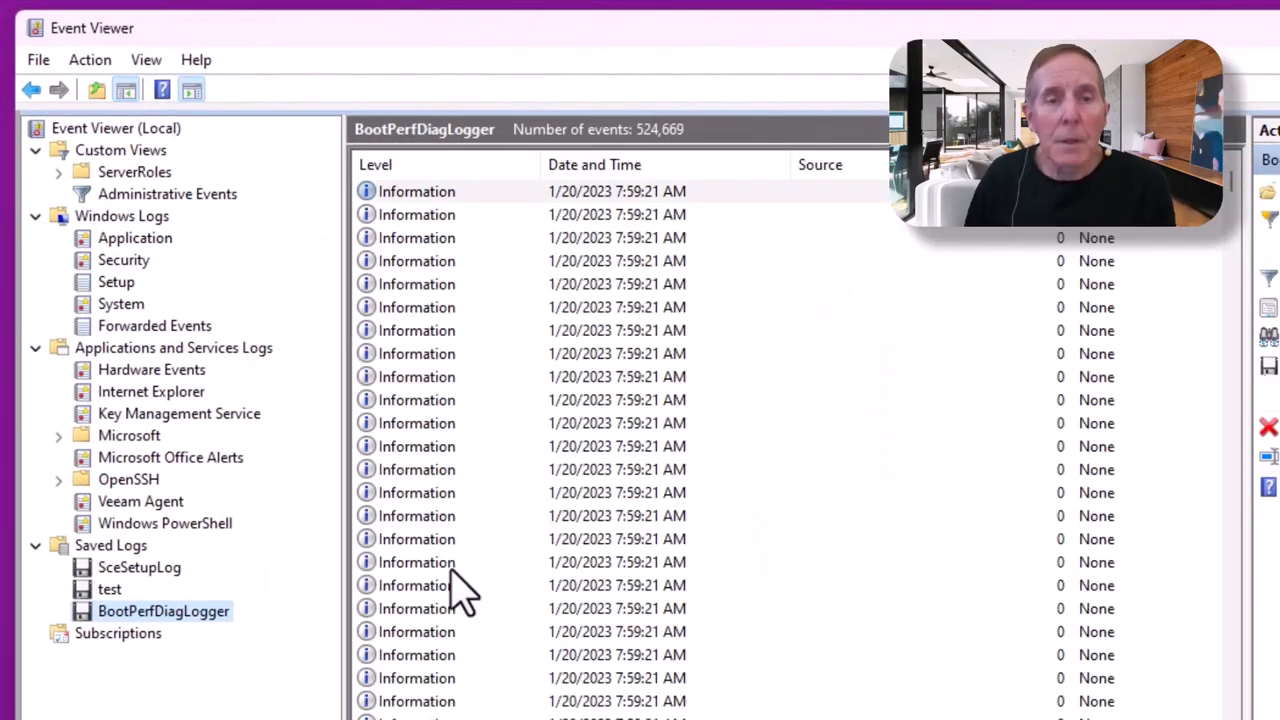
mouse_move(460, 385)
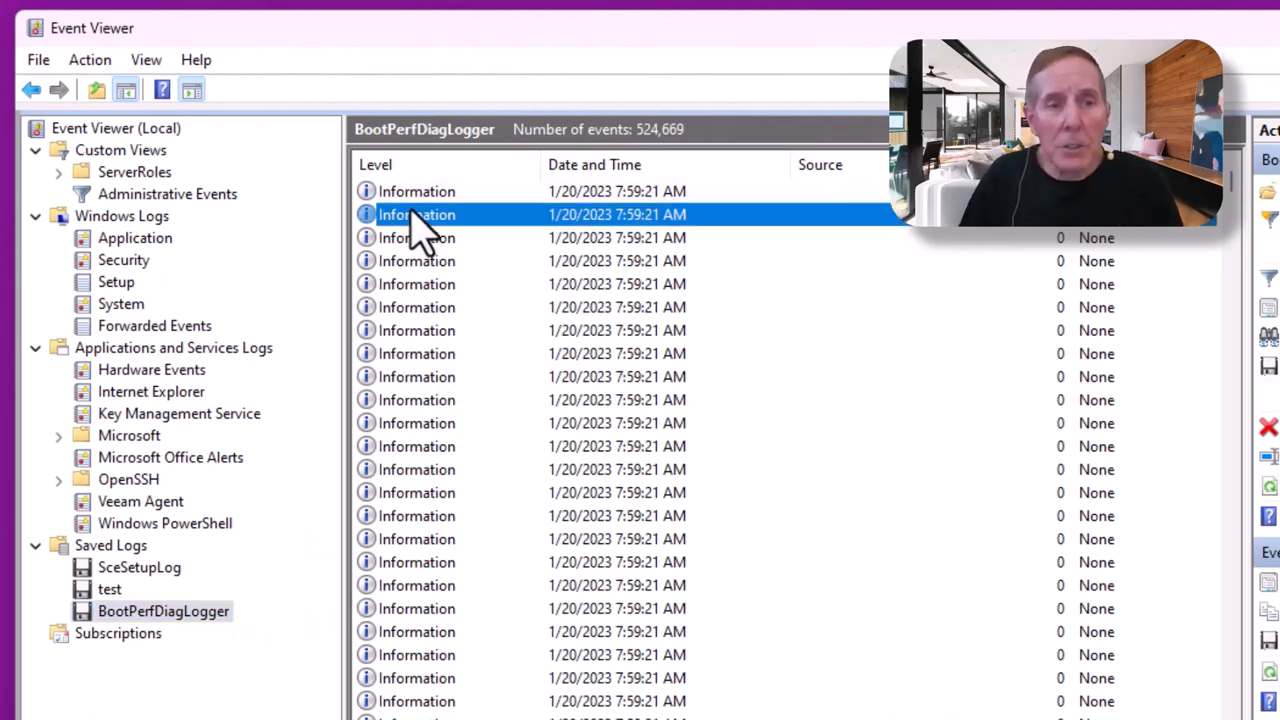
double_click(416, 214)
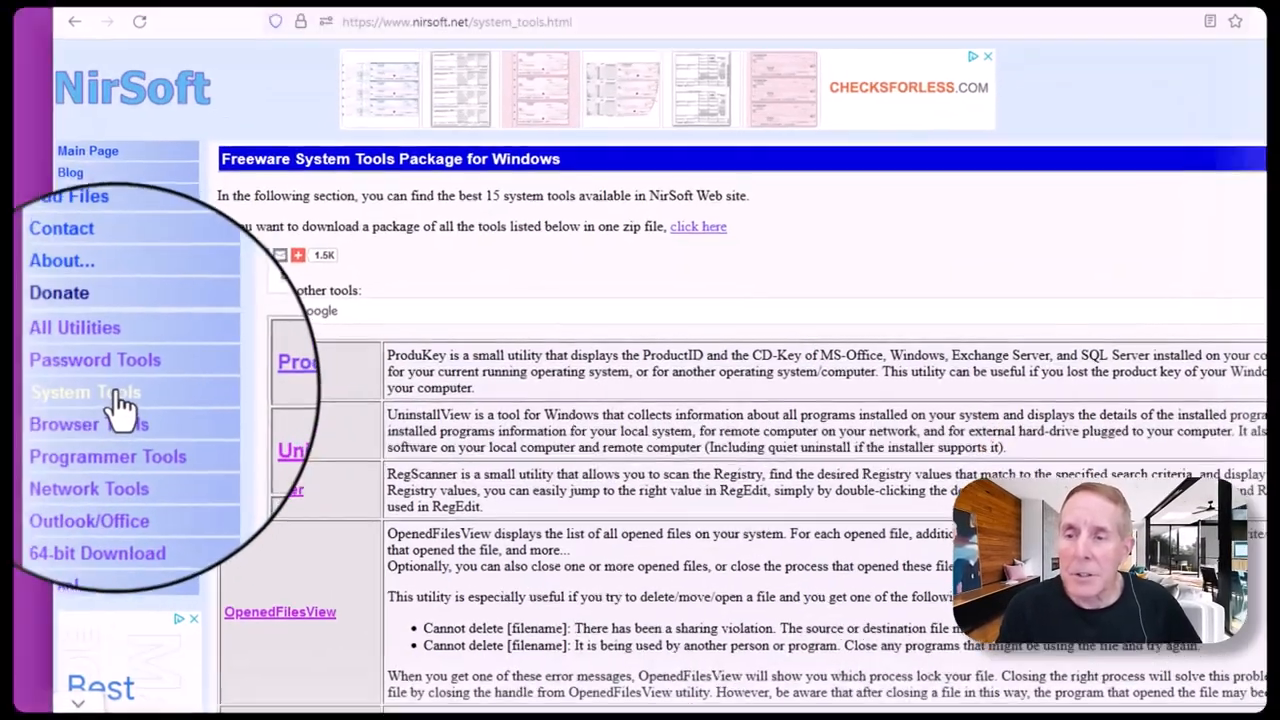
Scroll the System Tools page down to FullEventLogView and EventLogChannelsView
scroll("down", 3)
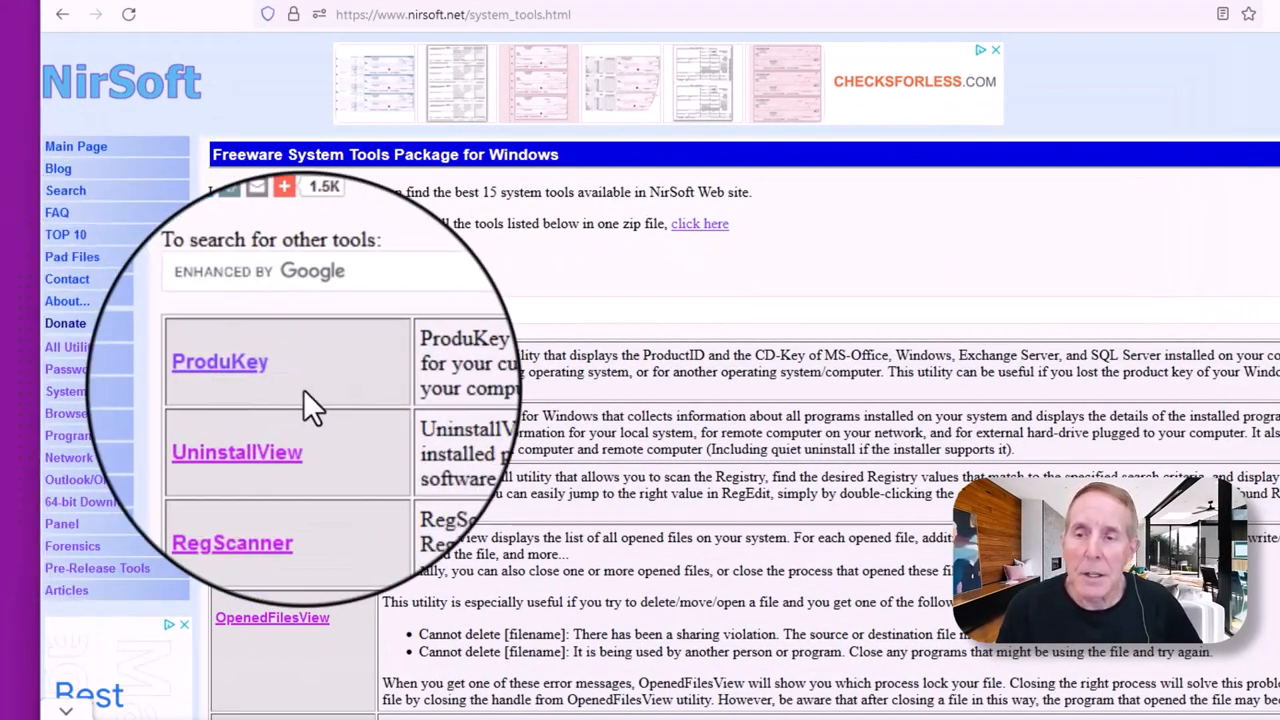
scroll("down", 3)
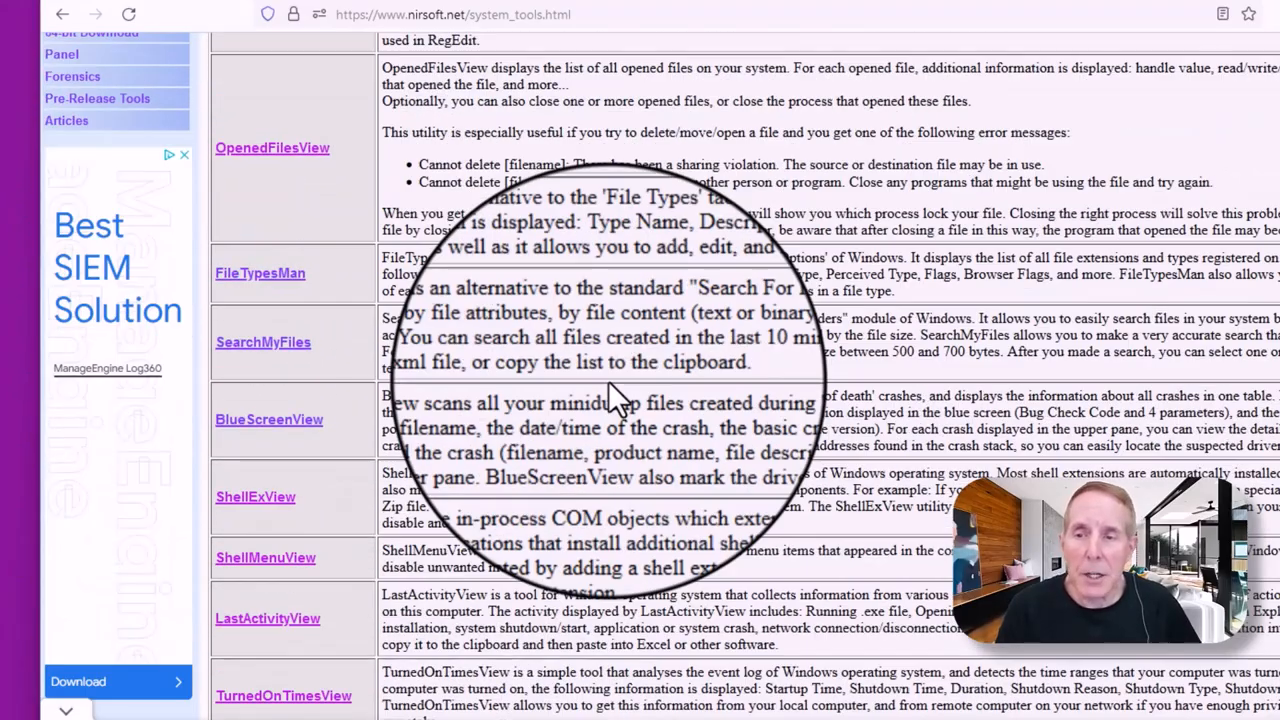
scroll("down", 3)
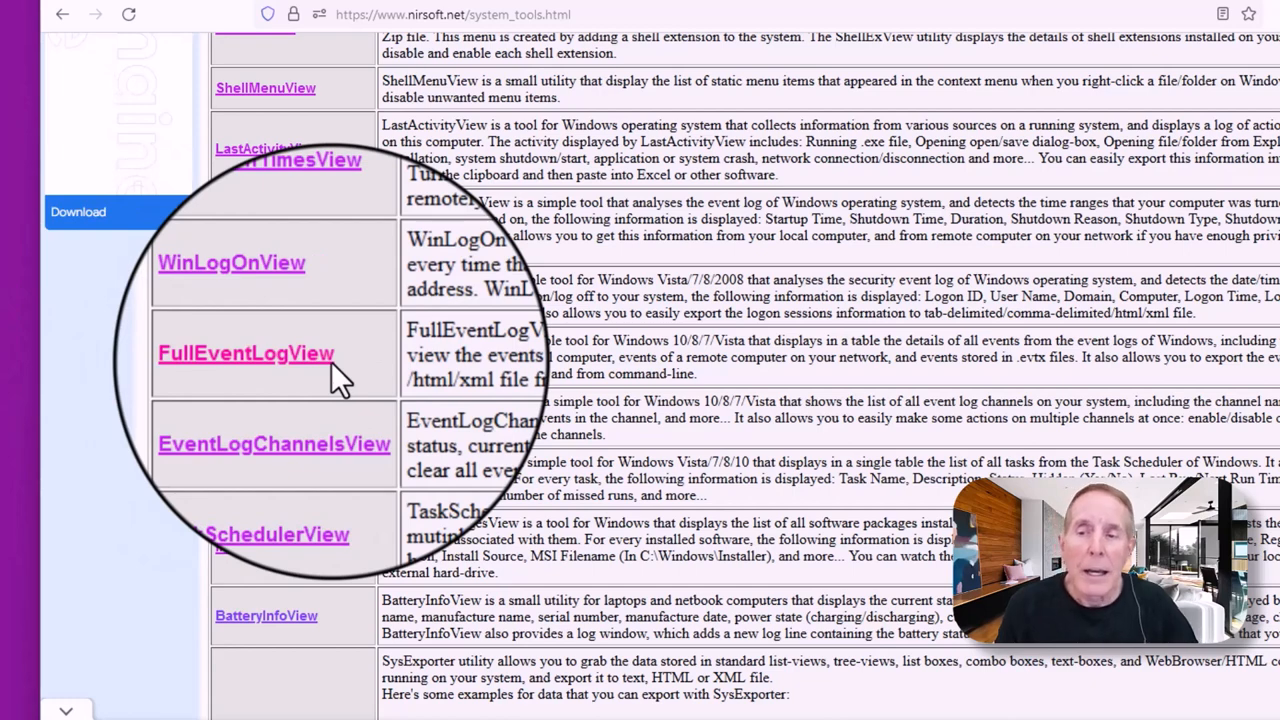
scroll("down", 3)
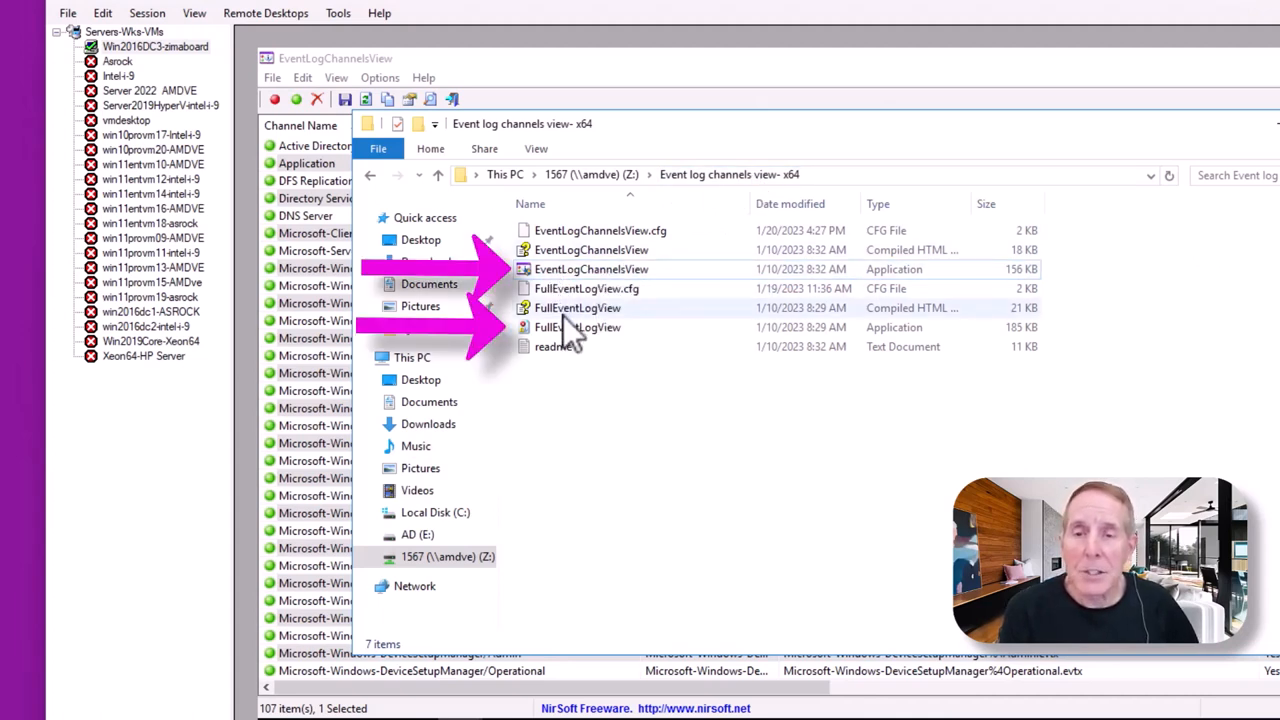
mouse_move(577, 327)
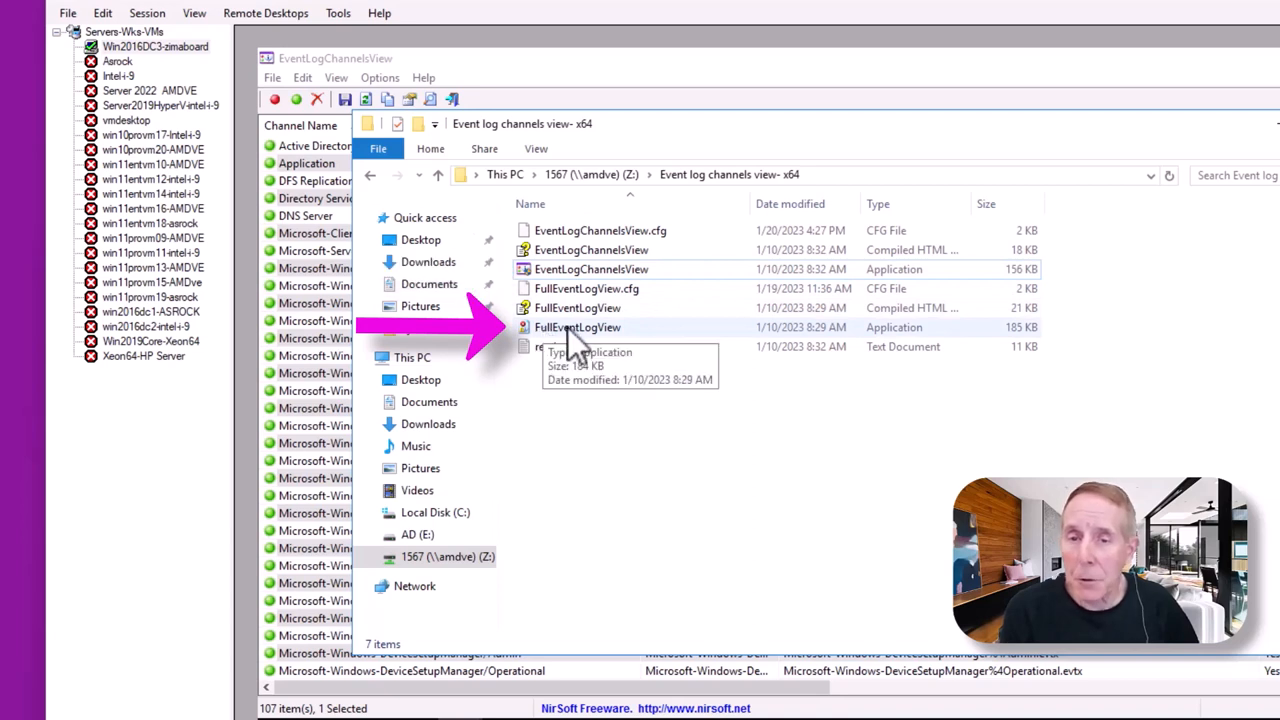
mouse_move(655, 345)
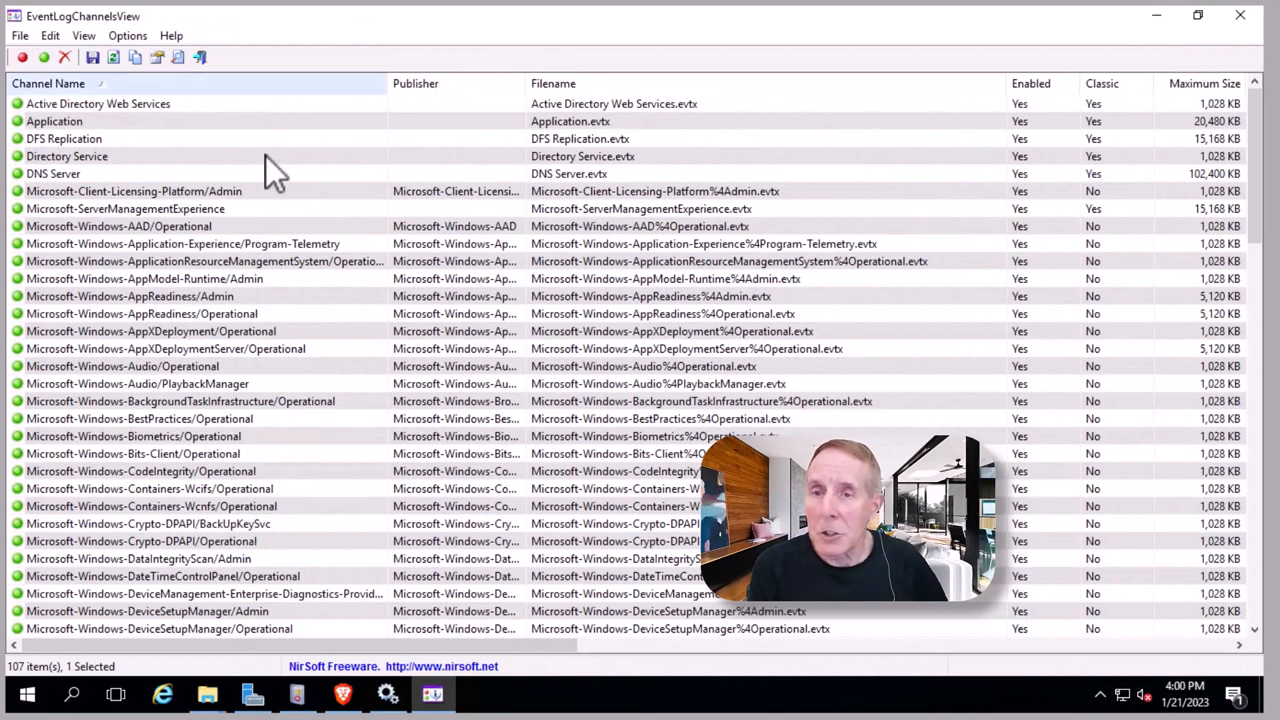
scroll("down", 3)
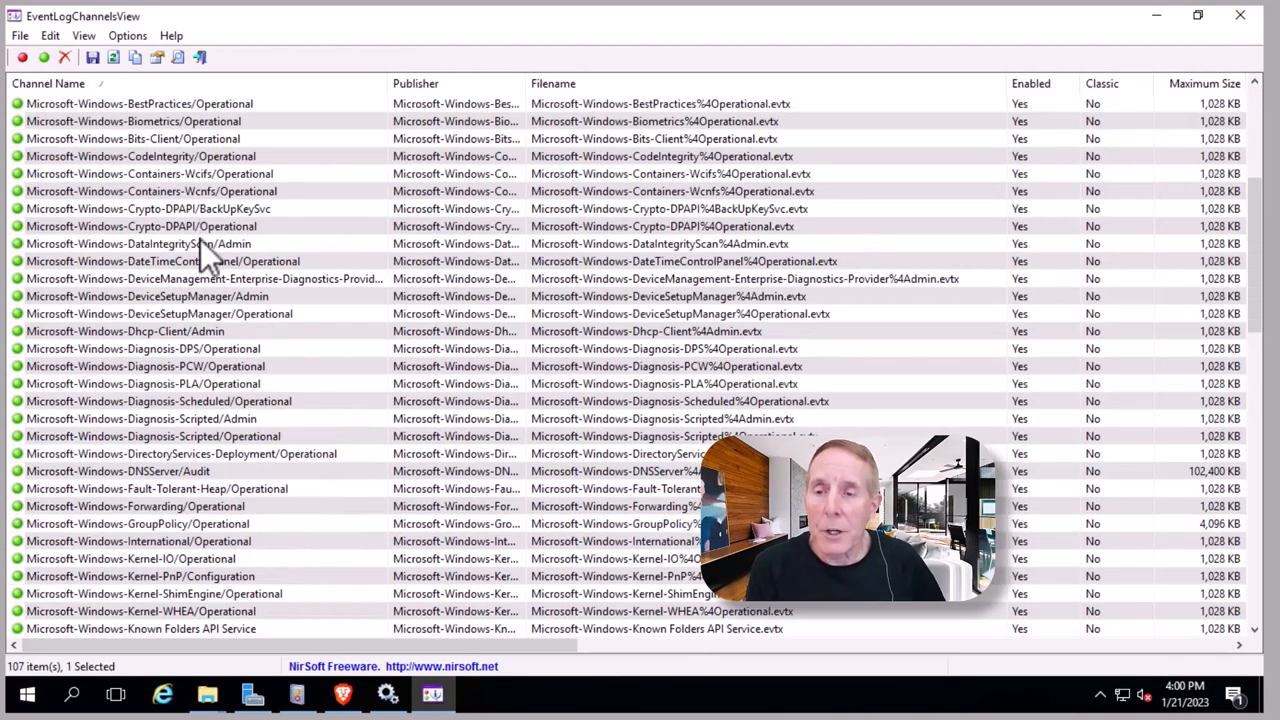
scroll("down", 3)
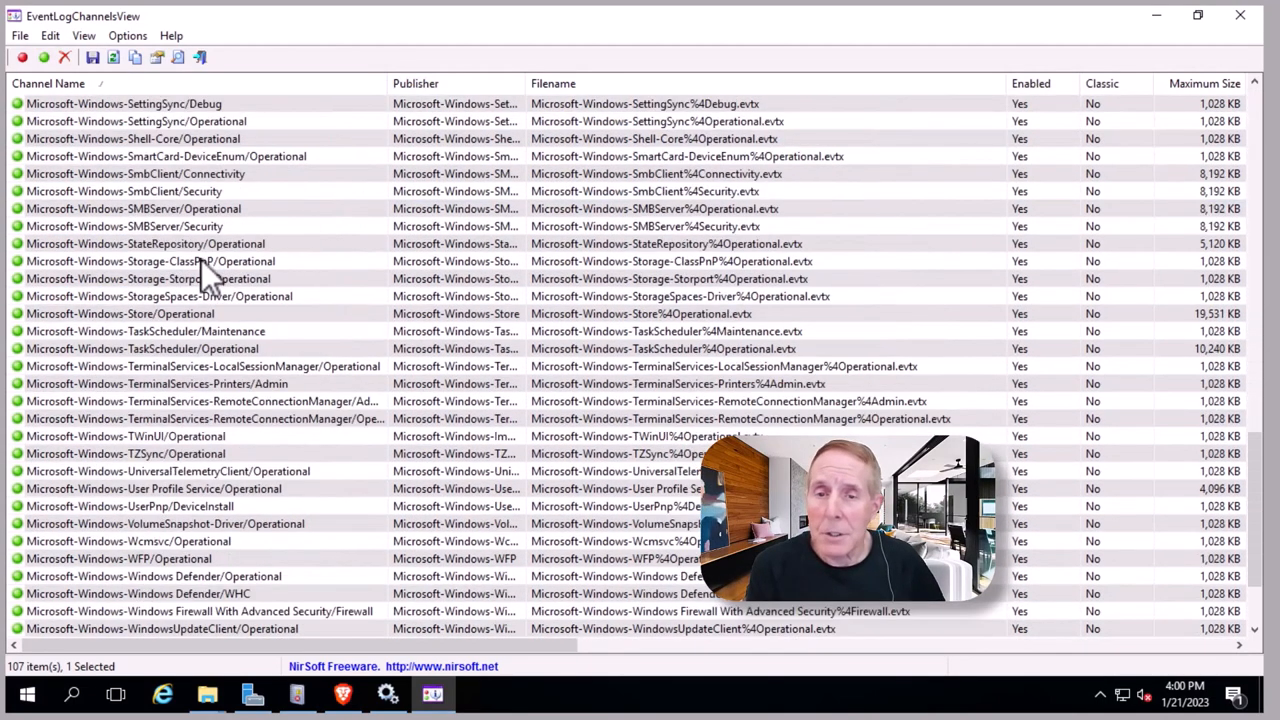
scroll("down", 3)
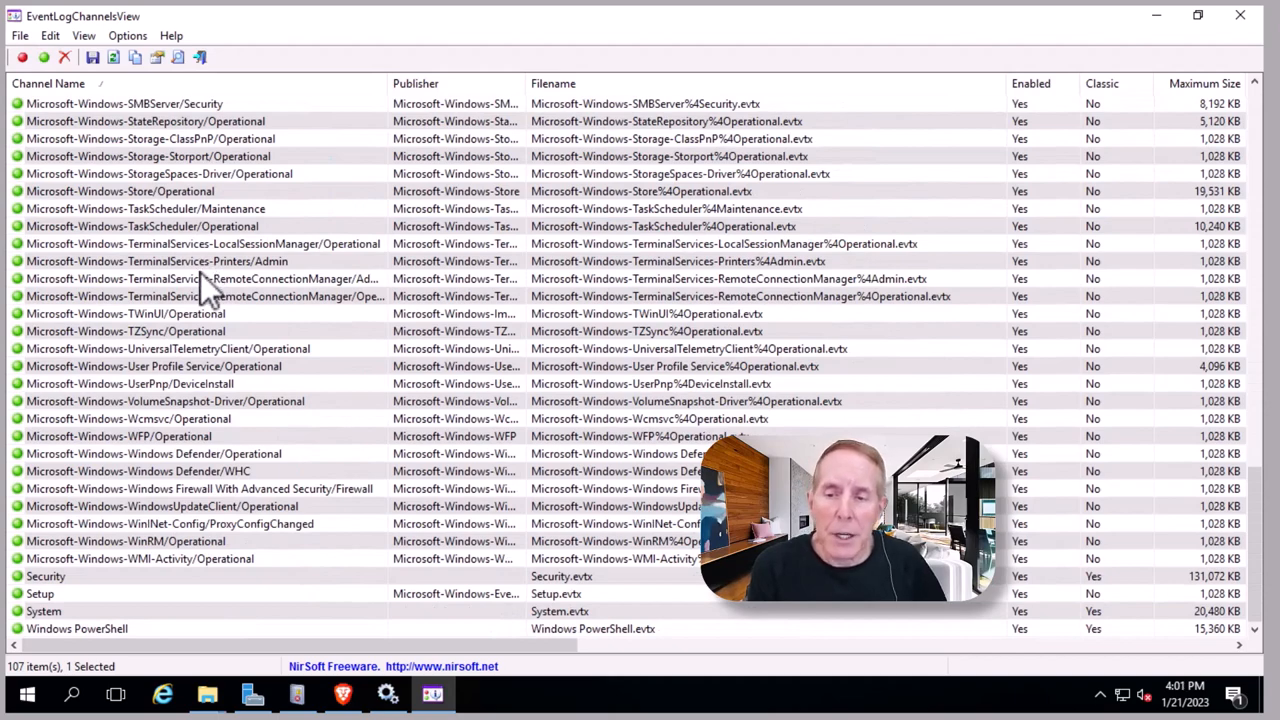
scroll("up", 3)
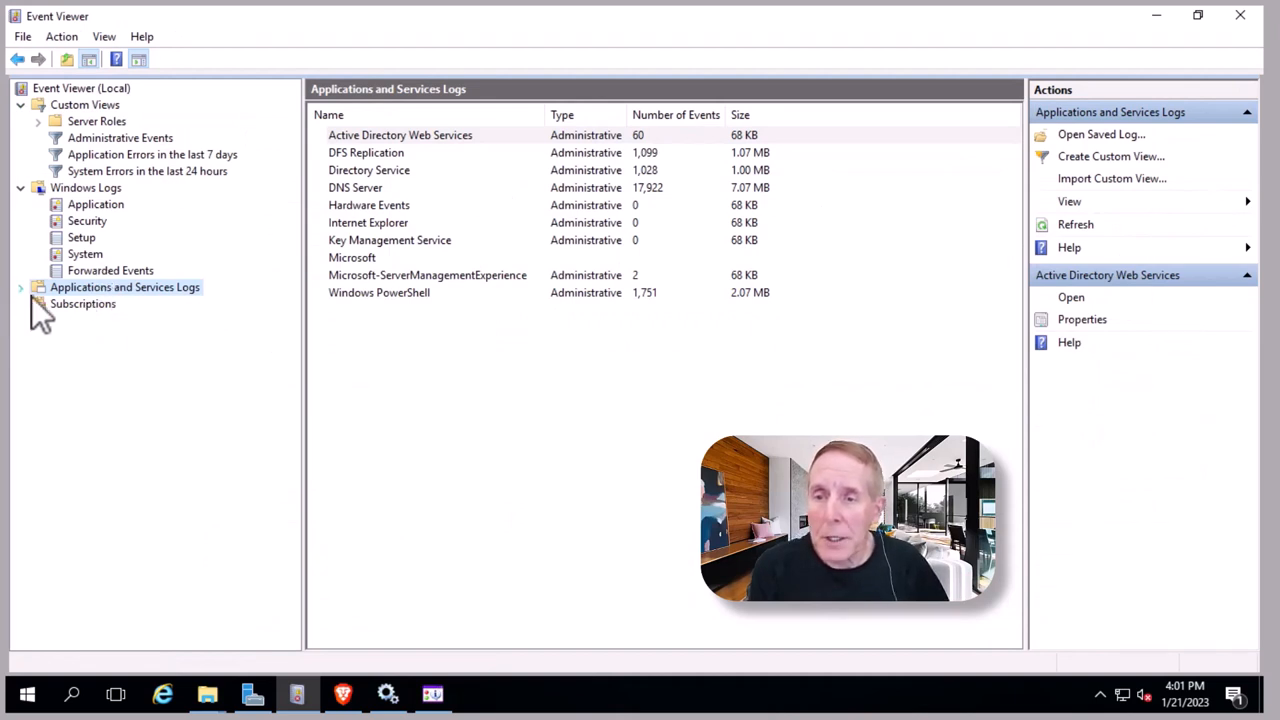
Expand Applications and Services Logs, view DFS Replication events, and expand the Microsoft channel folders
left_click(20, 287)
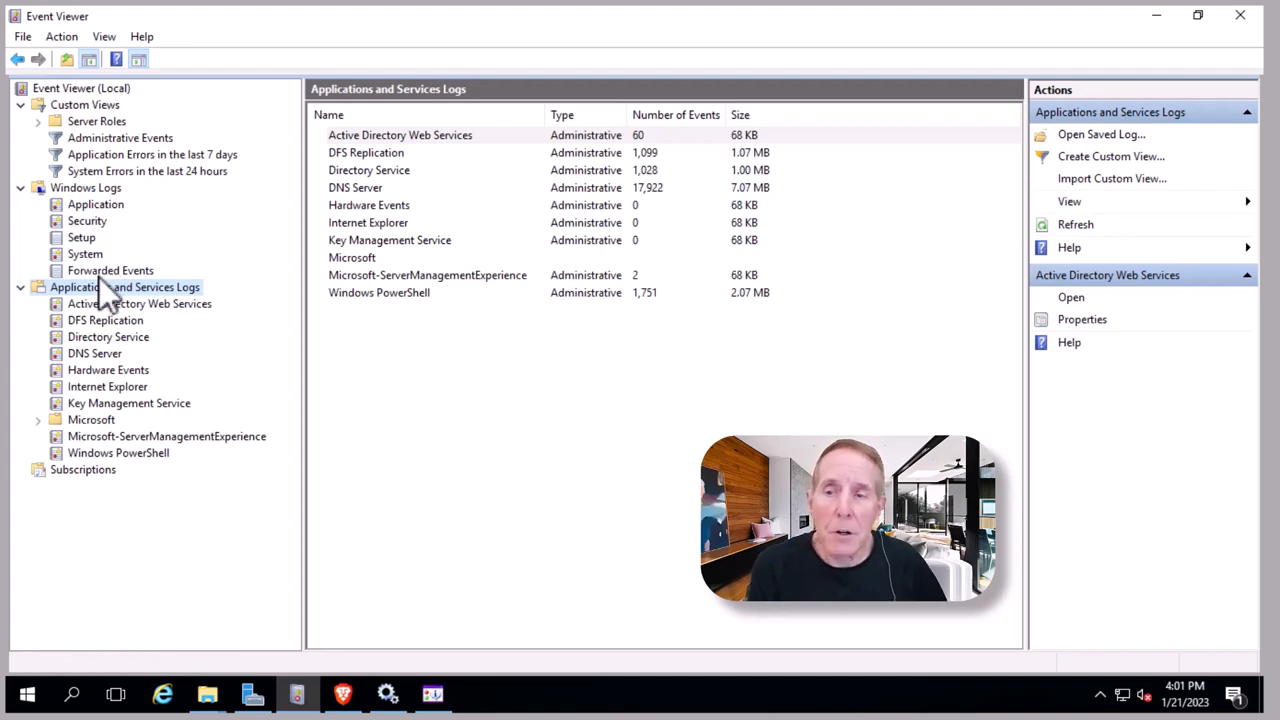
mouse_move(110, 310)
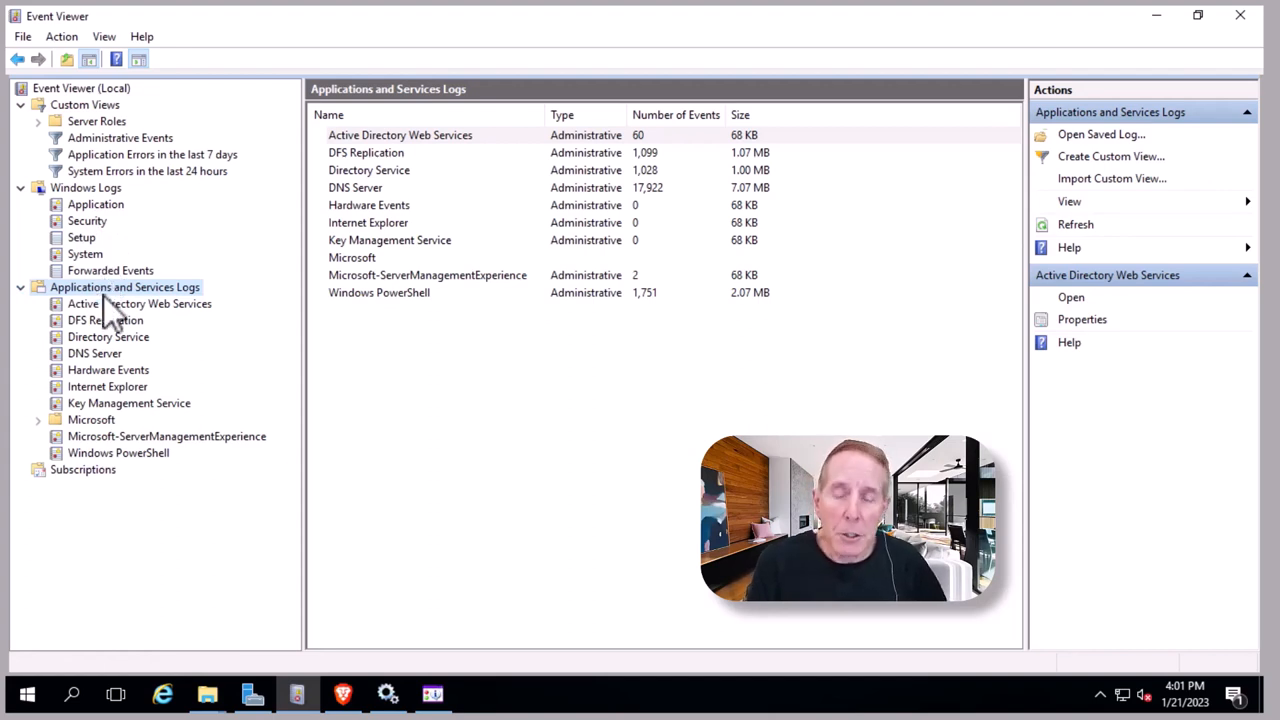
mouse_move(145, 300)
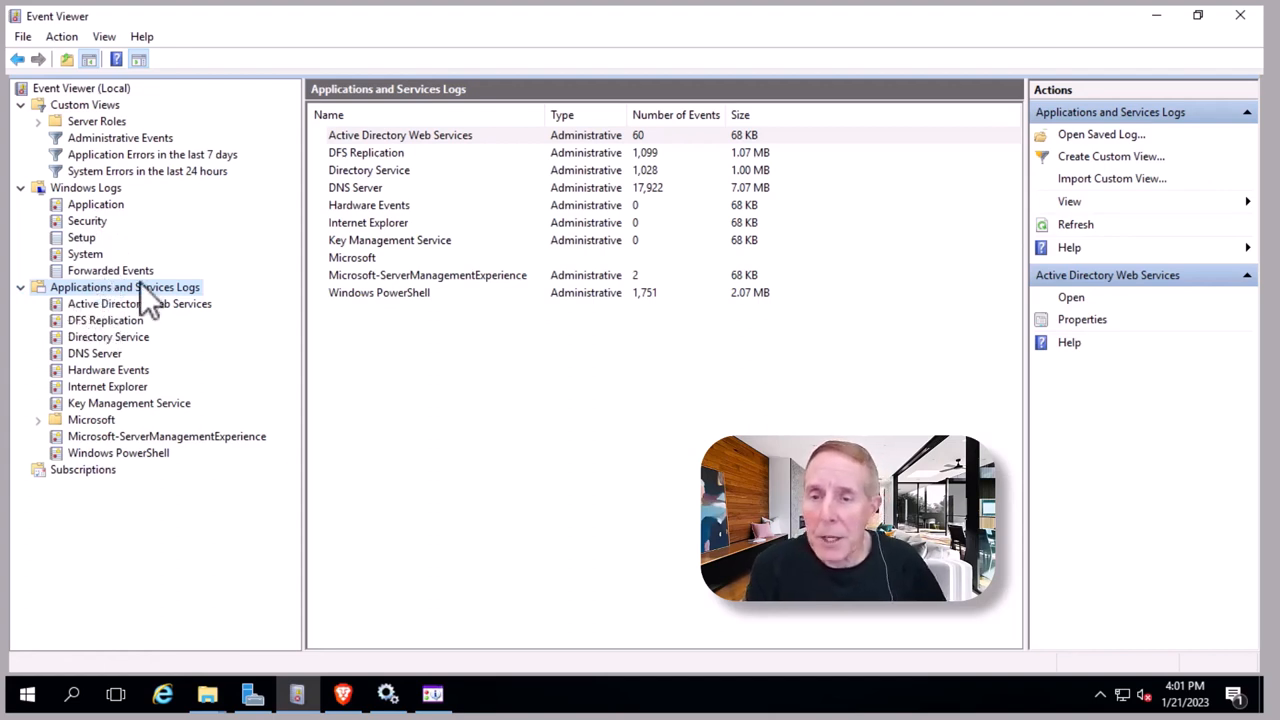
mouse_move(100, 330)
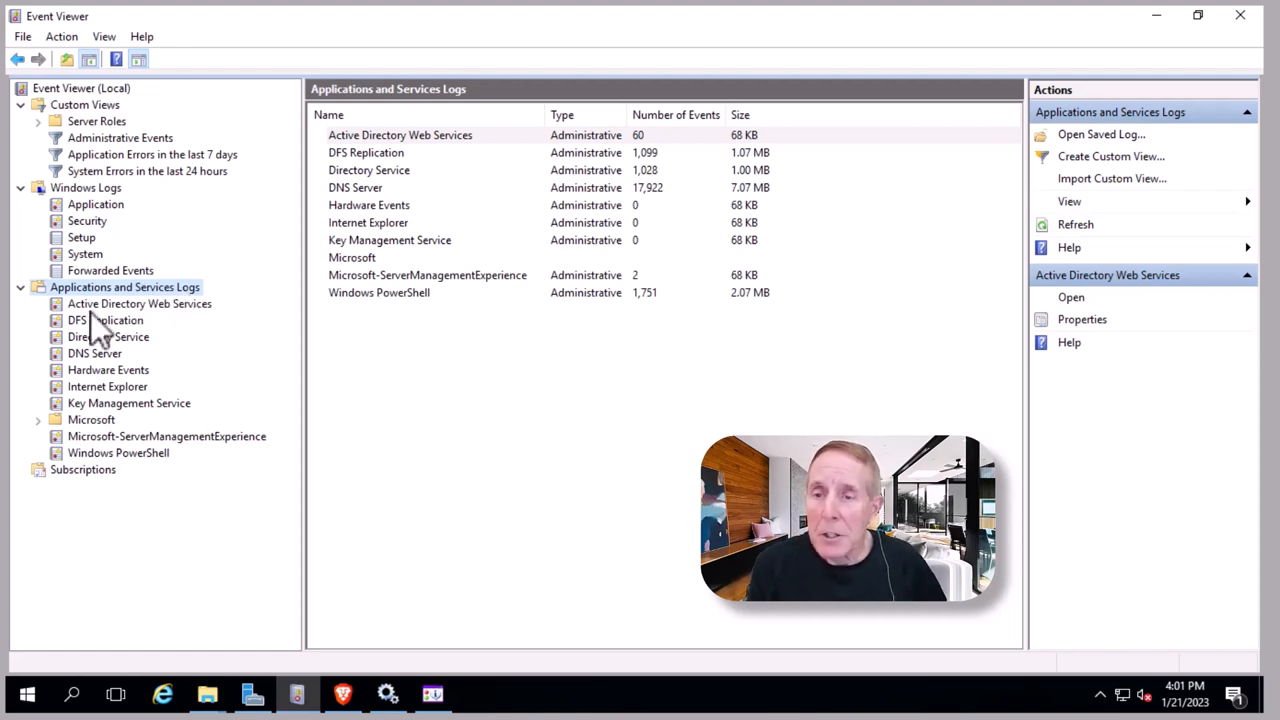
left_click(140, 303)
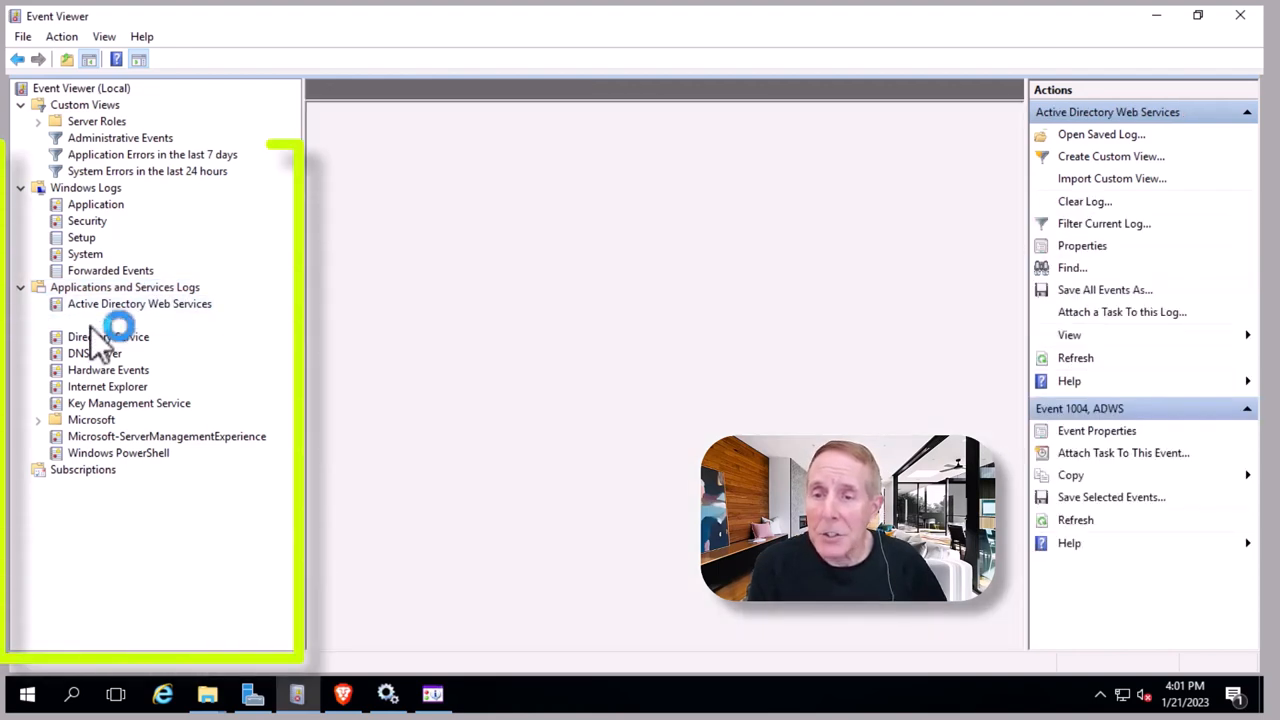
left_click(105, 320)
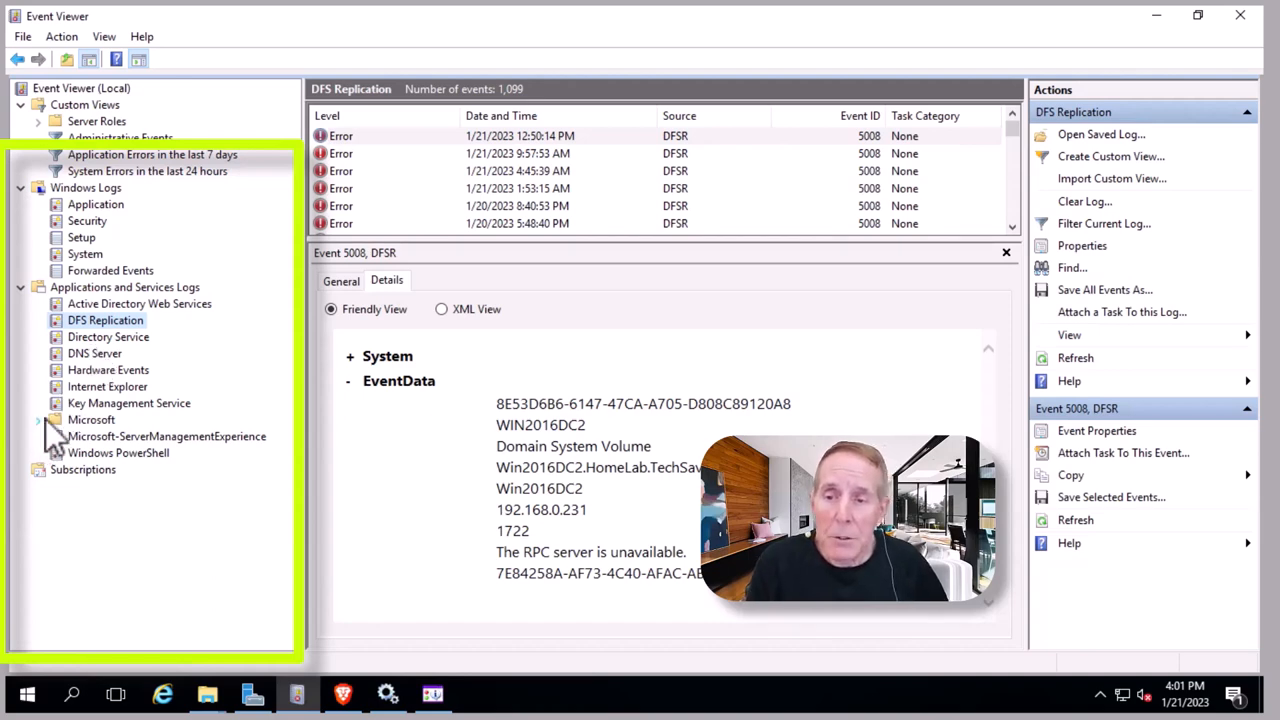
left_click(55, 419)
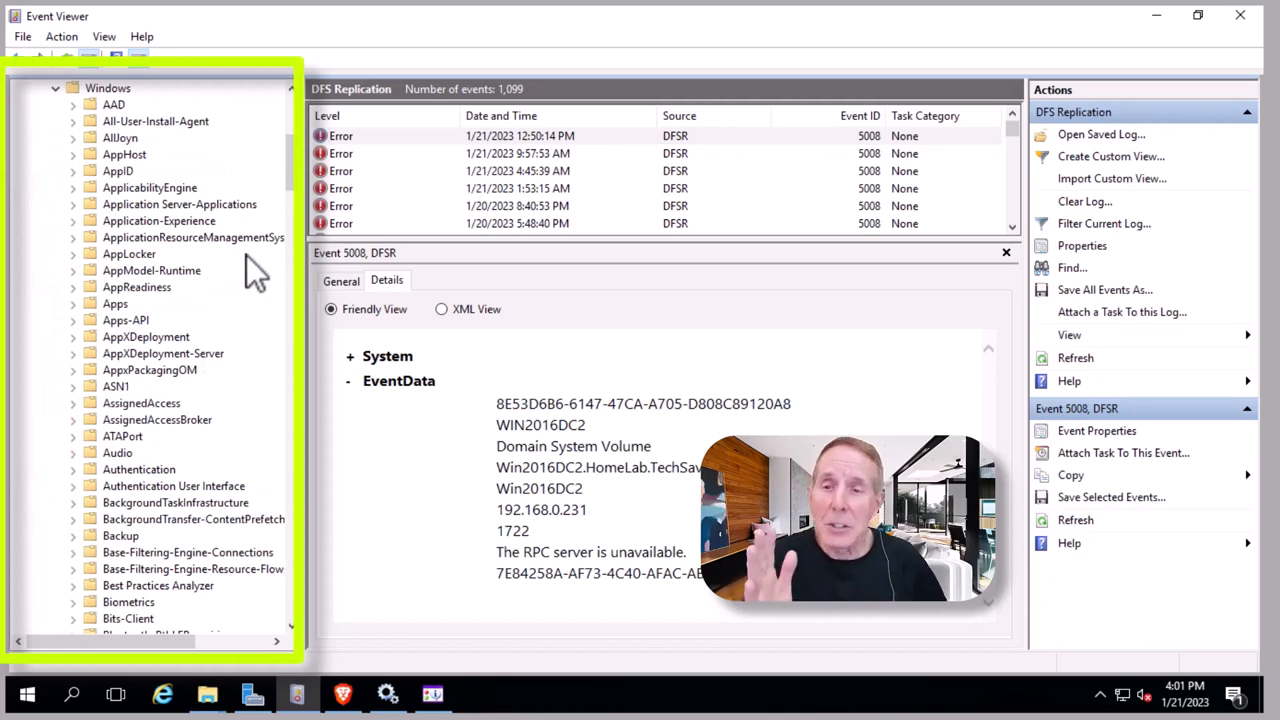
scroll("down", 3)
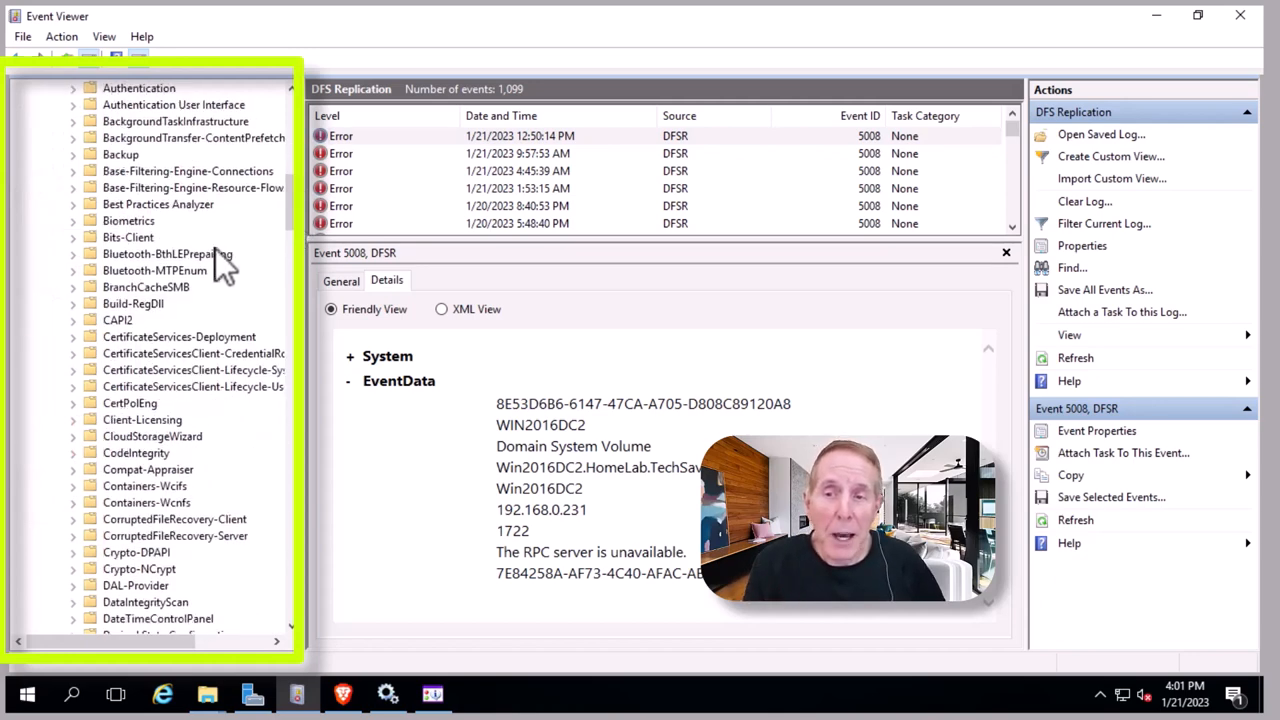
left_click(72, 253)
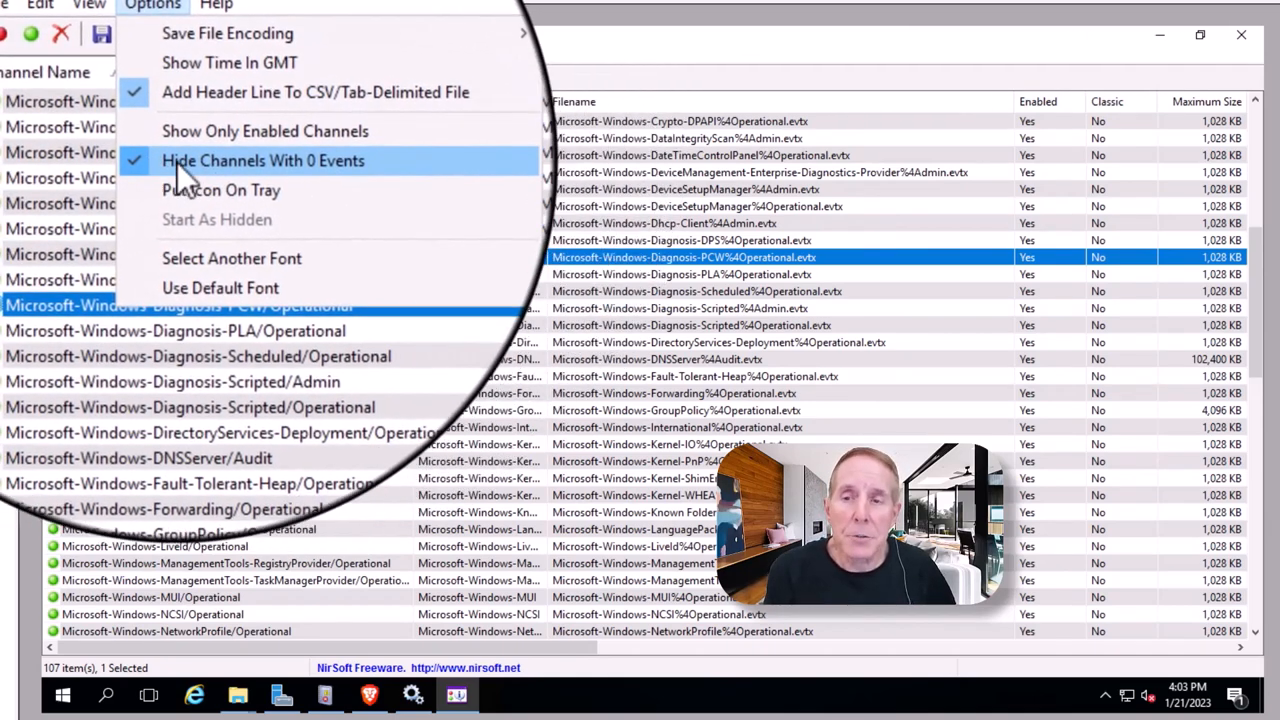
Uncheck Hide Channels With 0 Events so all 1,042 channels appear
left_click(263, 160)
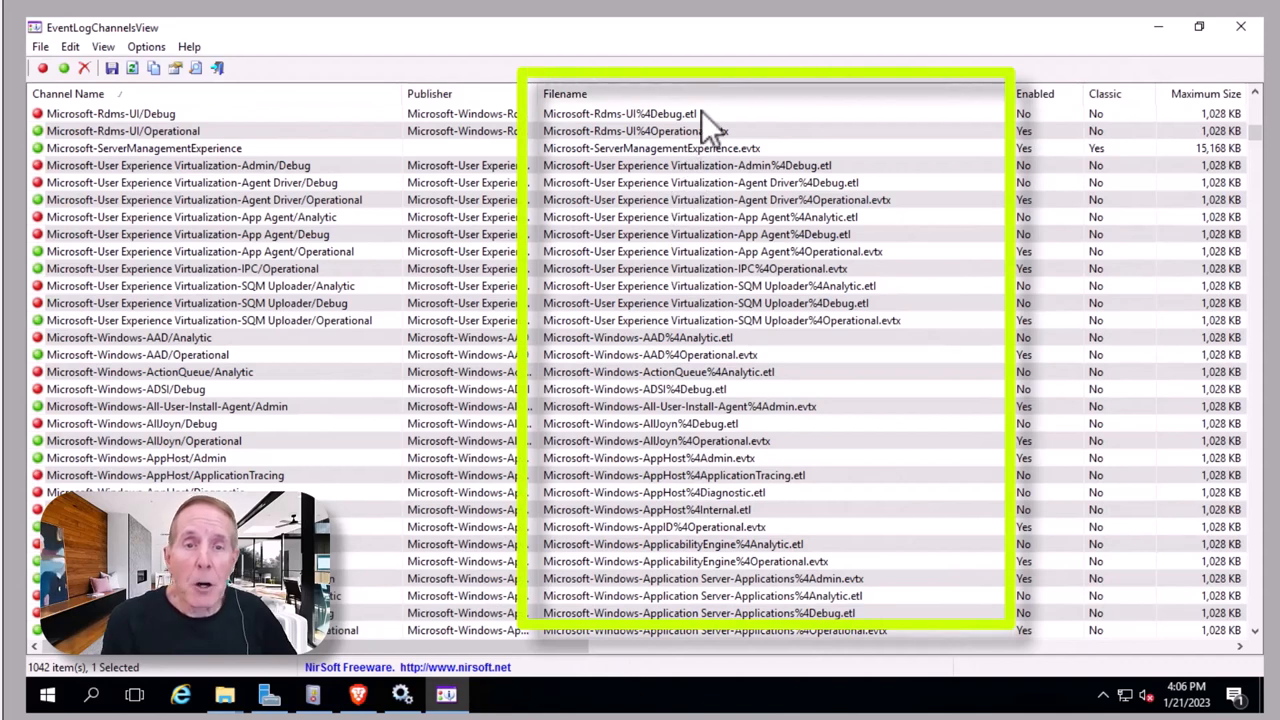
mouse_move(595, 640)
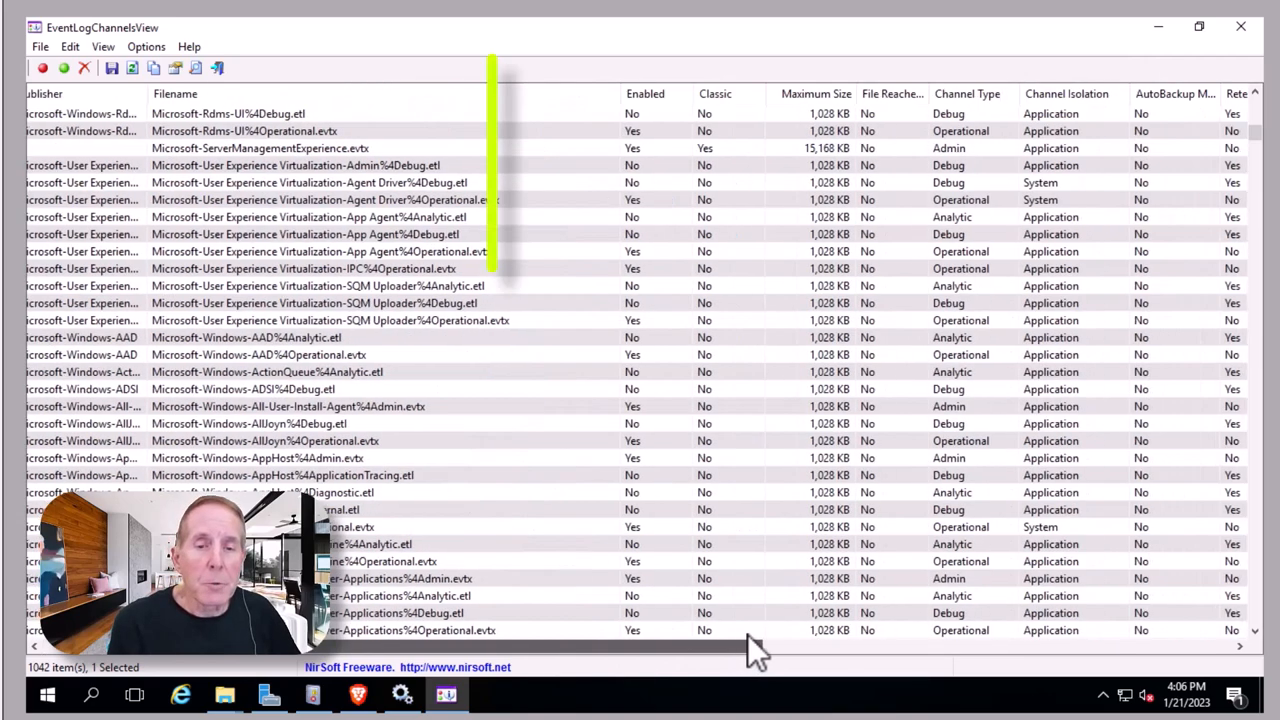
scroll("right", 3)
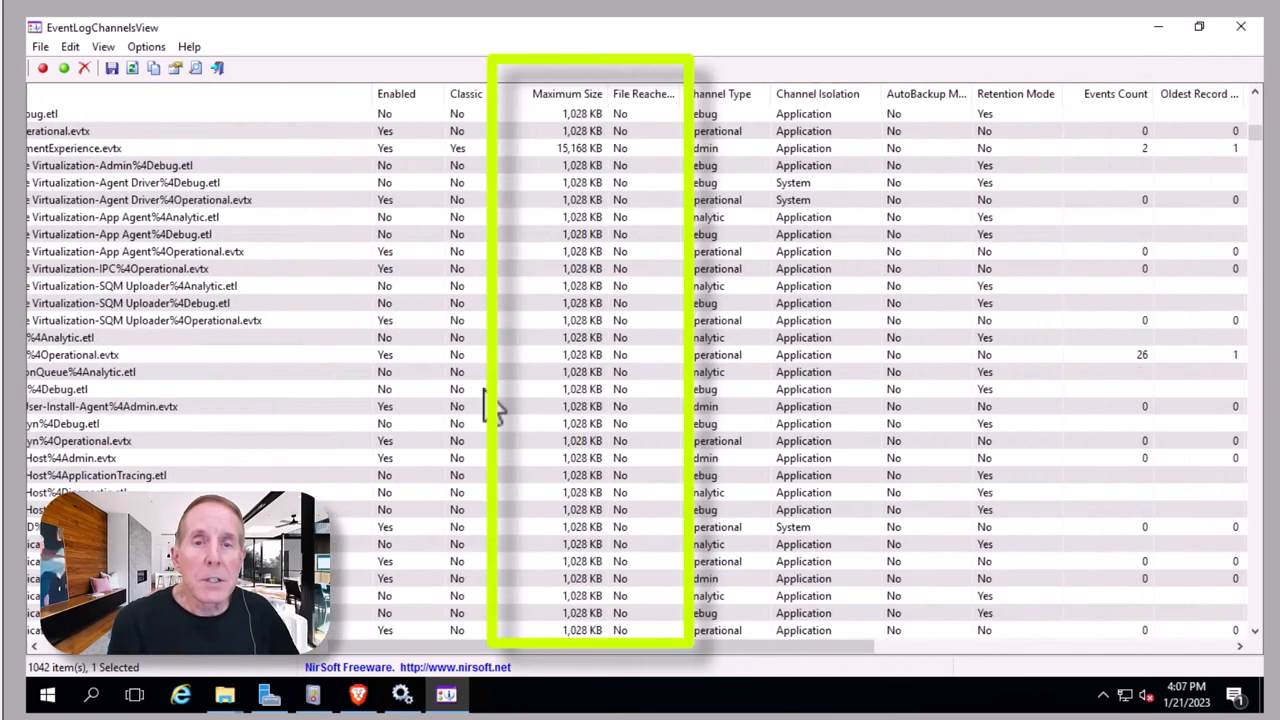
mouse_move(650, 135)
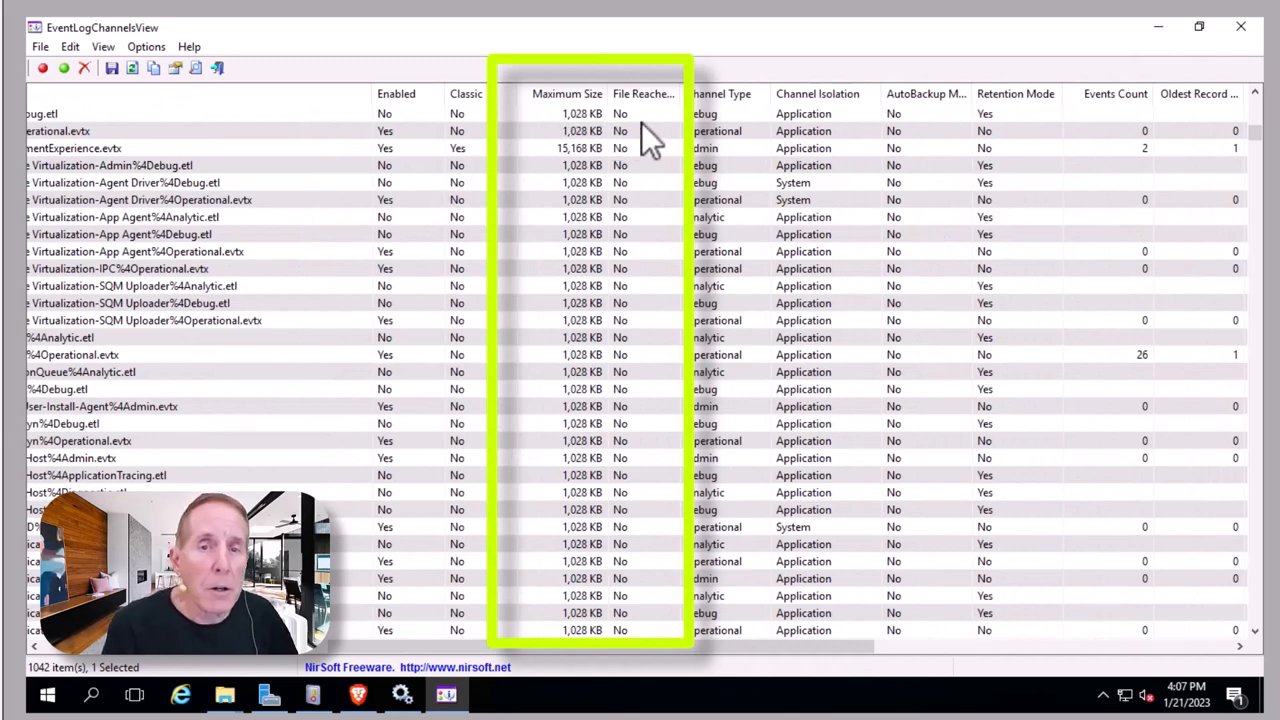
mouse_move(650, 305)
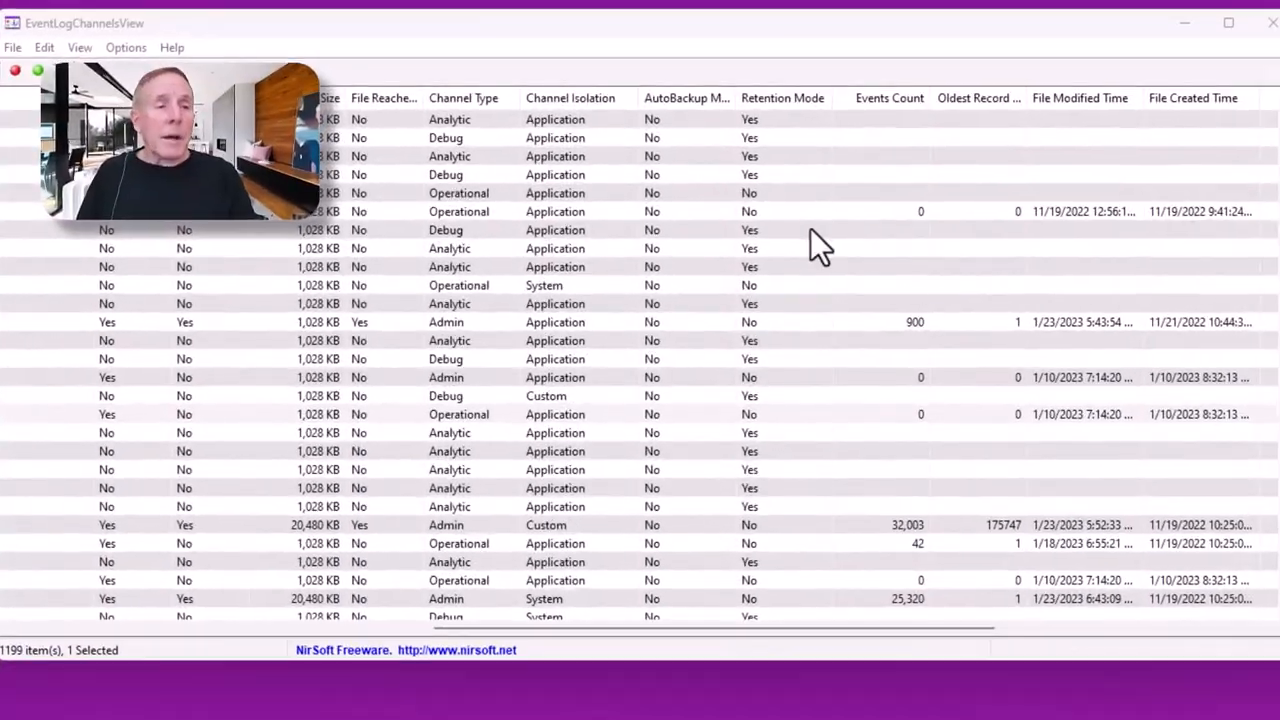
mouse_move(370, 235)
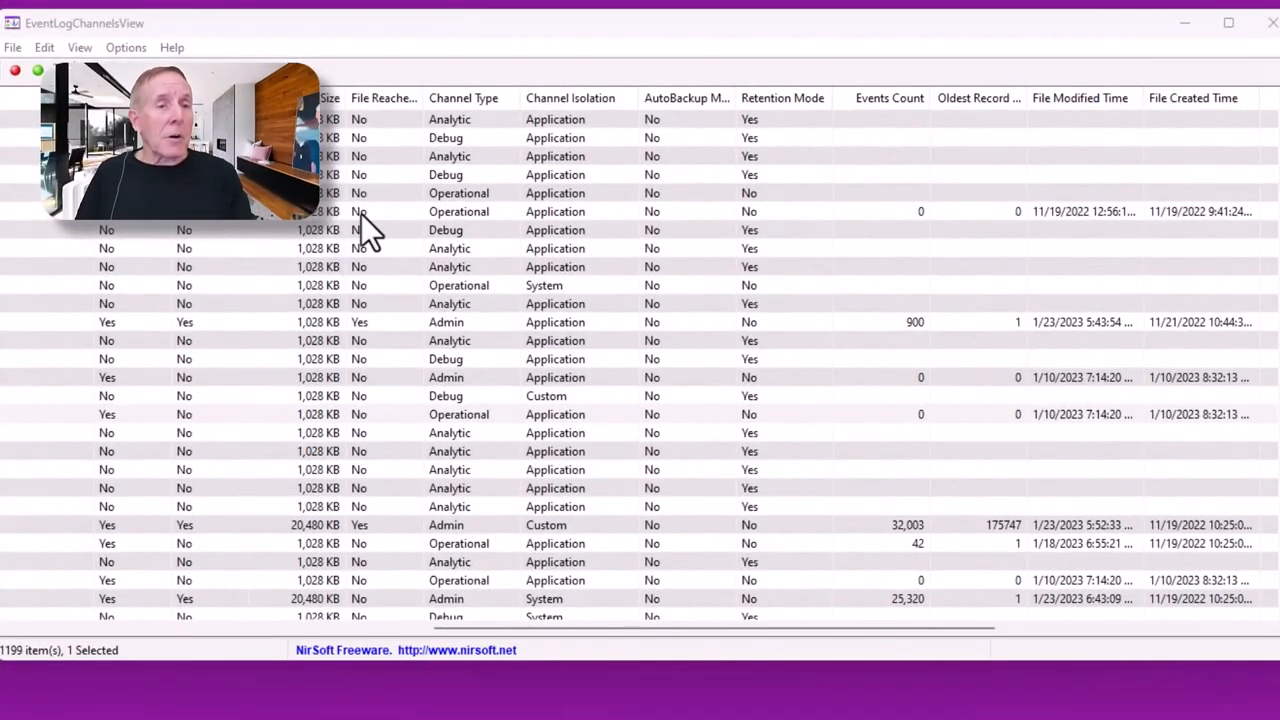
mouse_move(785, 135)
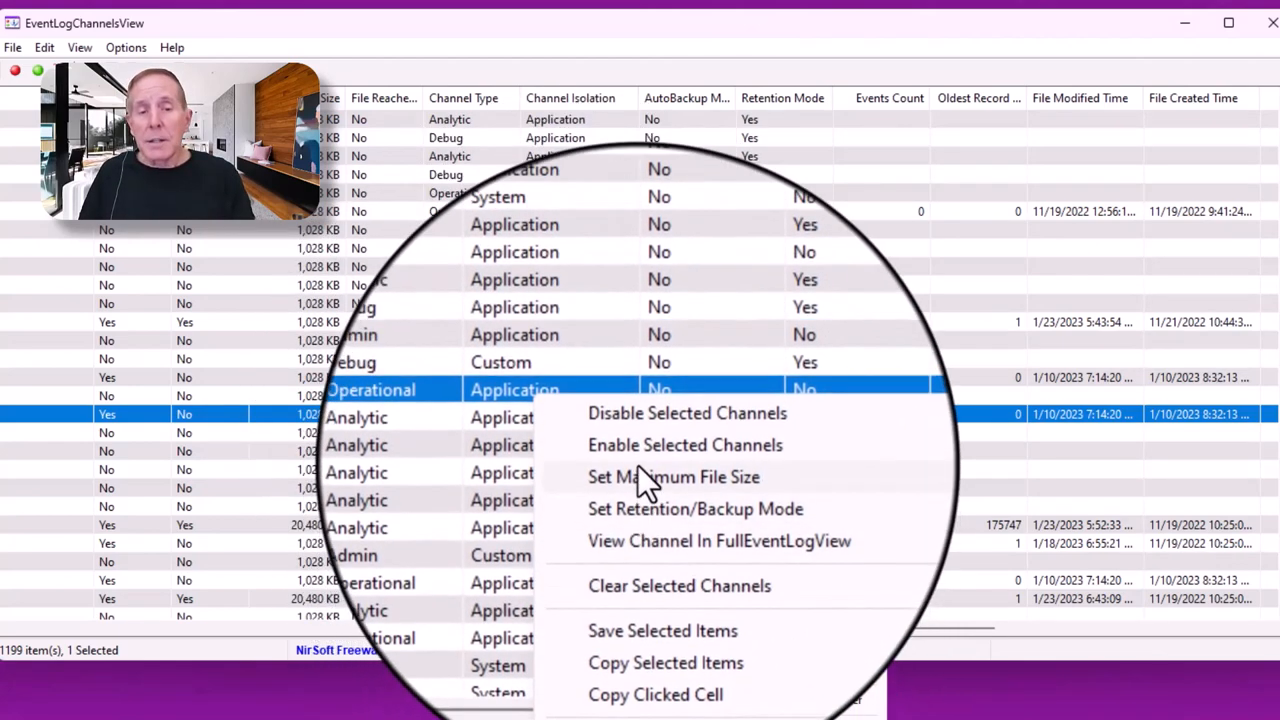
View a channel's 1028 KB maximum file size unchanged, then show OpenSSH/Operational's context menu
left_click(673, 476)
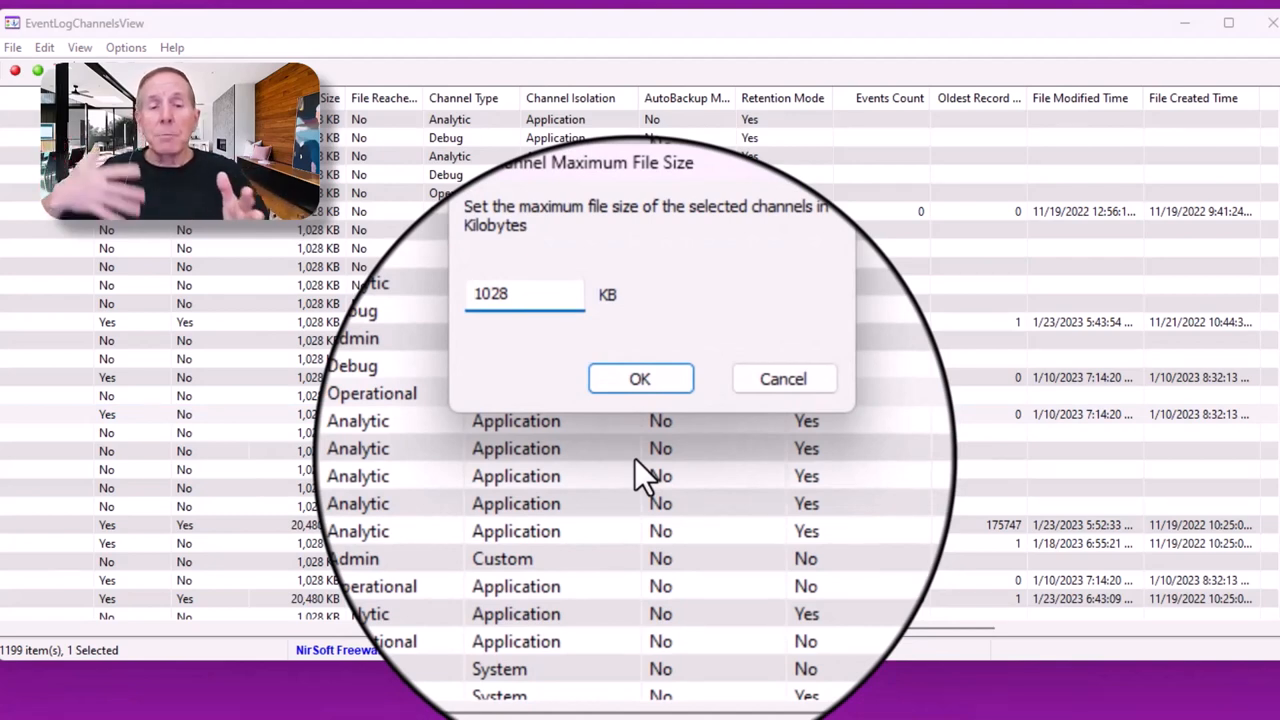
left_click(640, 378)
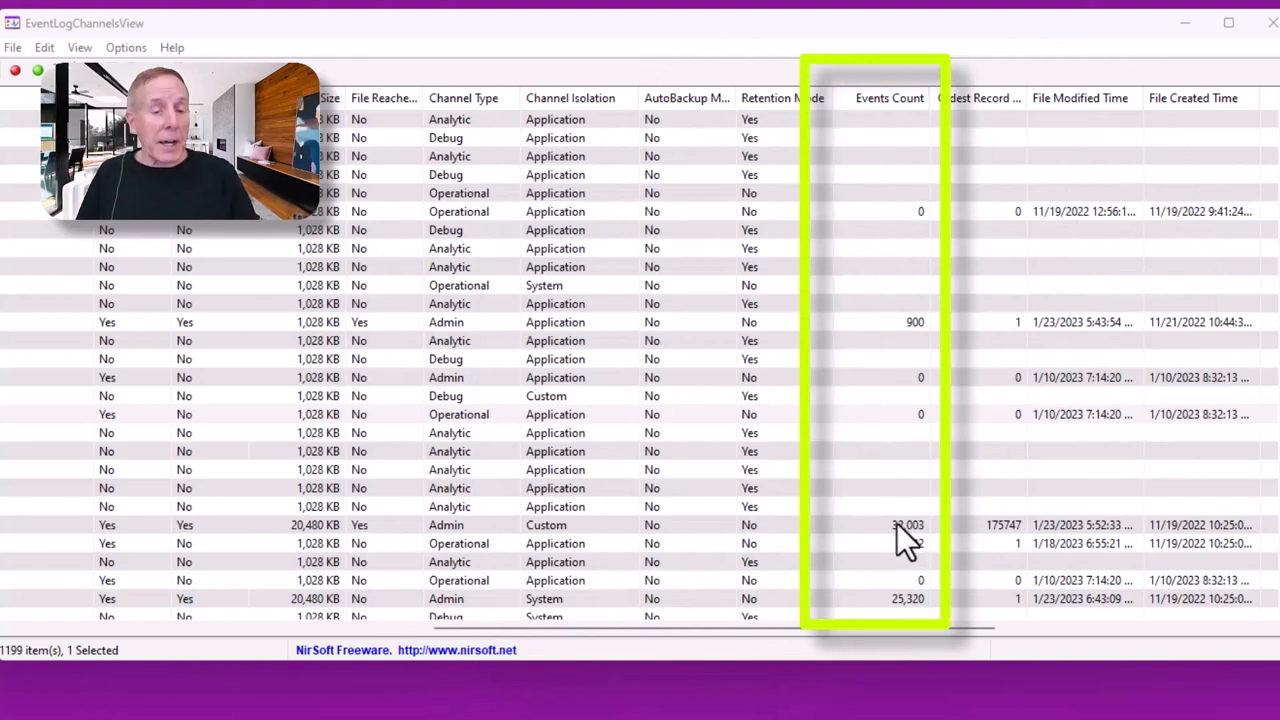
mouse_move(900, 465)
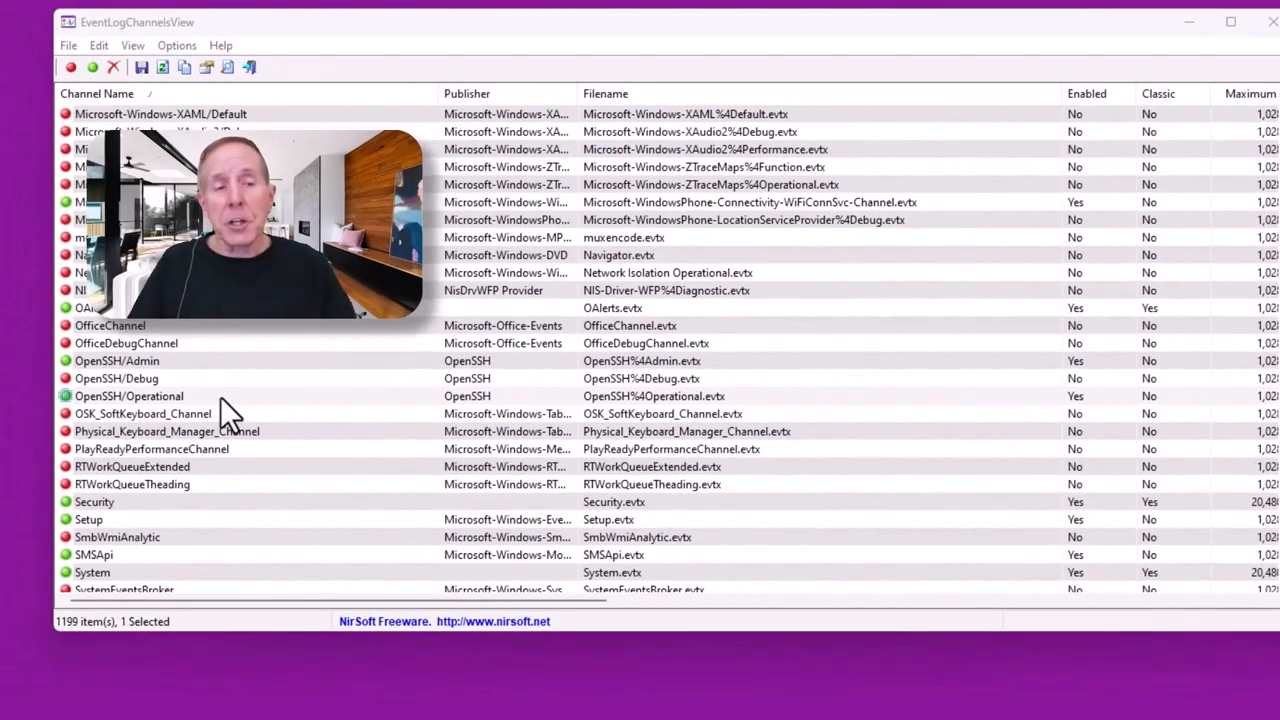
right_click(129, 395)
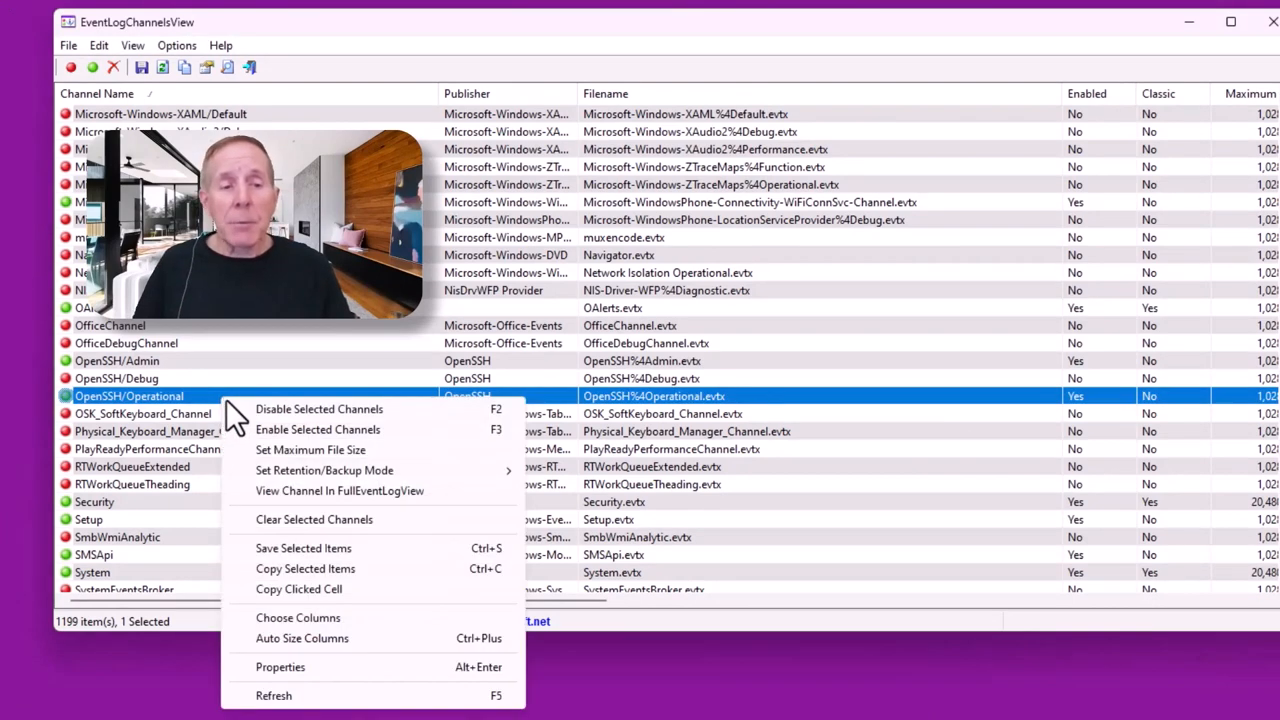
mouse_move(278, 565)
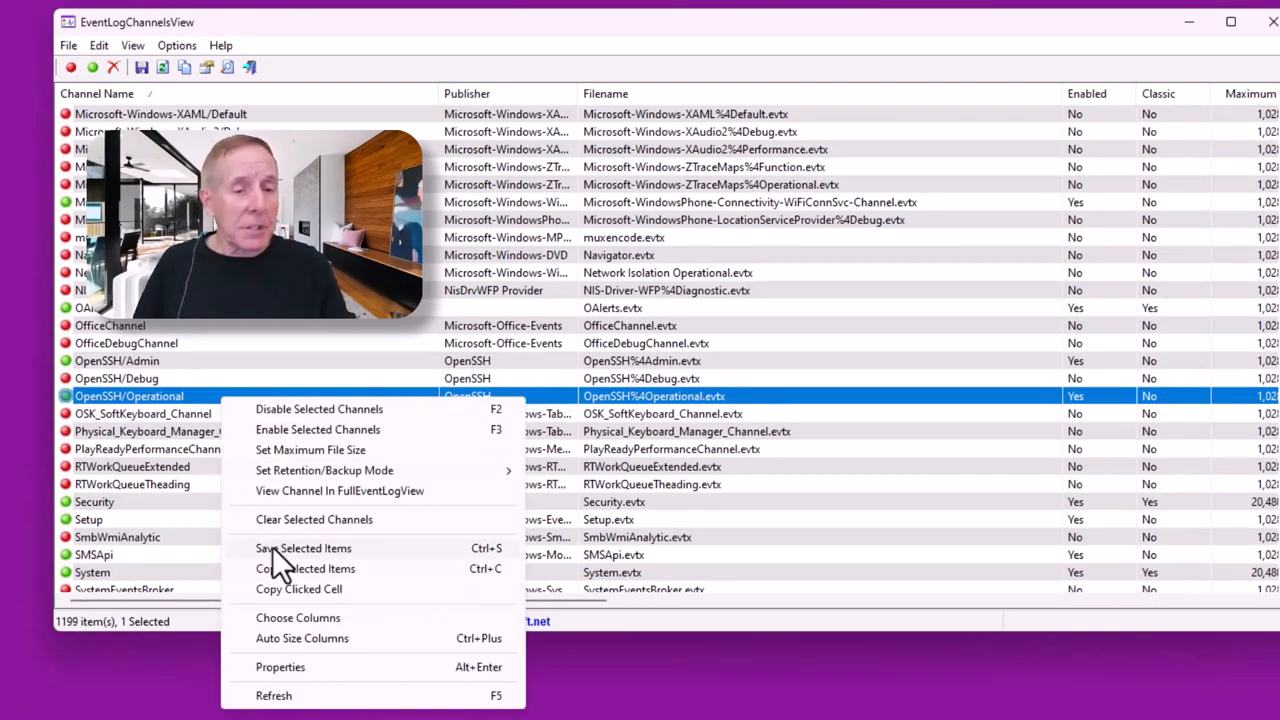
left_click(303, 548)
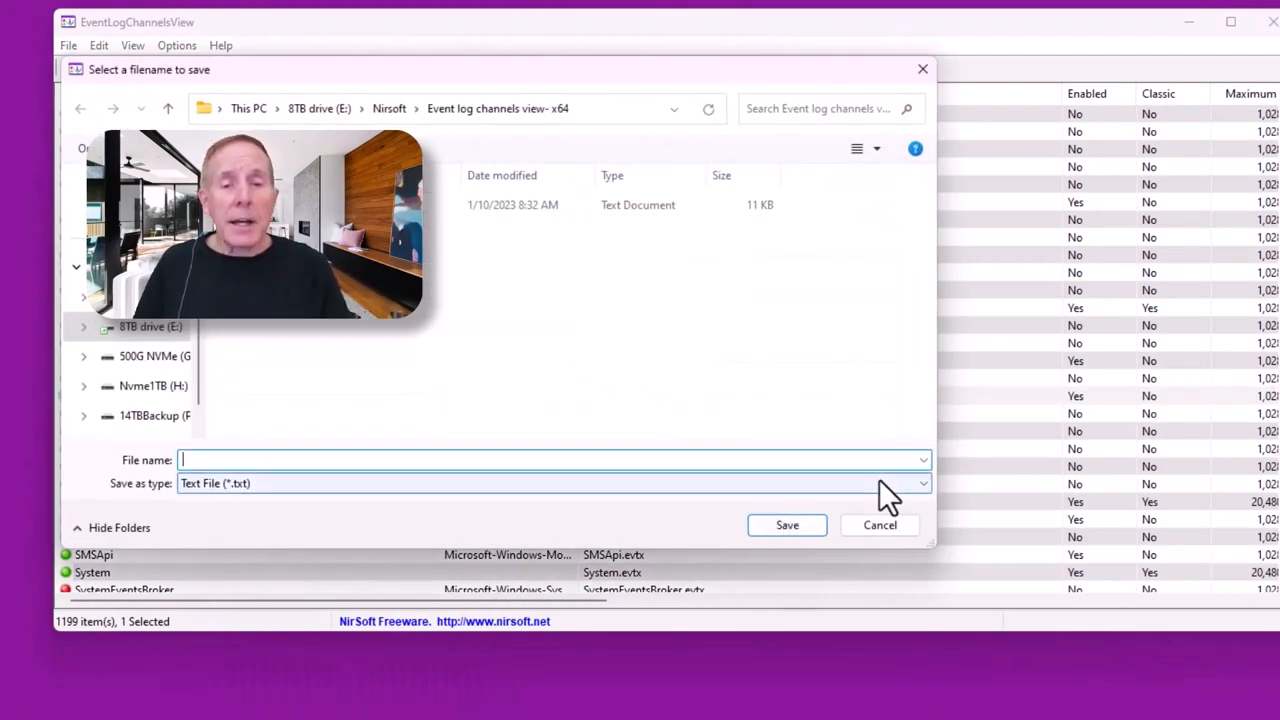
left_click(915, 483)
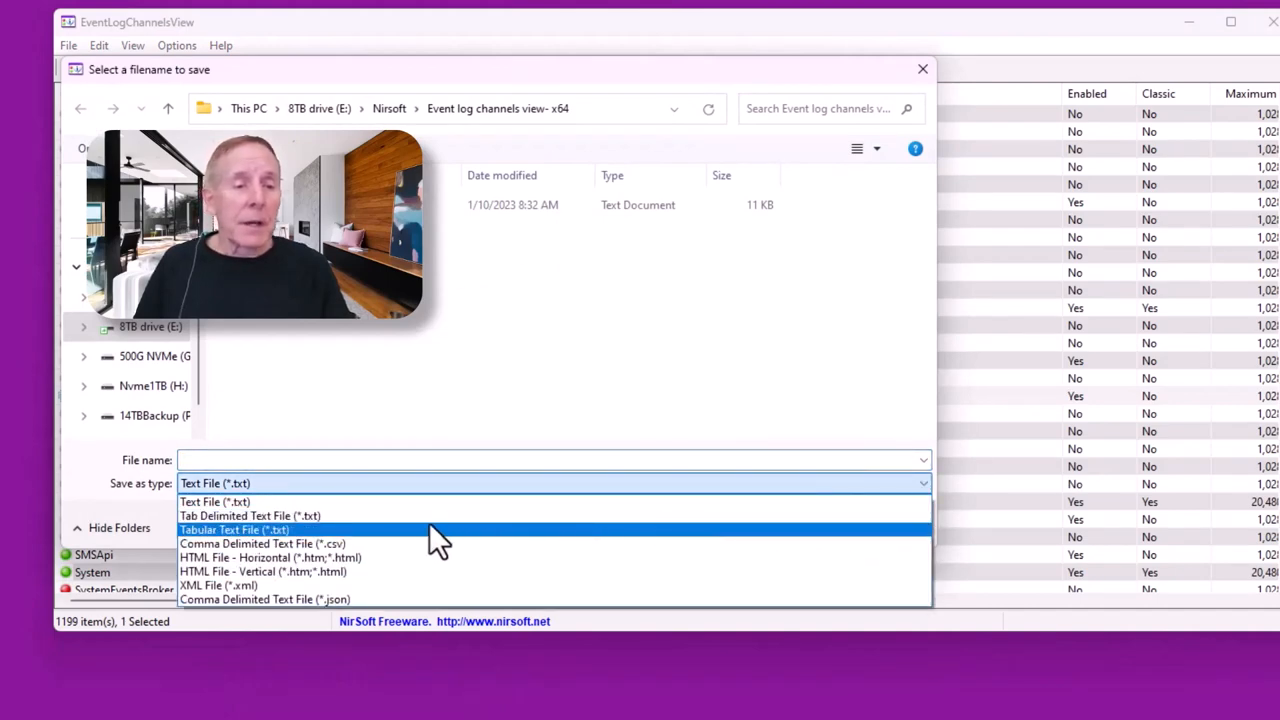
mouse_move(400, 557)
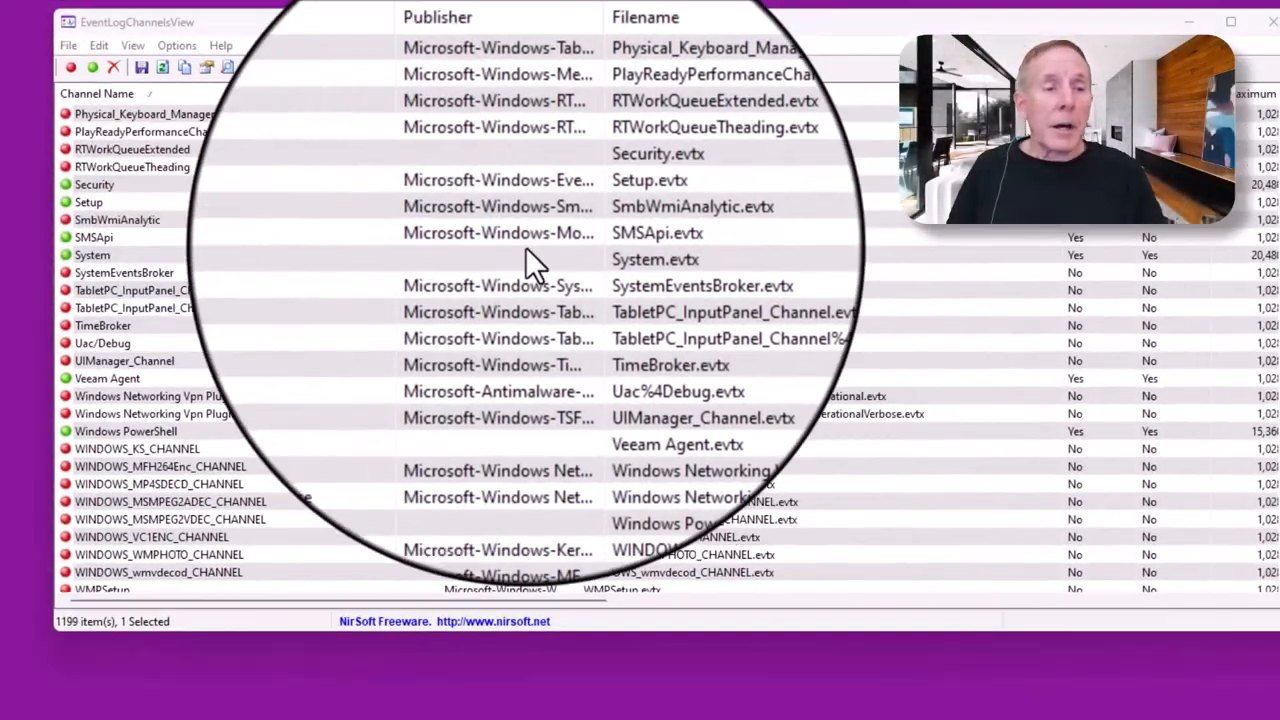
View the System channel's events in FullEventLogView via its context menu
left_click(92, 254)
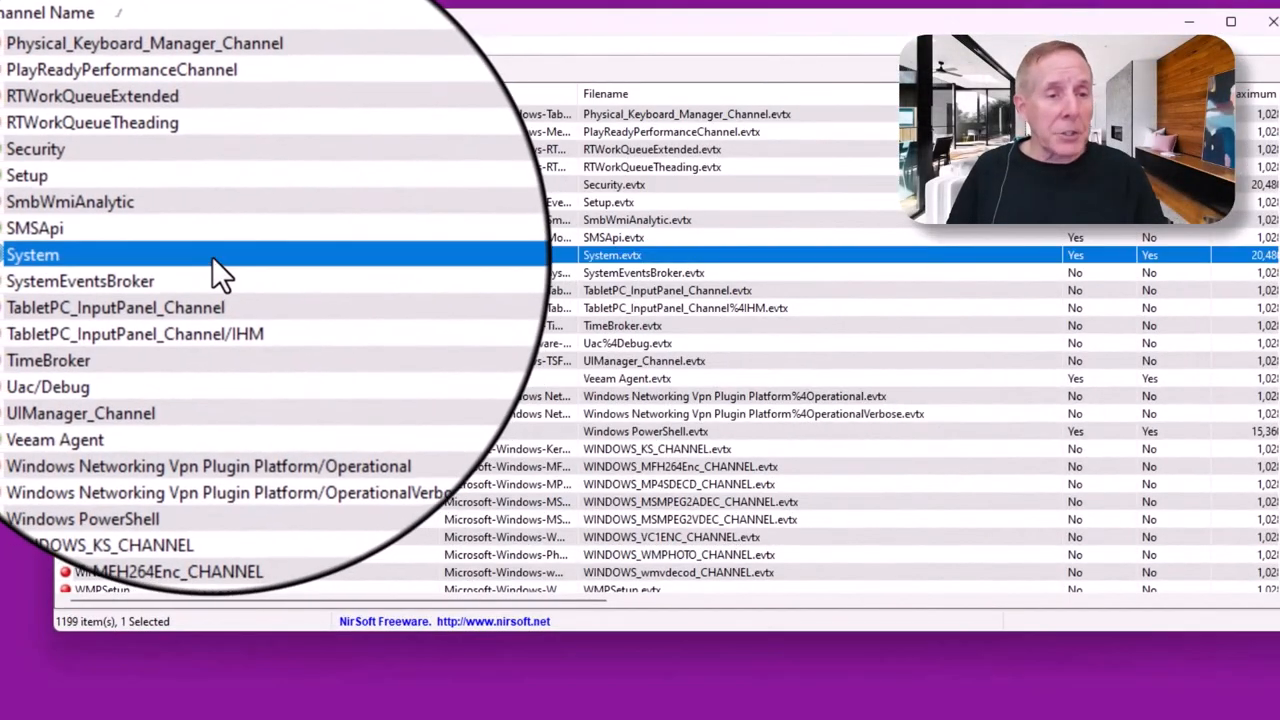
right_click(32, 254)
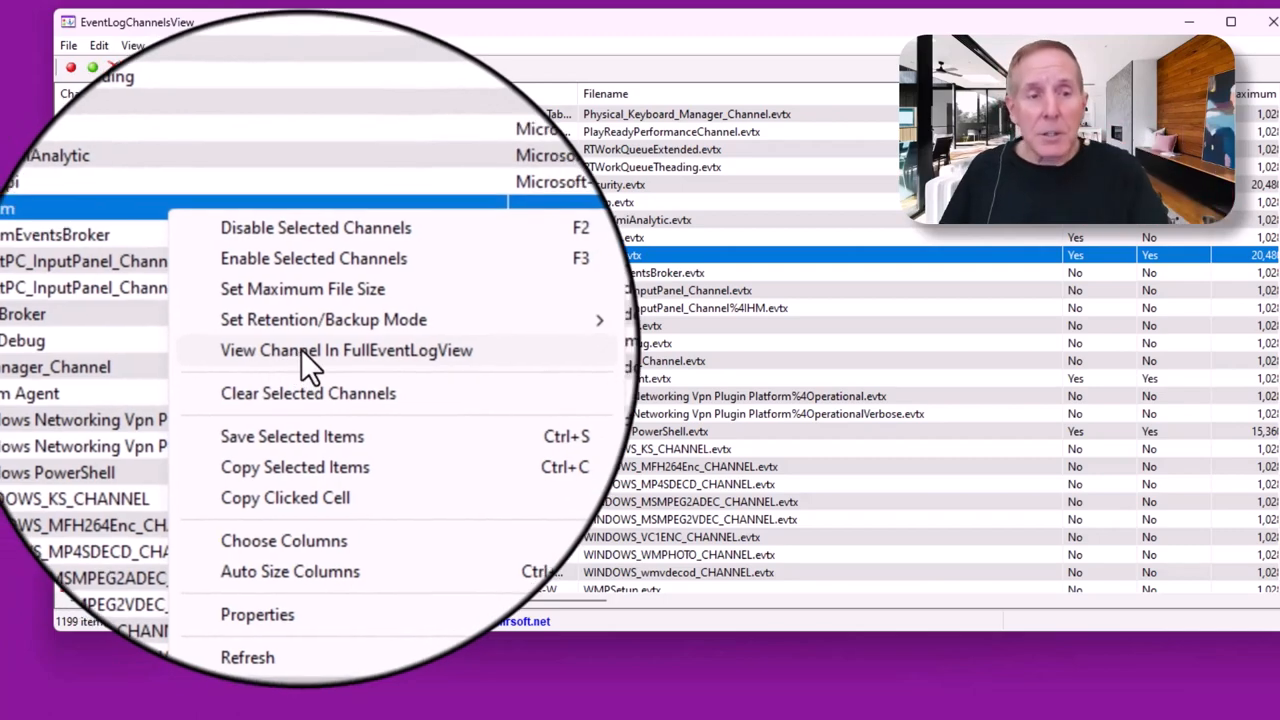
left_click(346, 350)
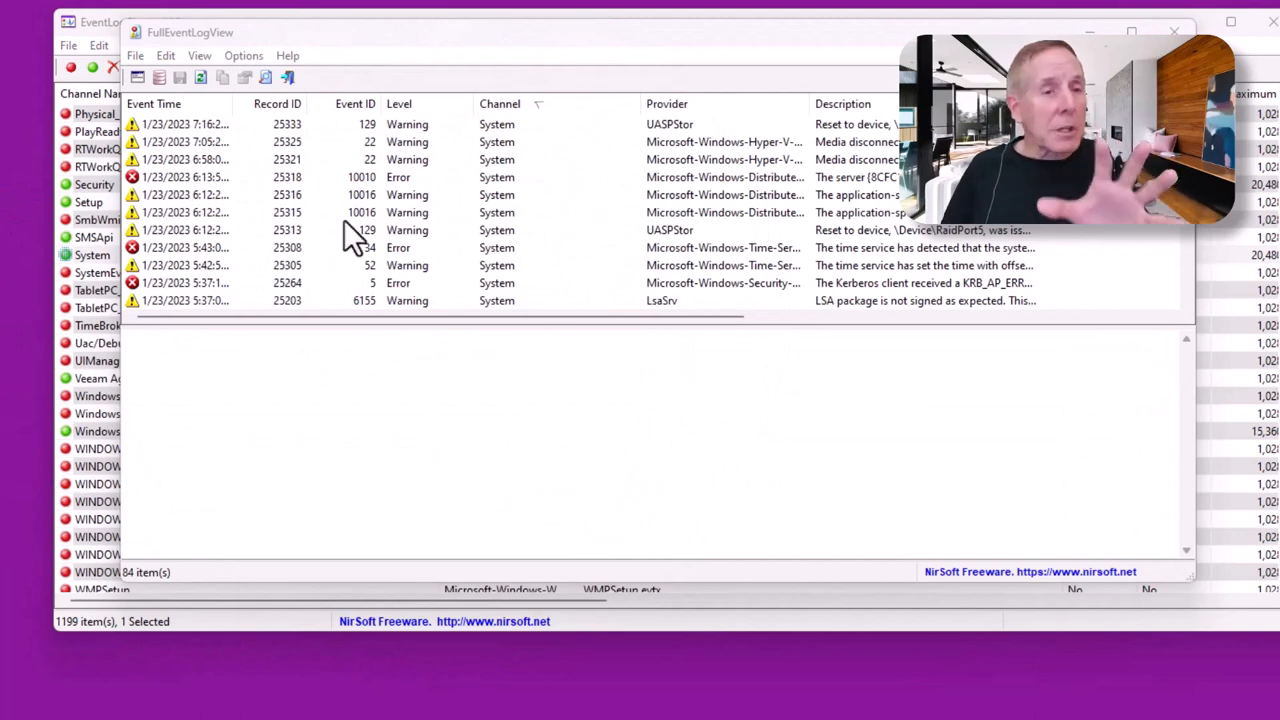
mouse_move(325, 218)
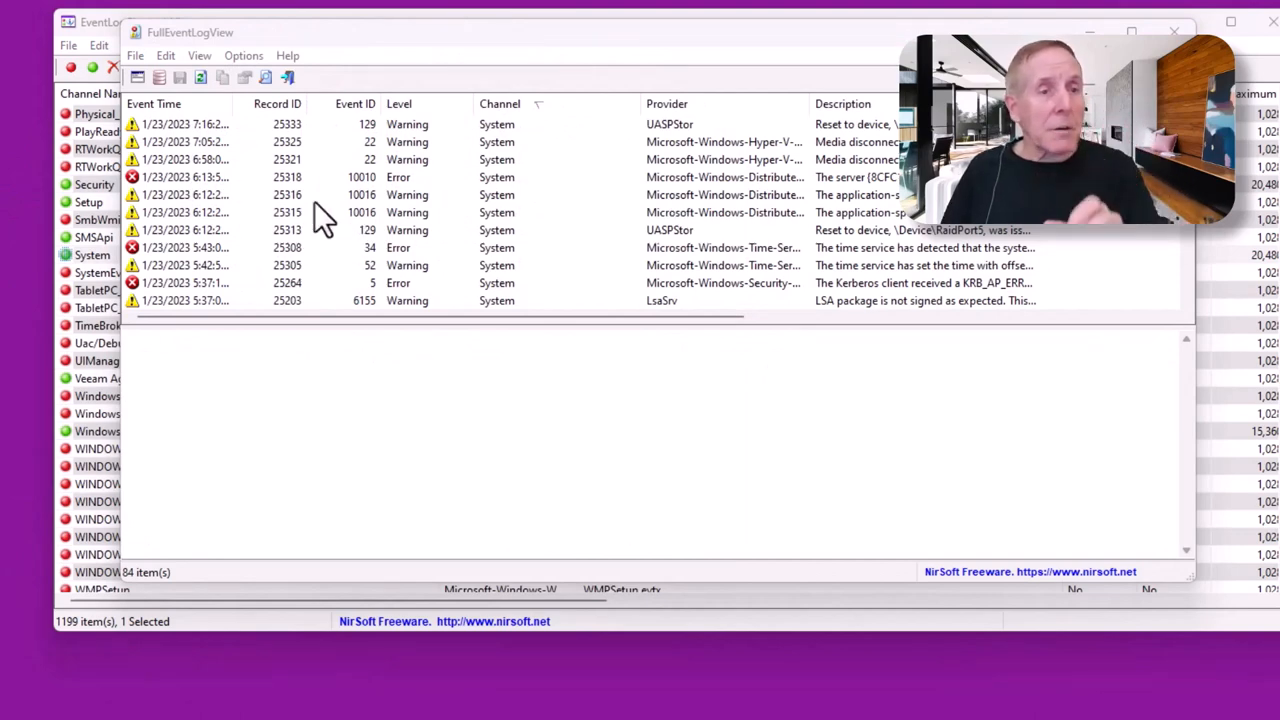
mouse_move(340, 205)
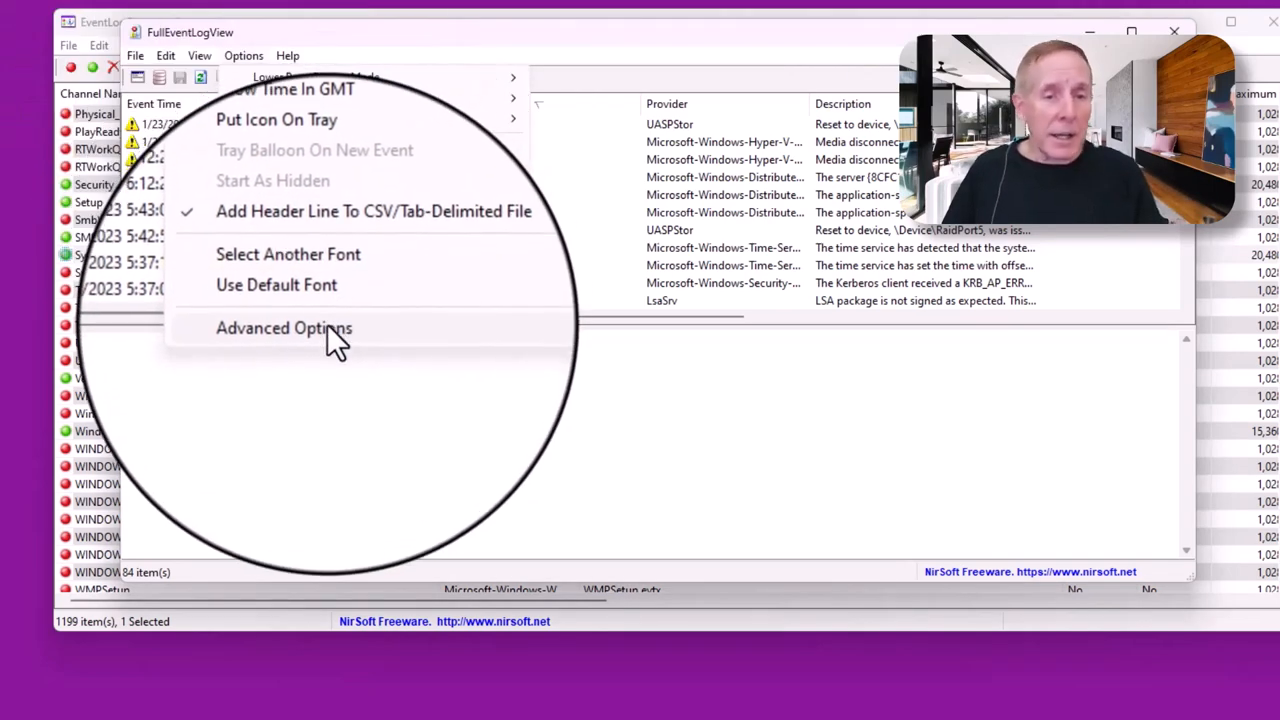
Open FullEventLogView's Advanced Options showing the Critical, Error and Warning, last-2-days filter
left_click(284, 328)
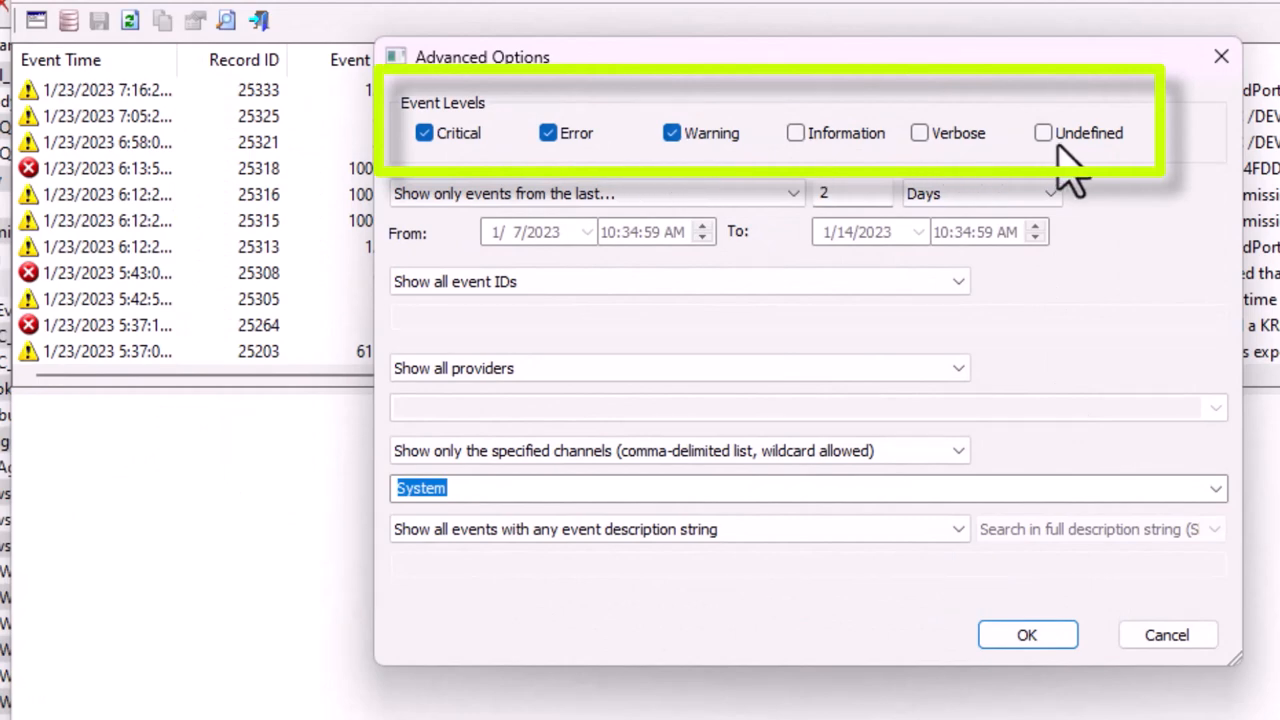
left_click(850, 193)
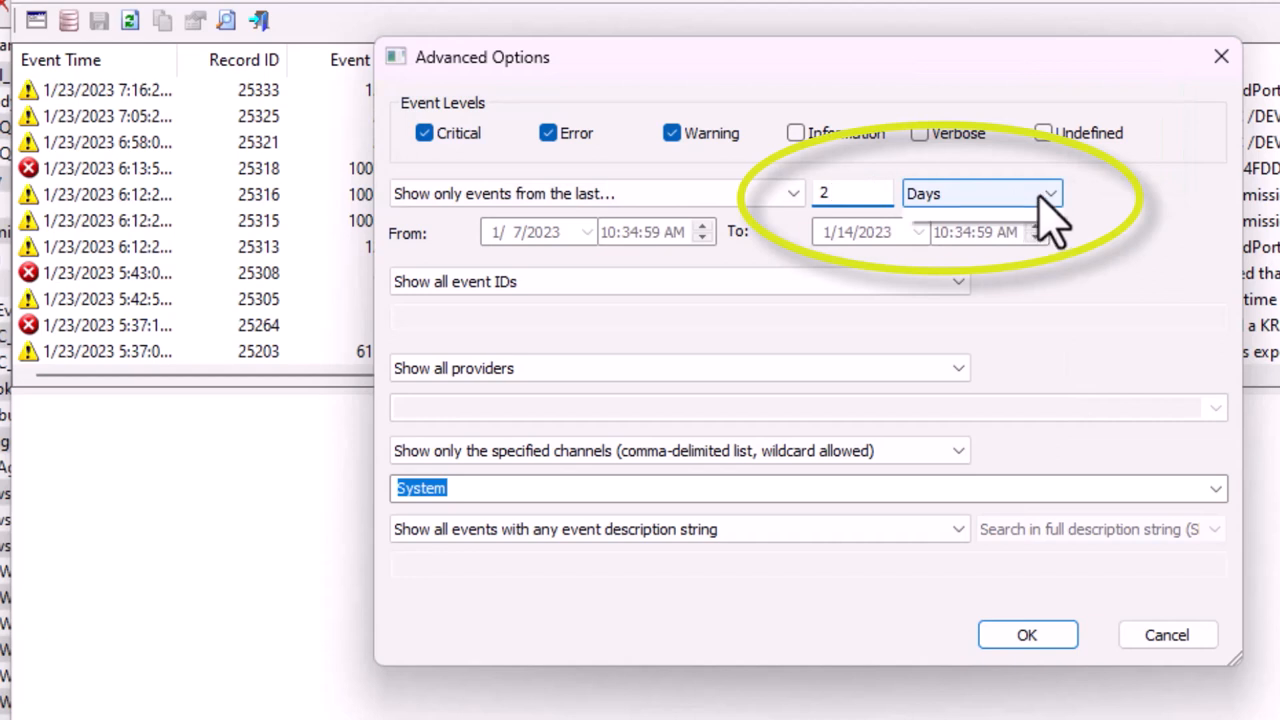
left_click(1047, 193)
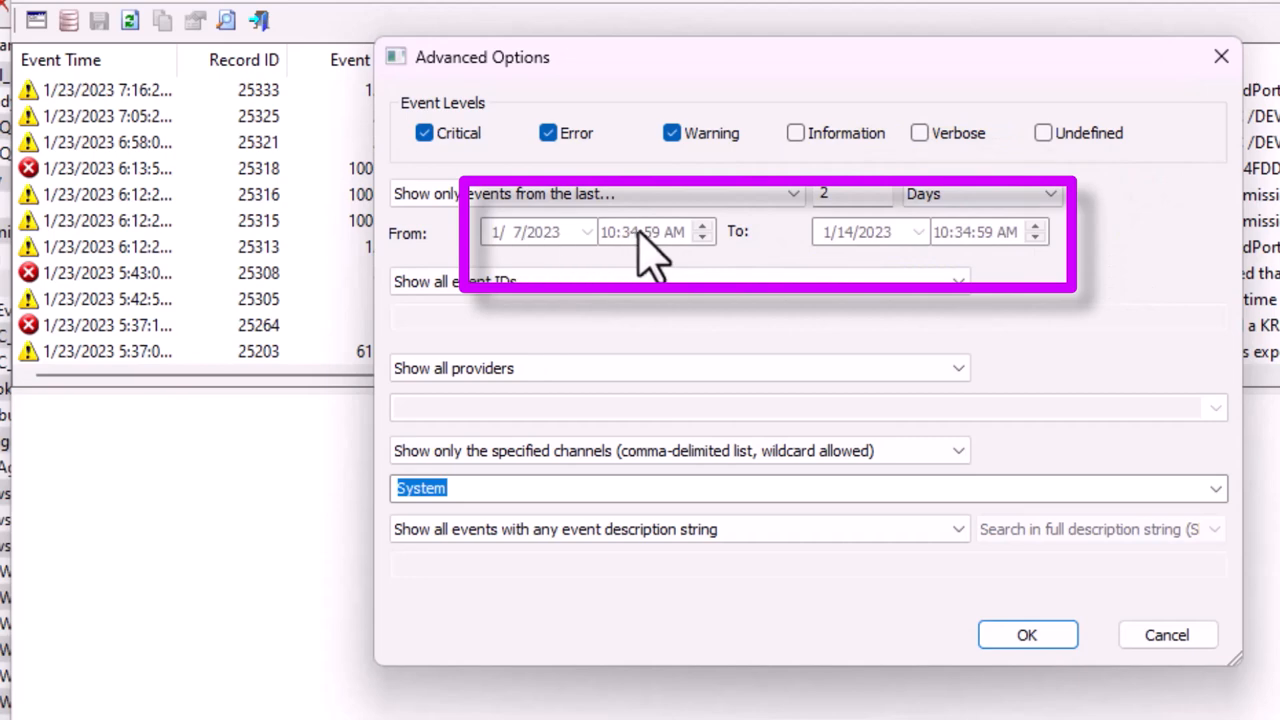
mouse_move(1020, 260)
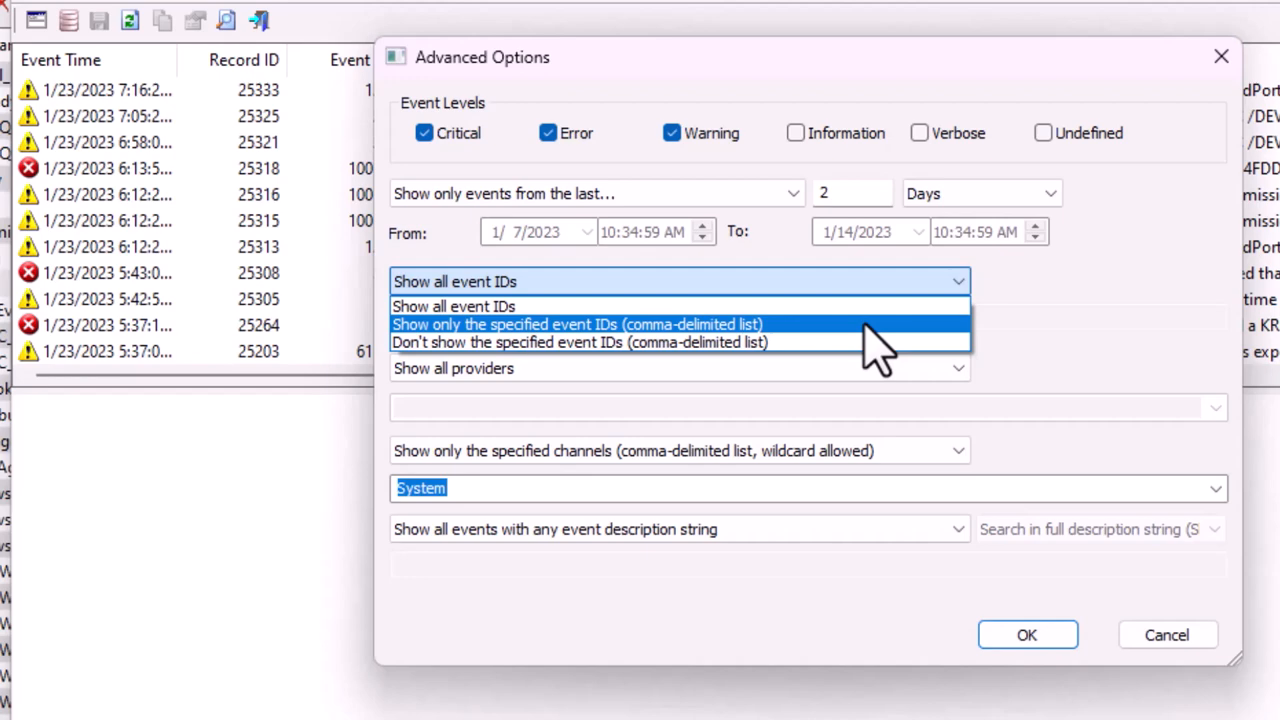
mouse_move(910, 345)
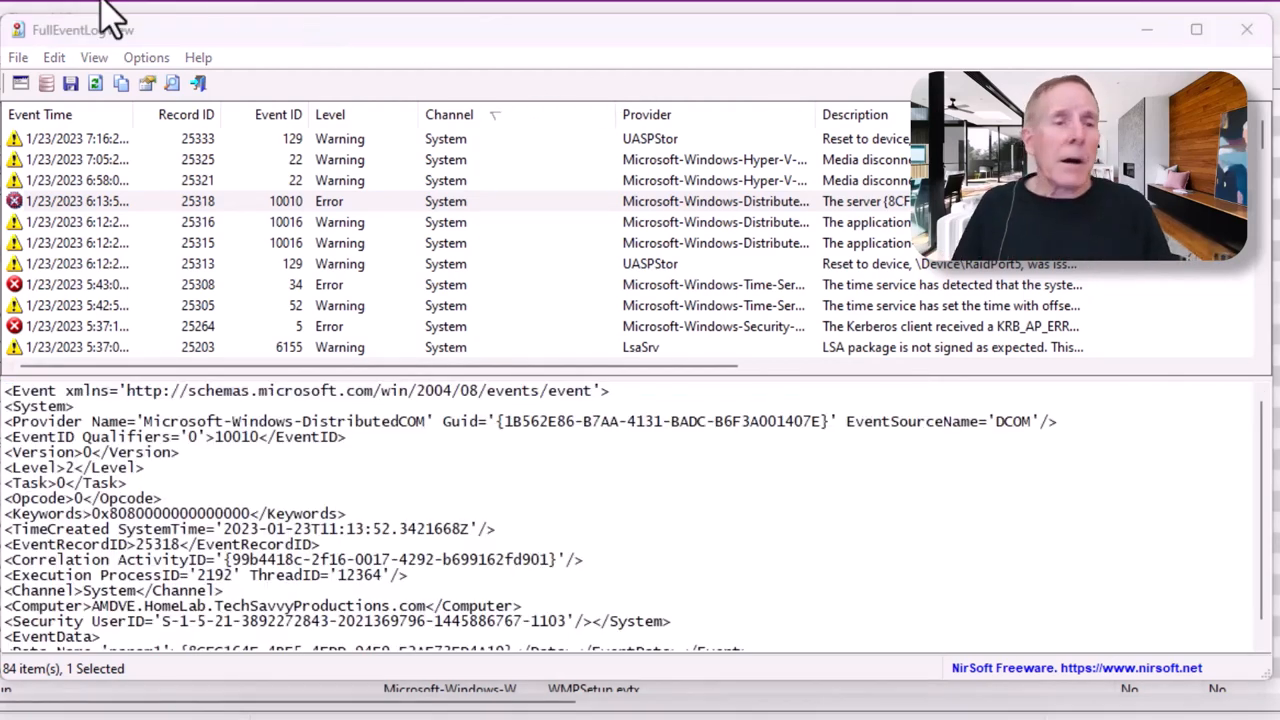
Show the selected DCOM timeout error as plain description text instead of XML
left_click(146, 57)
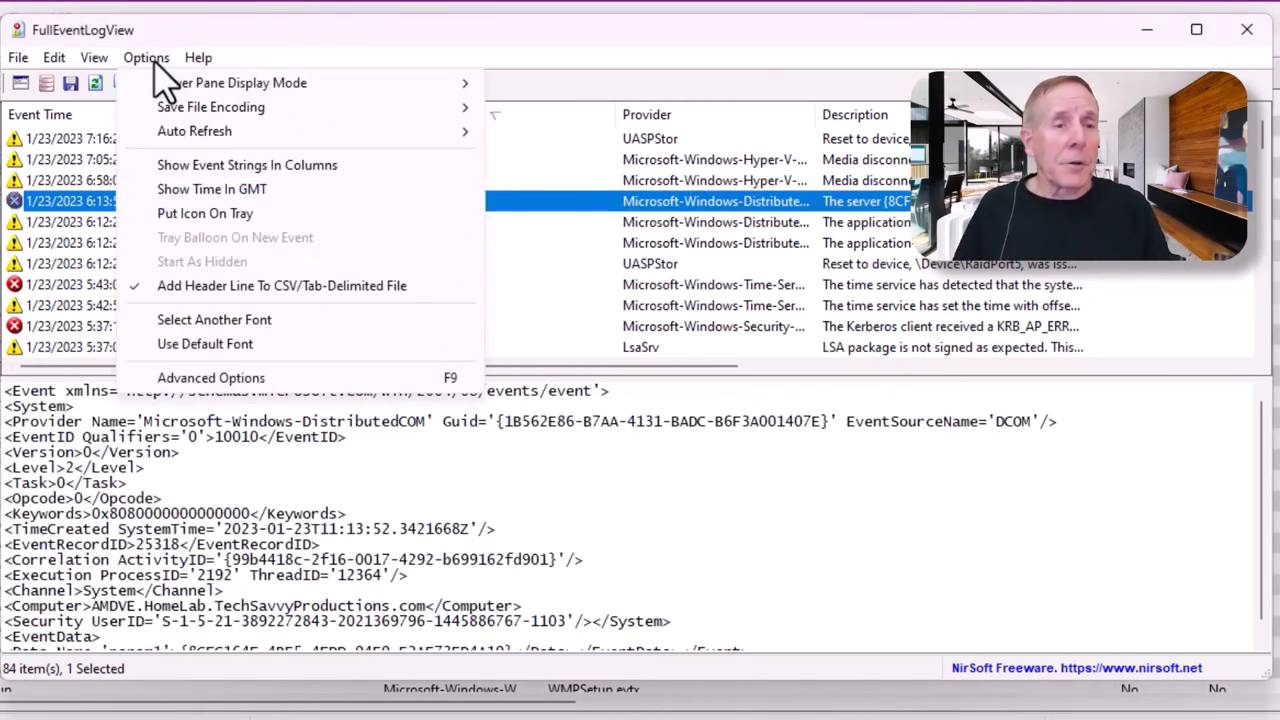
mouse_move(210, 107)
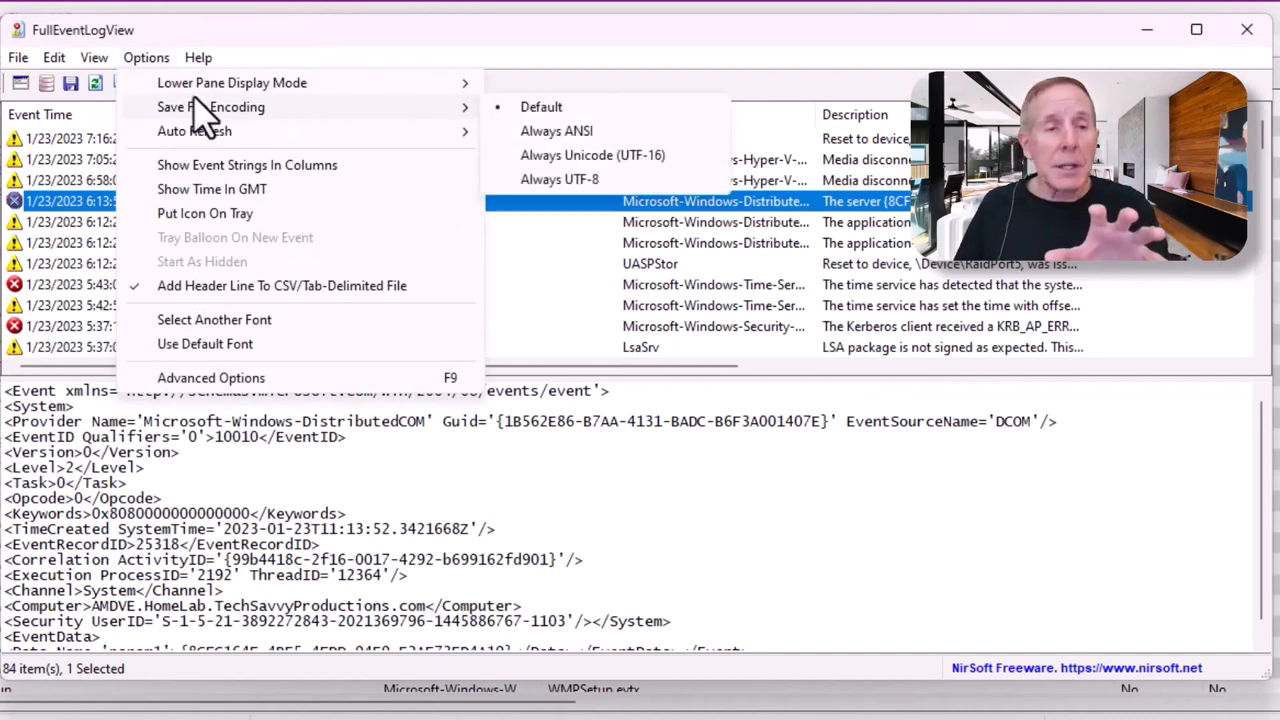
mouse_move(231, 82)
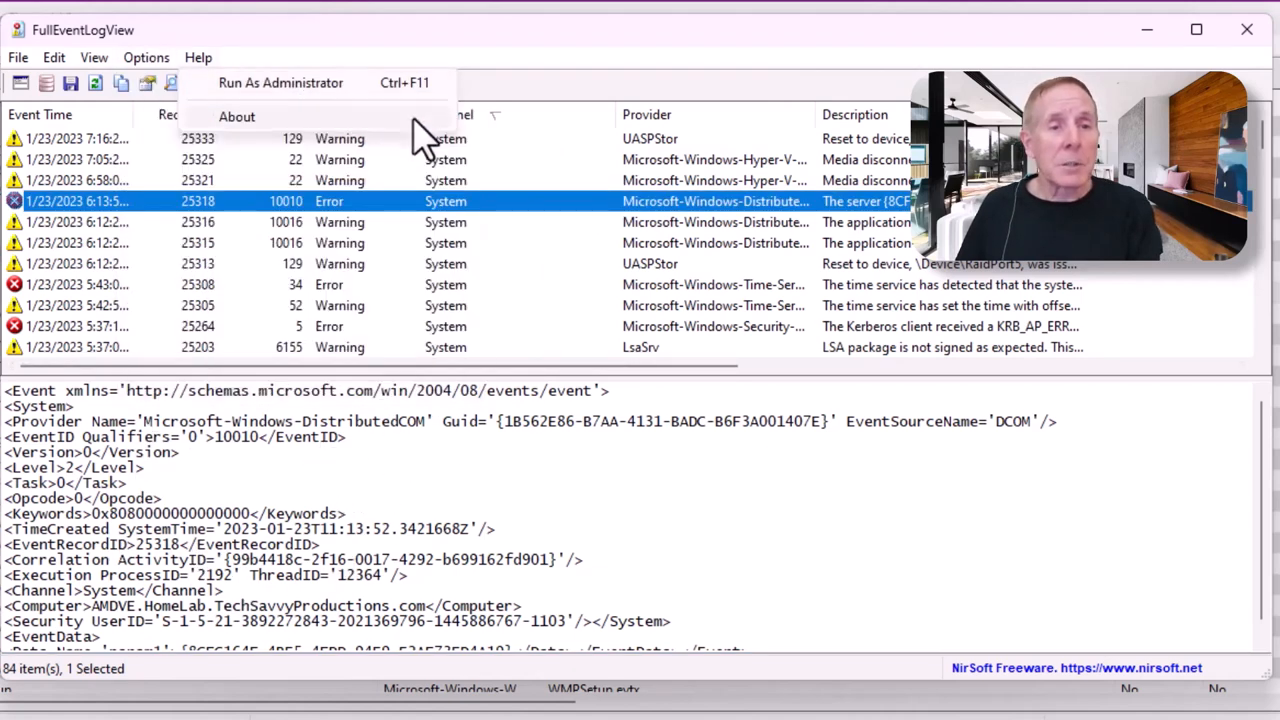
left_click(146, 57)
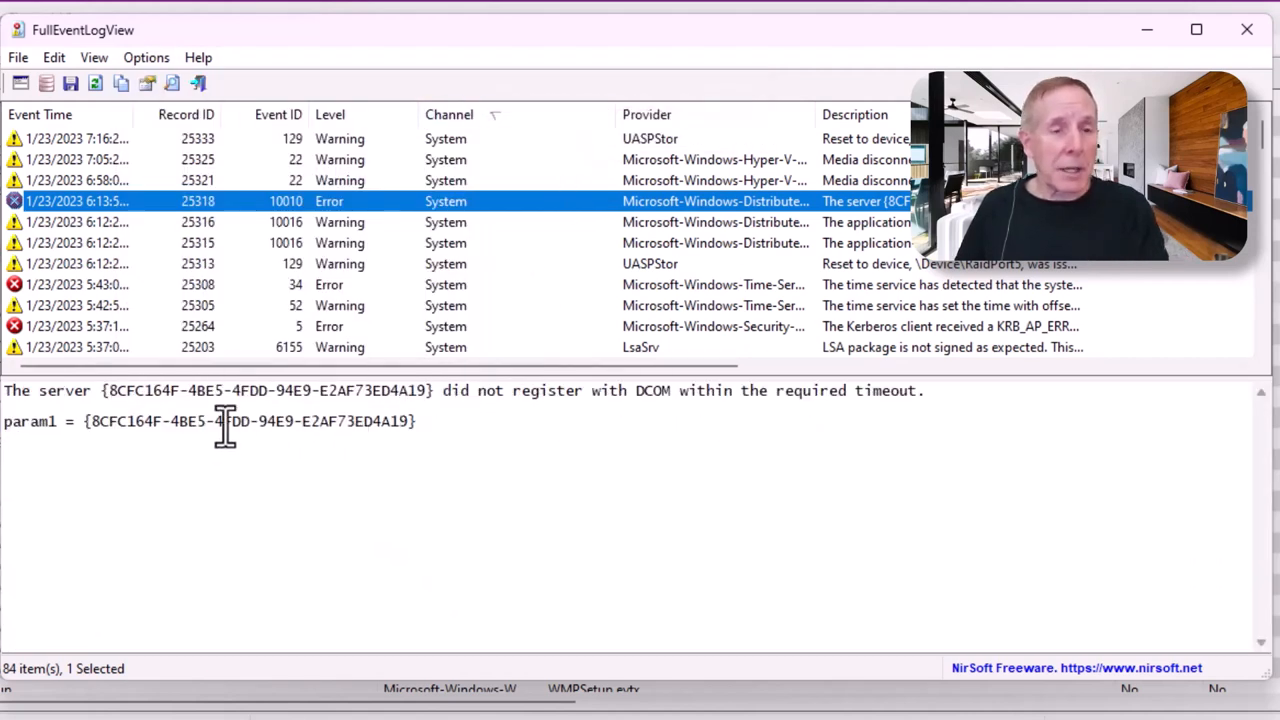
mouse_move(160, 390)
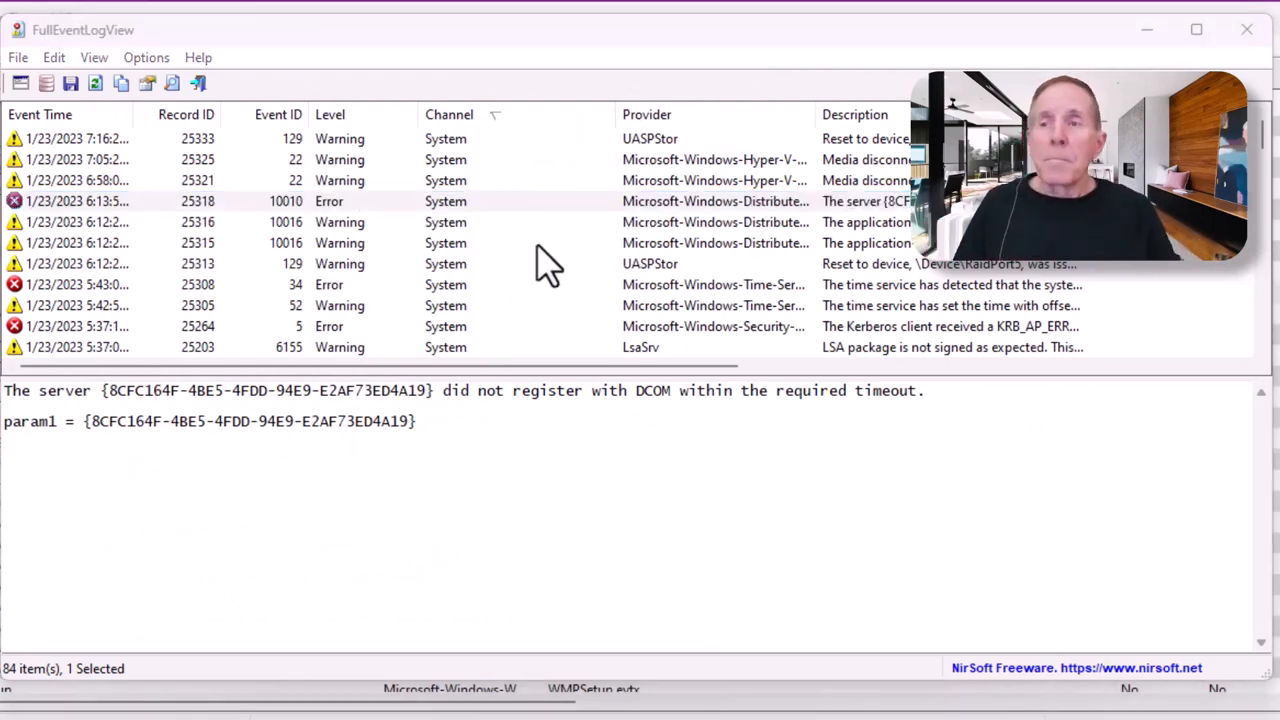
mouse_move(85, 220)
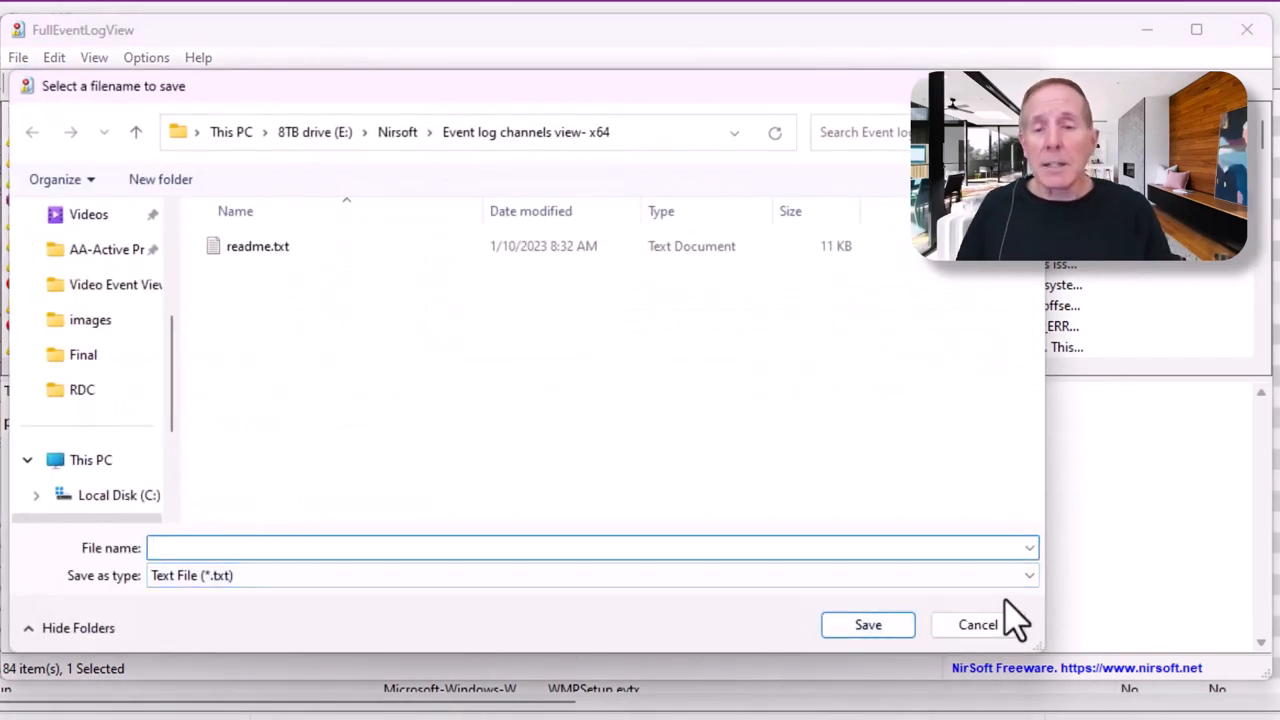
List the save formats: text, tab-delimited, CSV, HTML, XML and JSON
left_click(1028, 575)
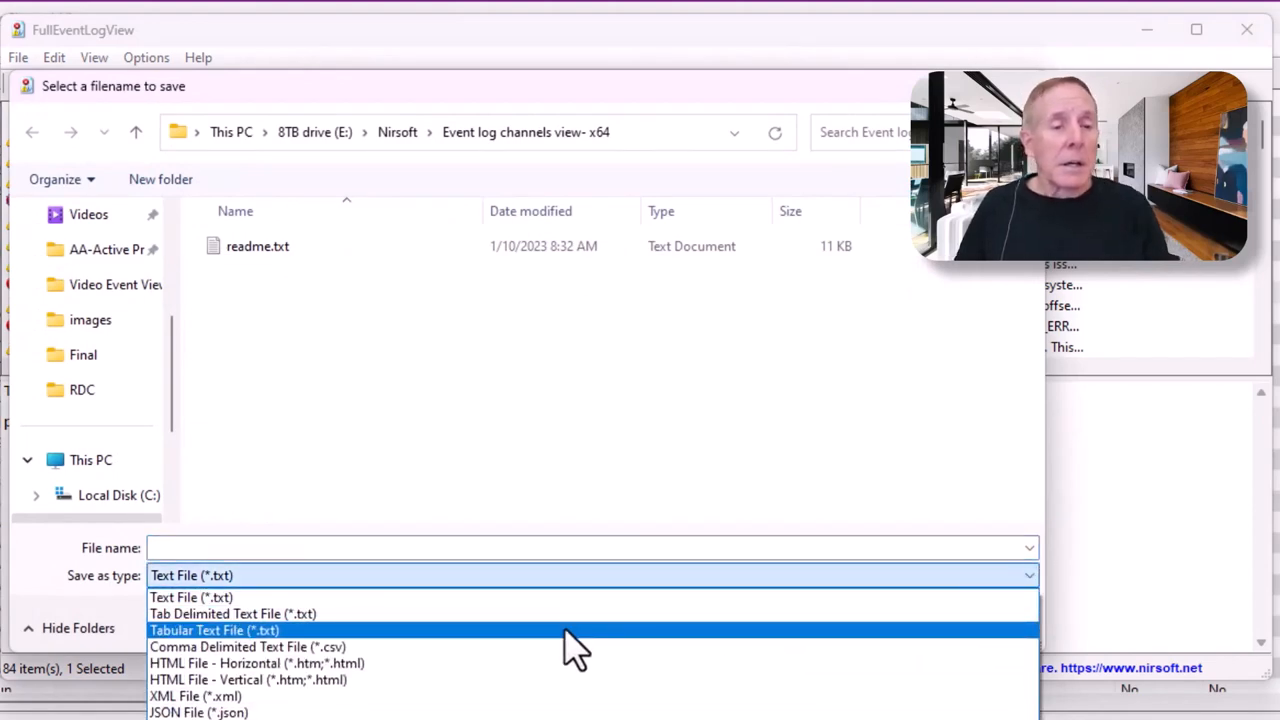
mouse_move(570, 663)
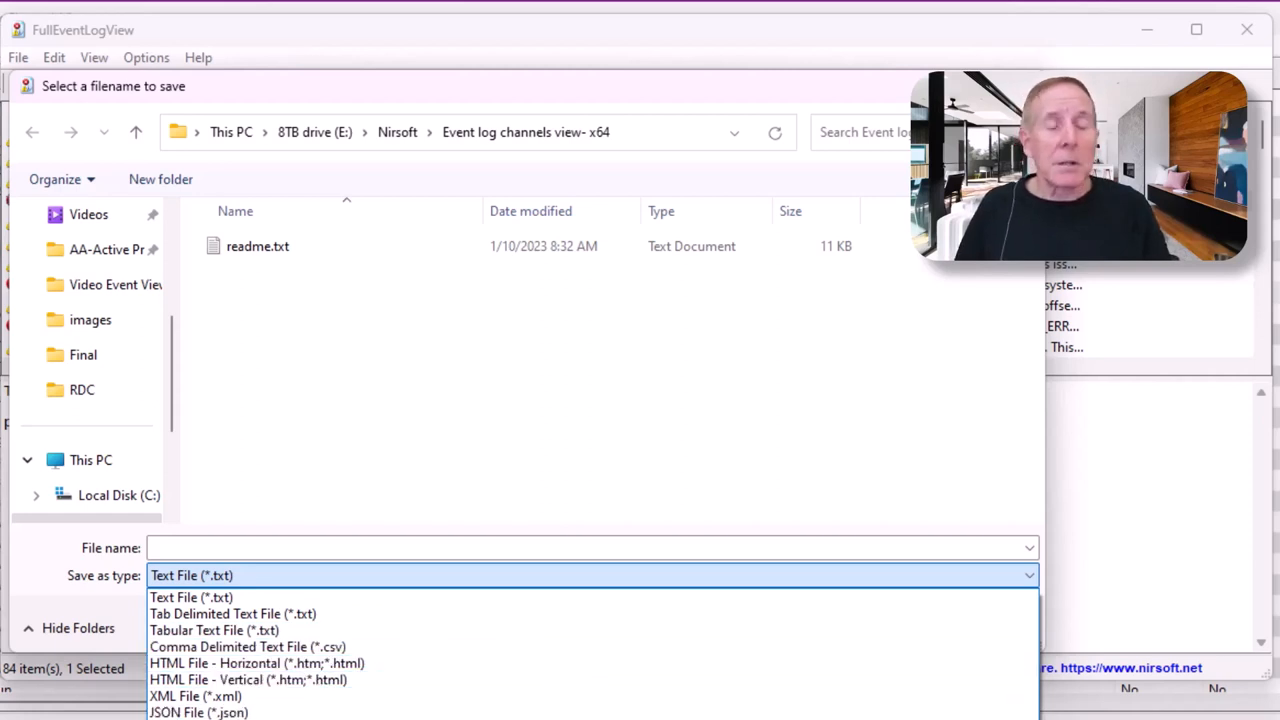
mouse_move(198, 712)
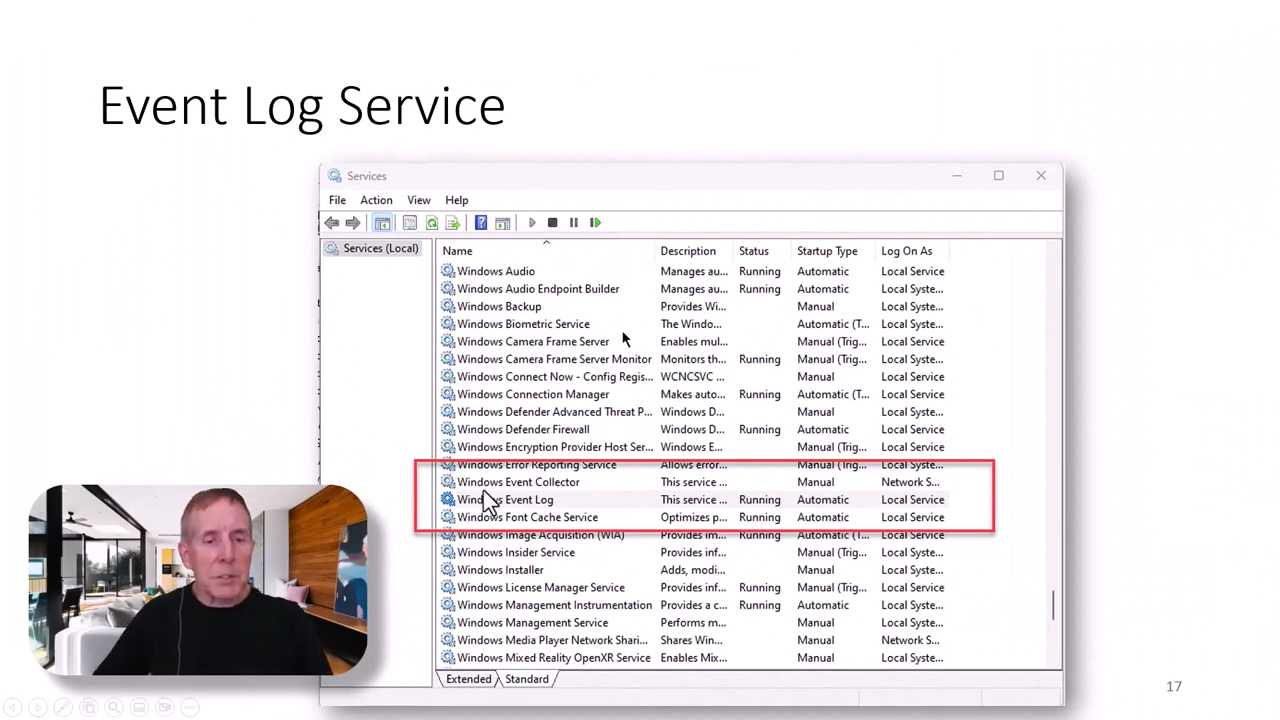
mouse_move(680, 525)
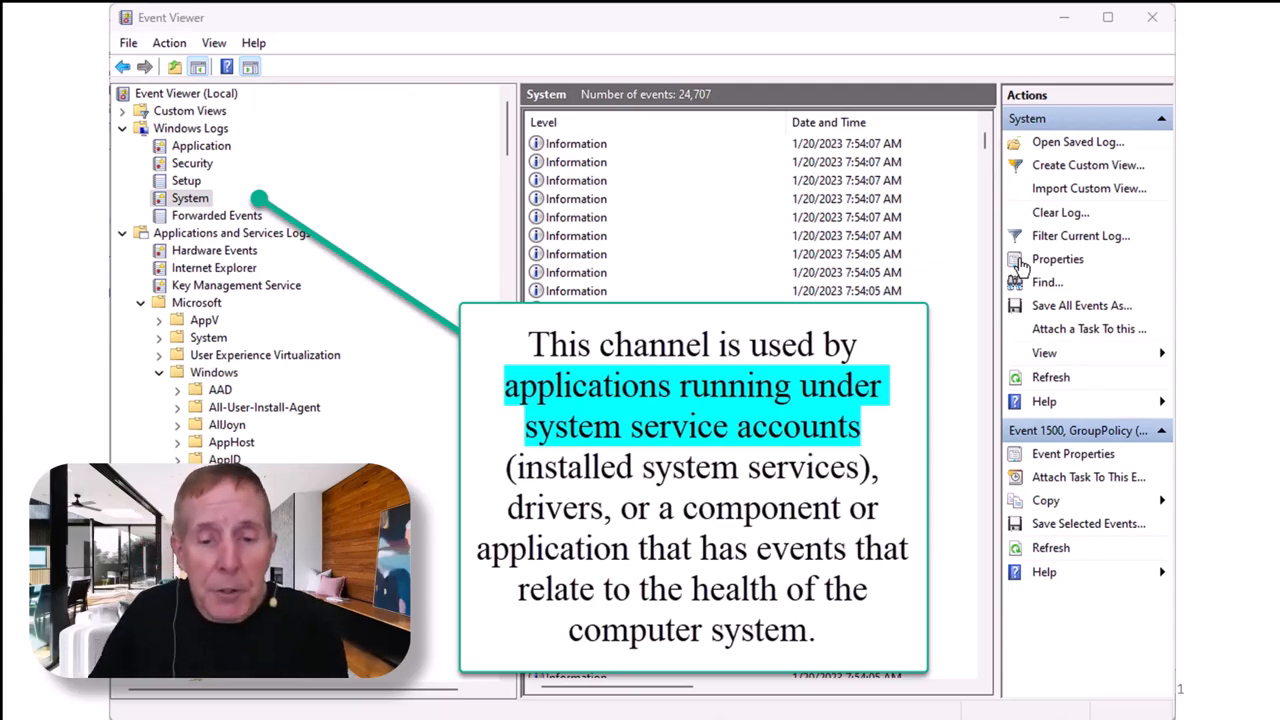
Advance through the Security audit log slide to the Setup log slide
left_click(192, 163)
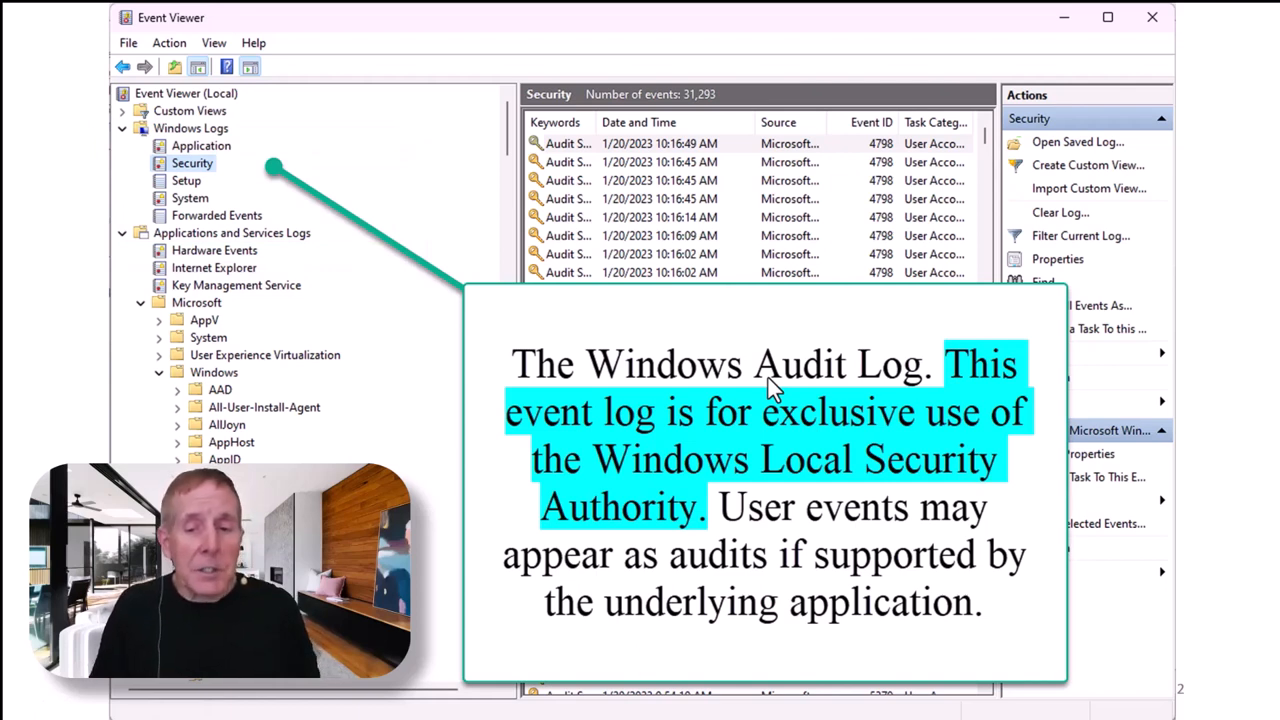
mouse_move(1145, 308)
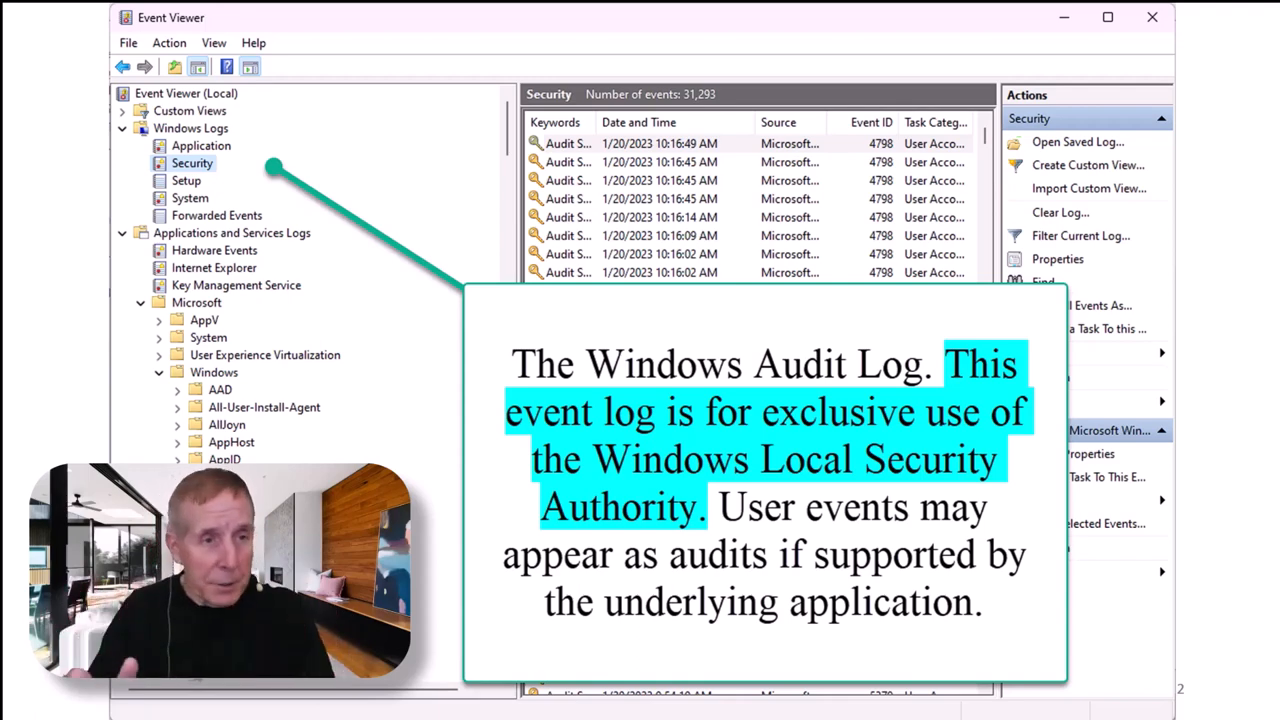
left_click(192, 180)
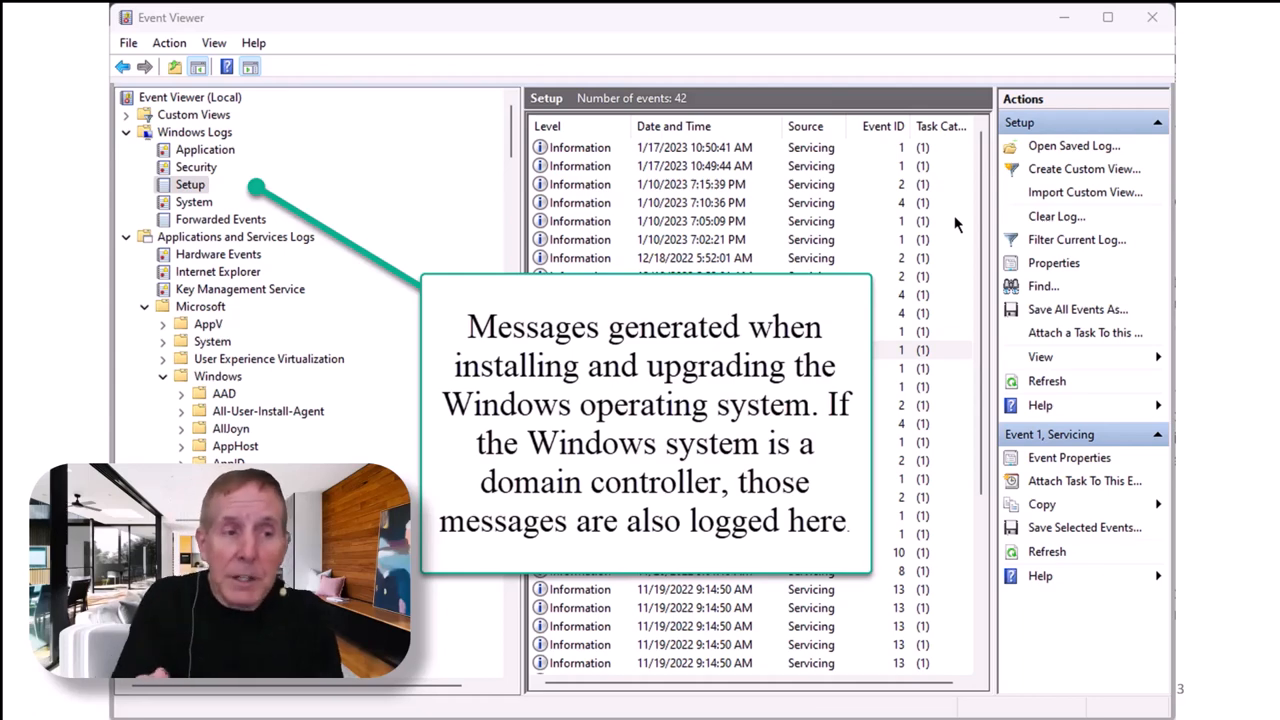
Move on from the Setup log slide to the next slide
left_click(220, 219)
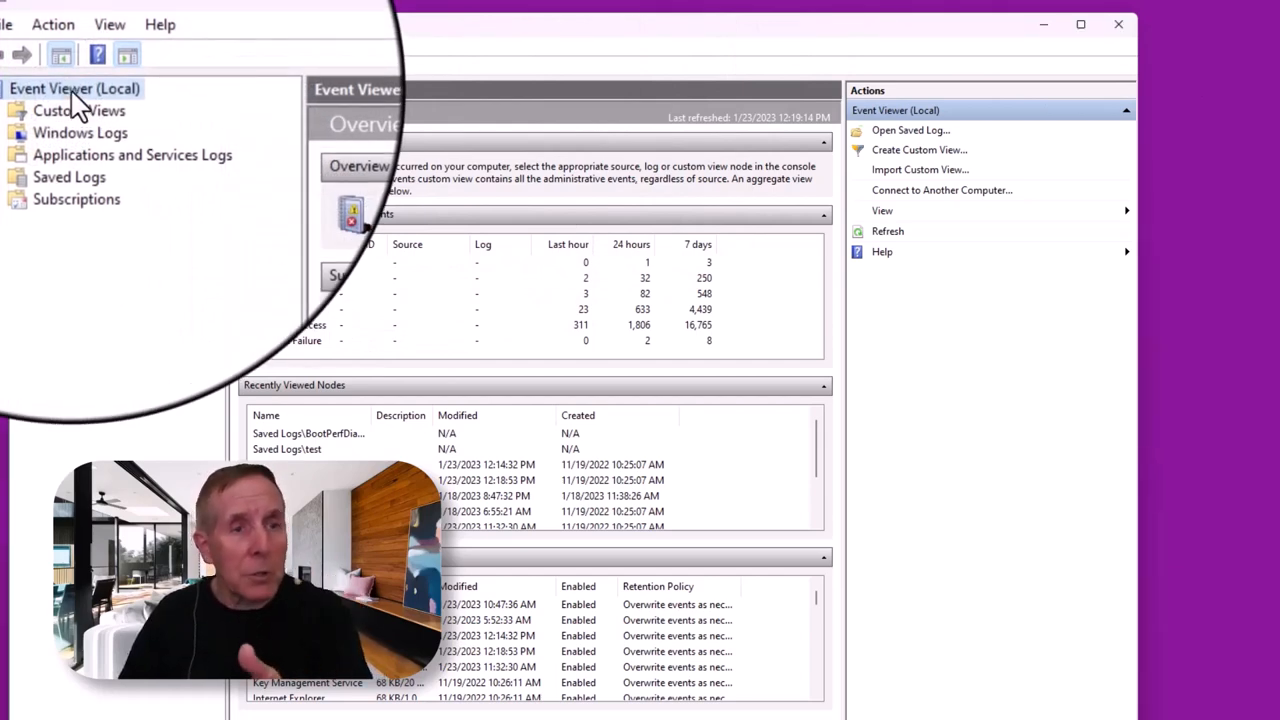
Connect Event Viewer to the remote computer WIN2016DC3 via Connect to Another Computer
right_click(74, 89)
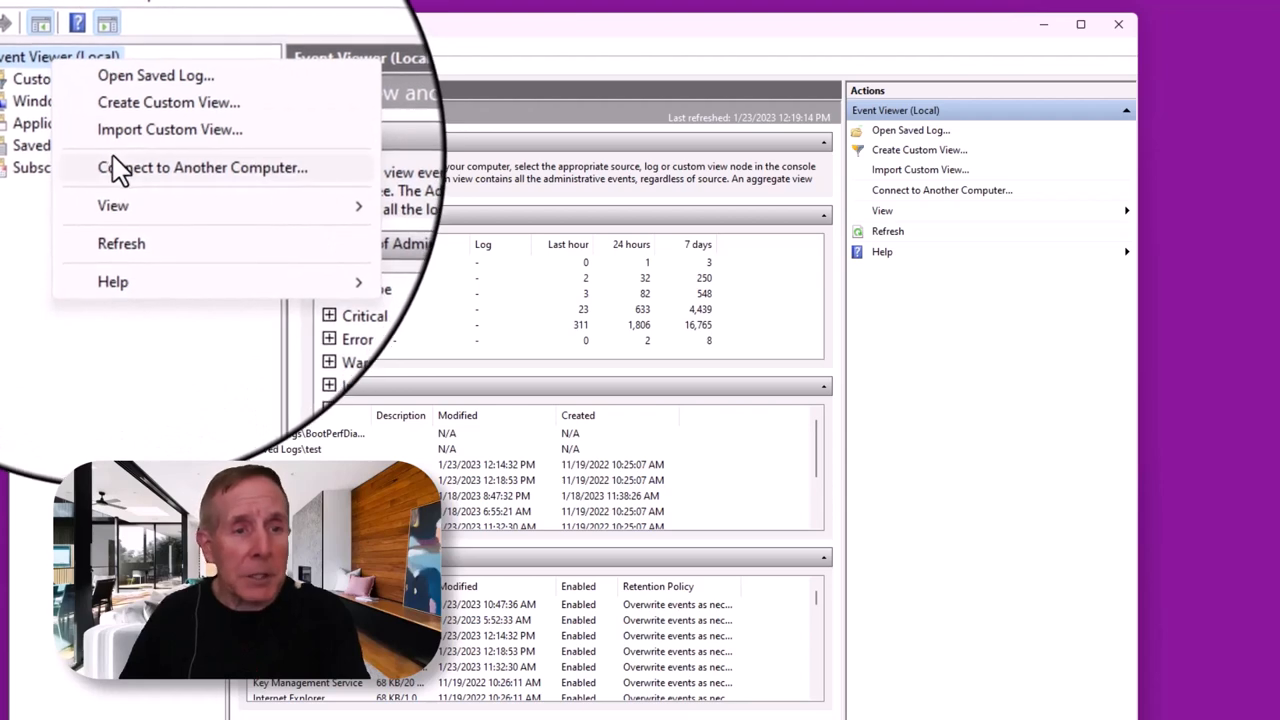
left_click(202, 167)
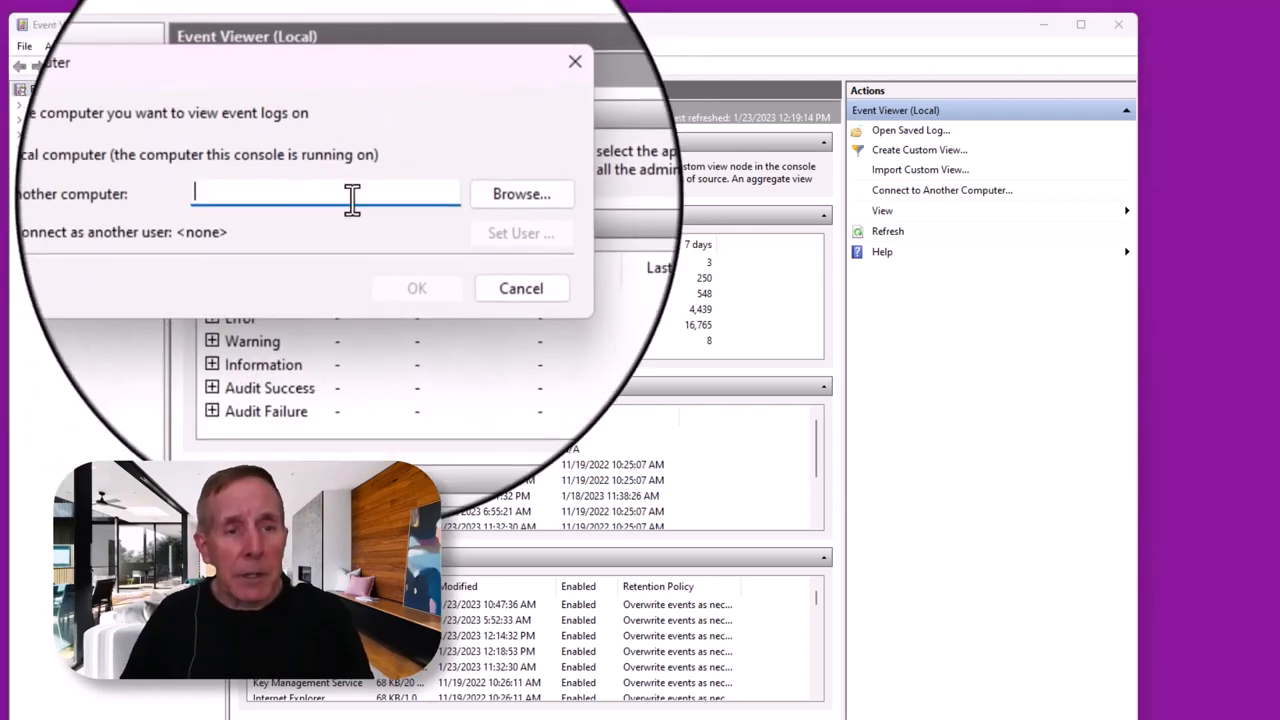
type("WIN2016")
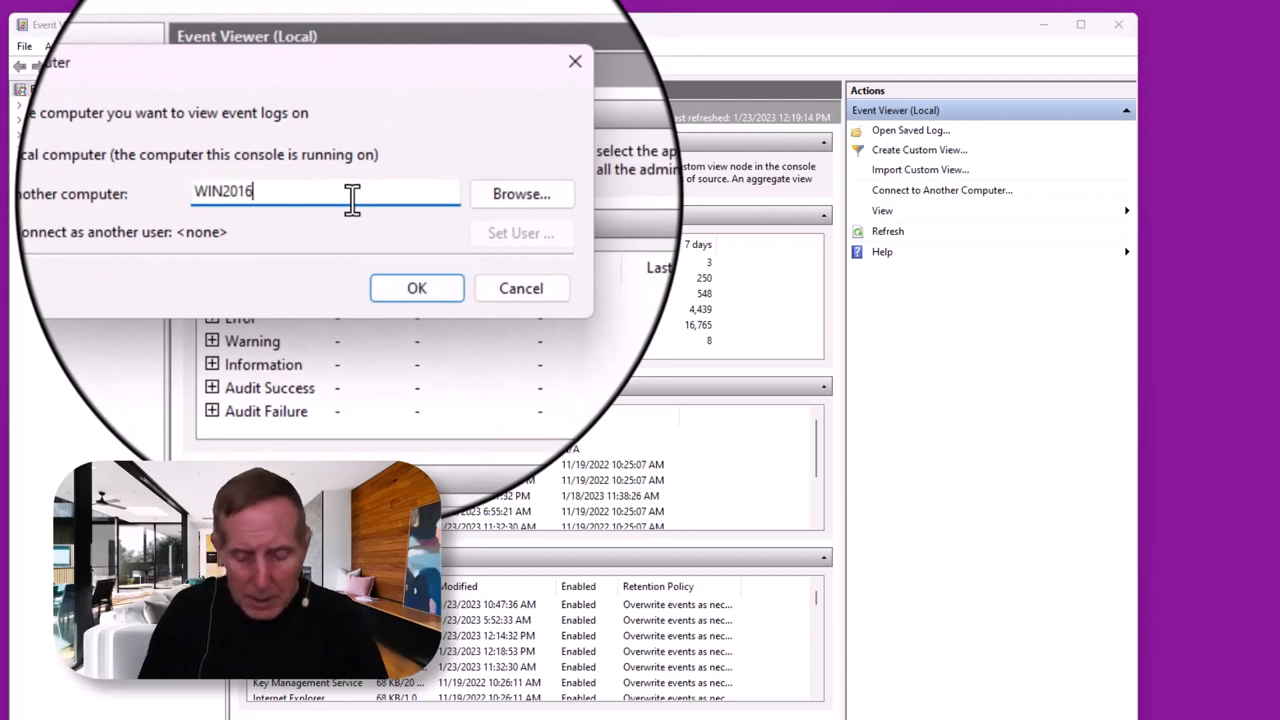
type("D")
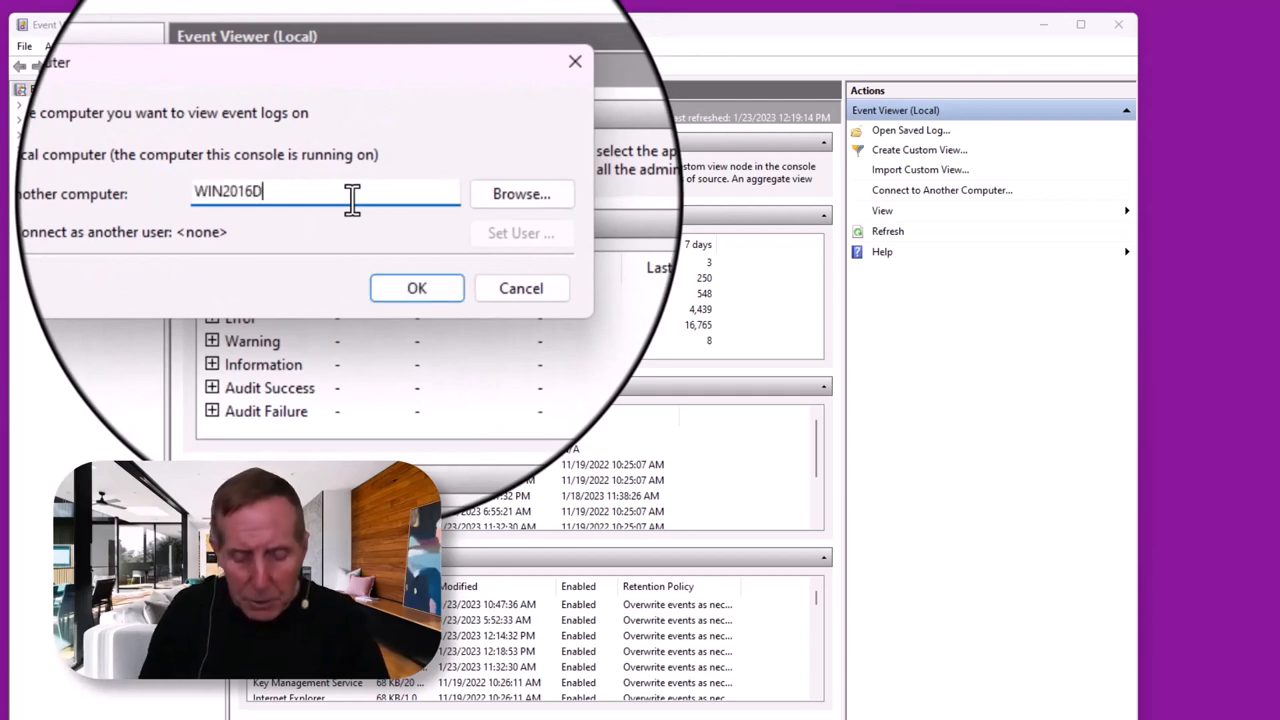
left_click(416, 288)
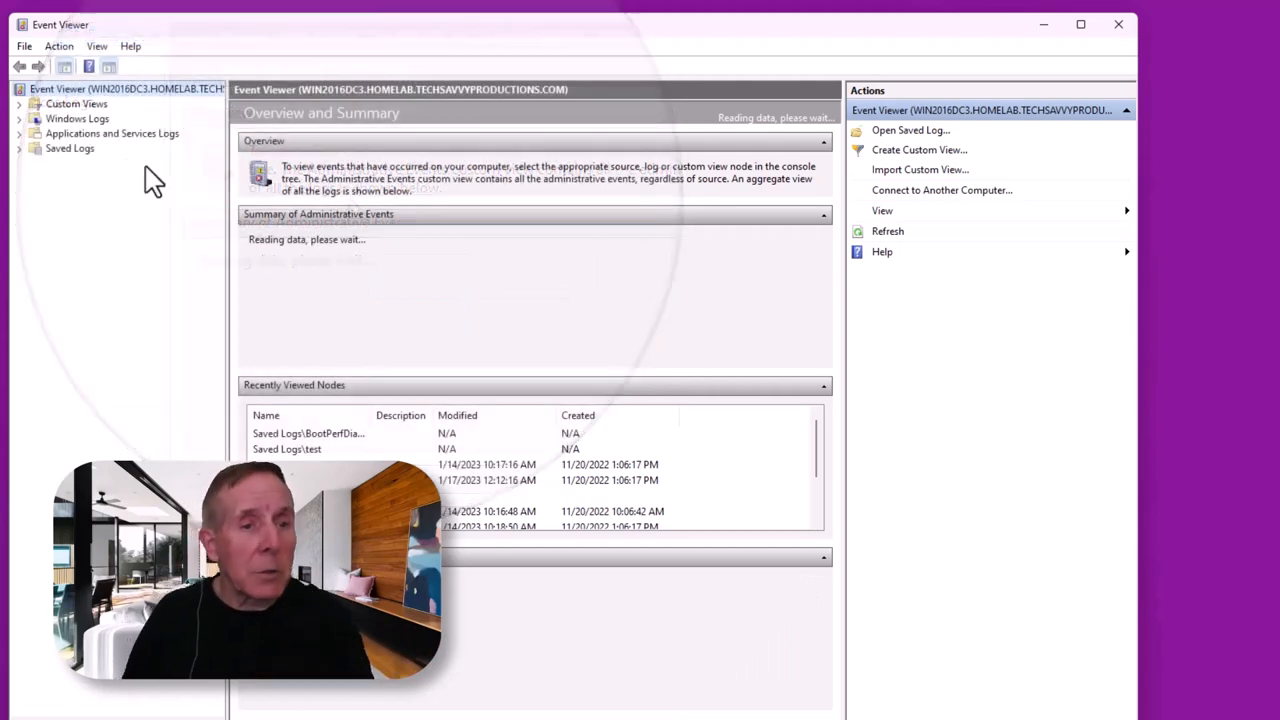
mouse_move(120, 170)
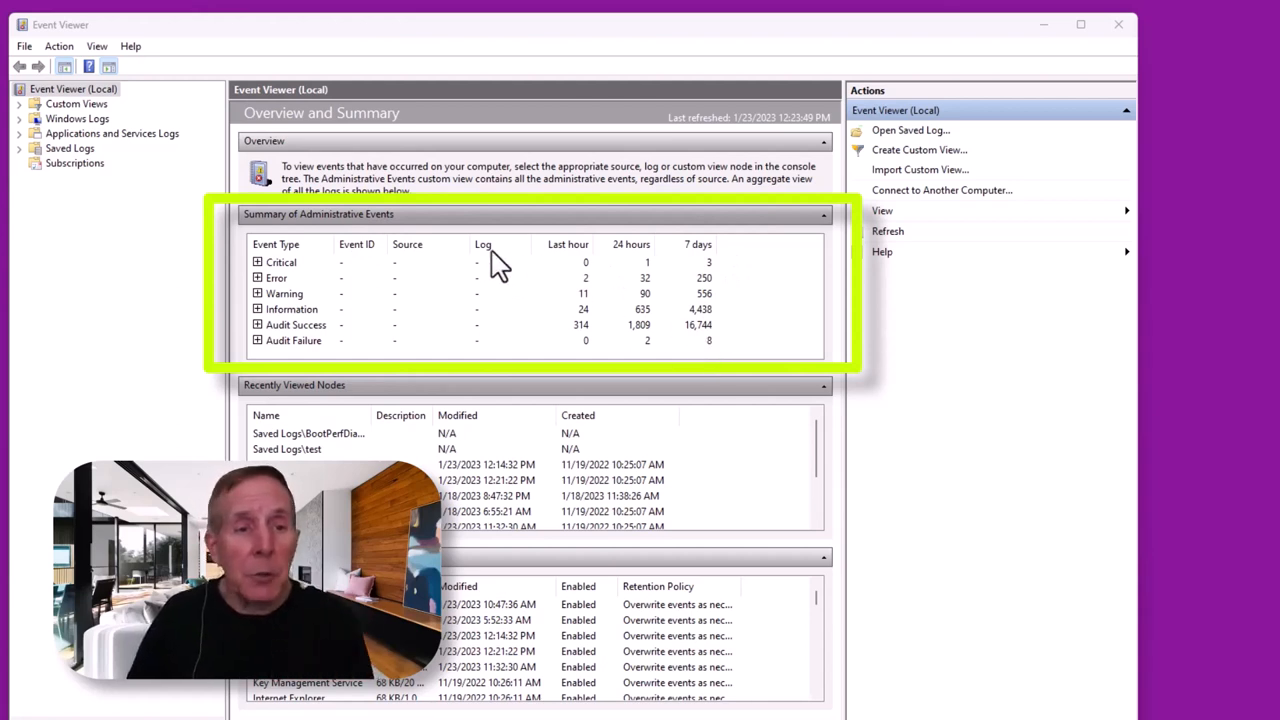
mouse_move(665, 275)
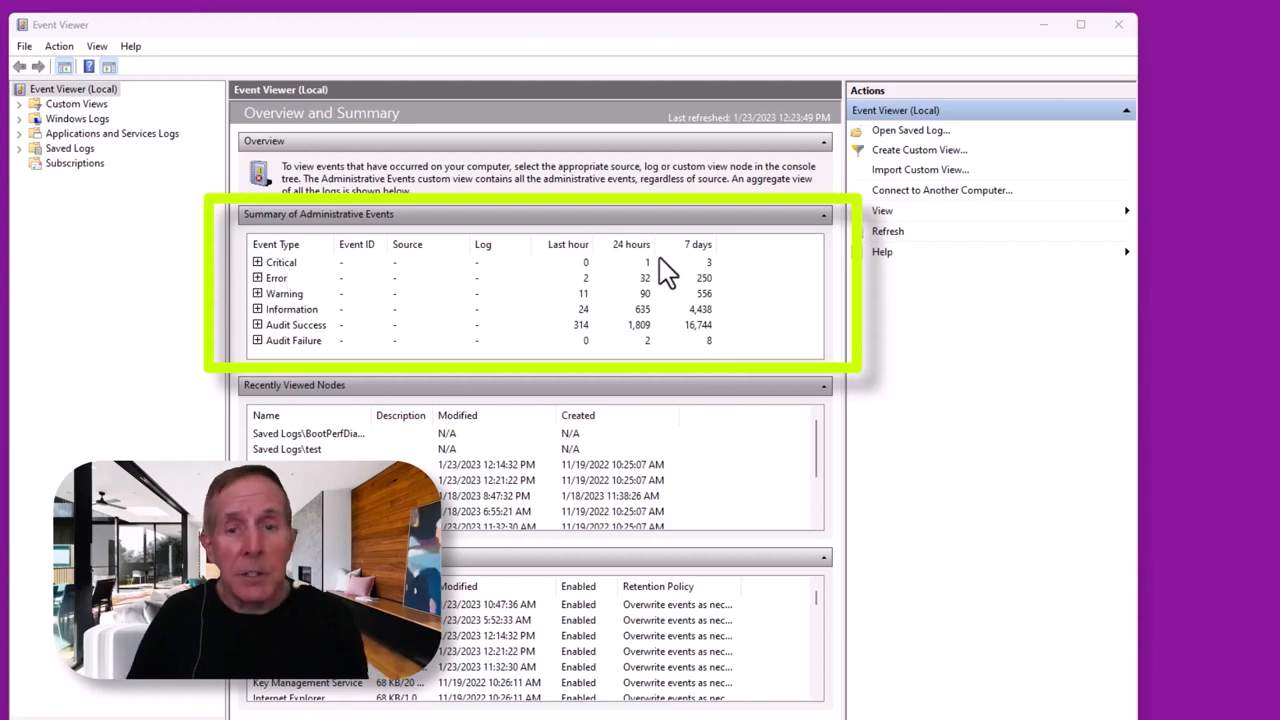
mouse_move(655, 278)
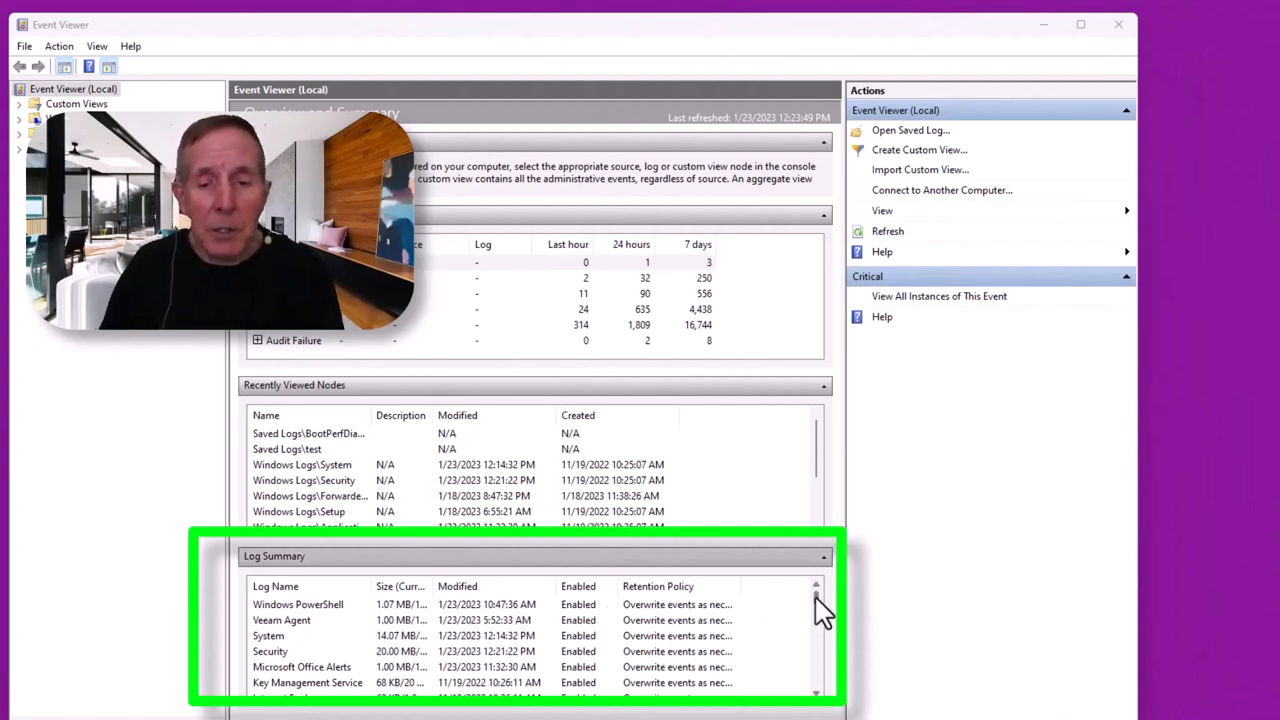
scroll("down", 3)
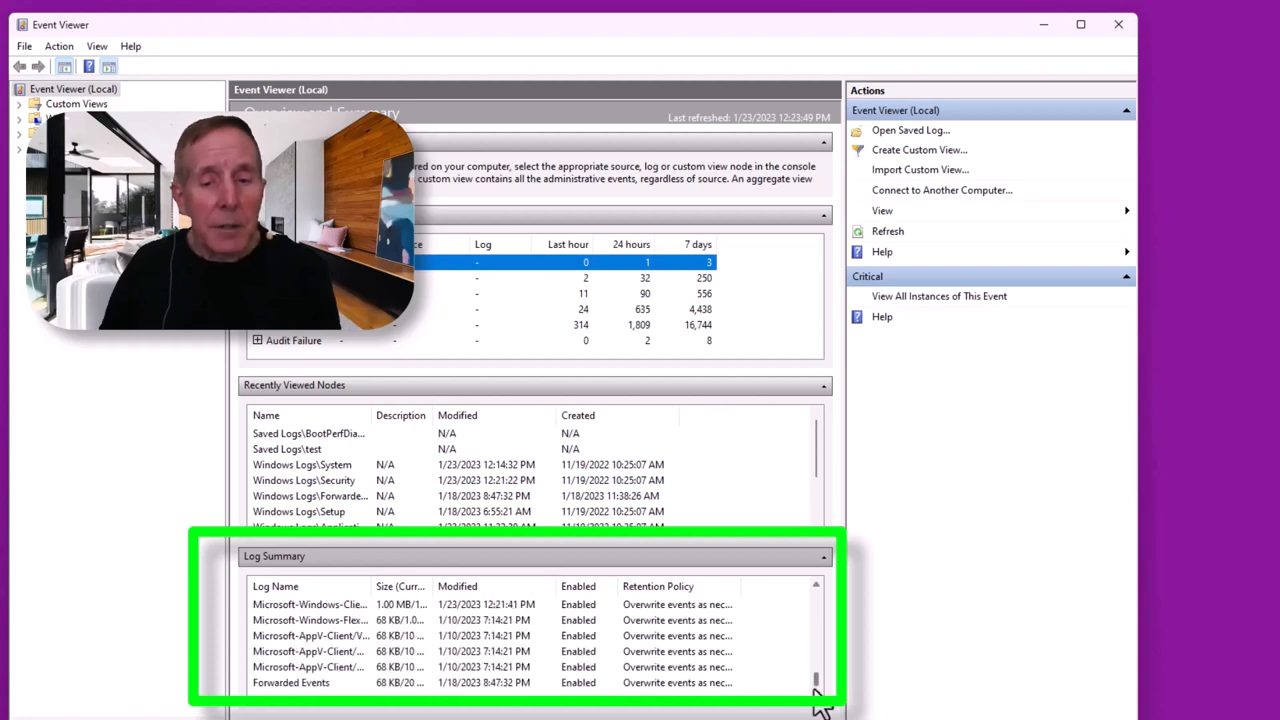
scroll("down", 3)
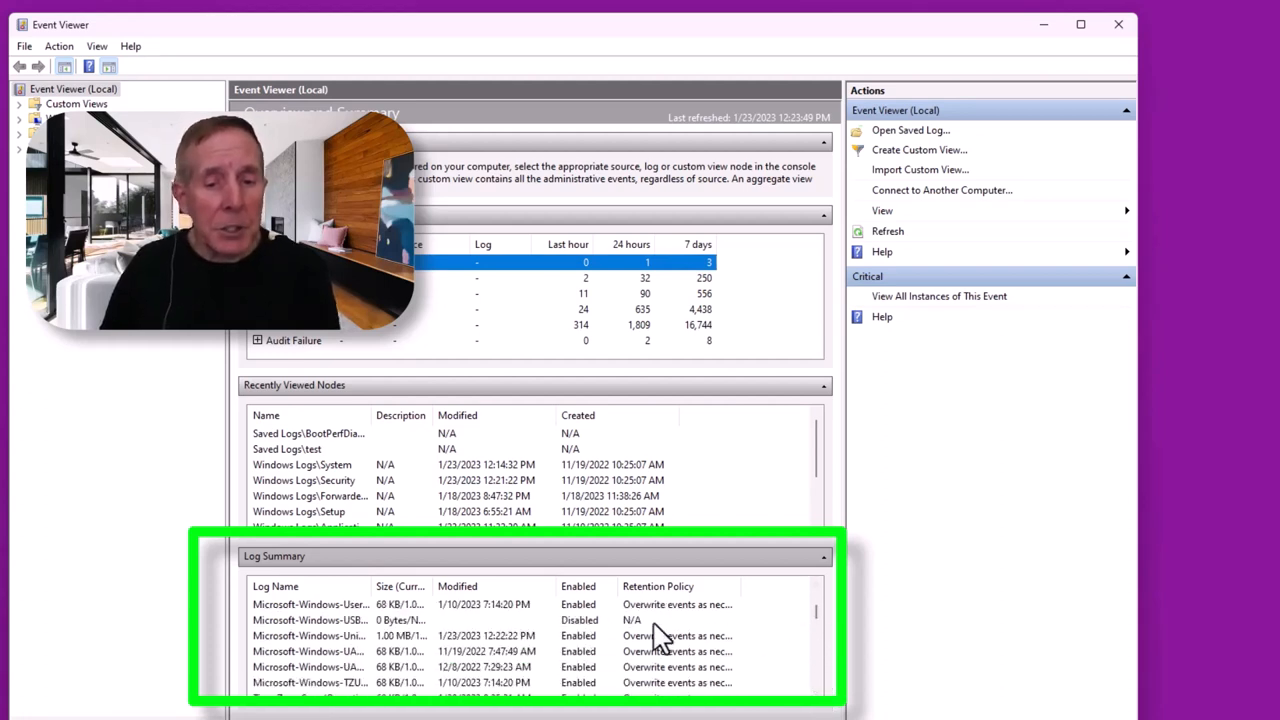
mouse_move(675, 660)
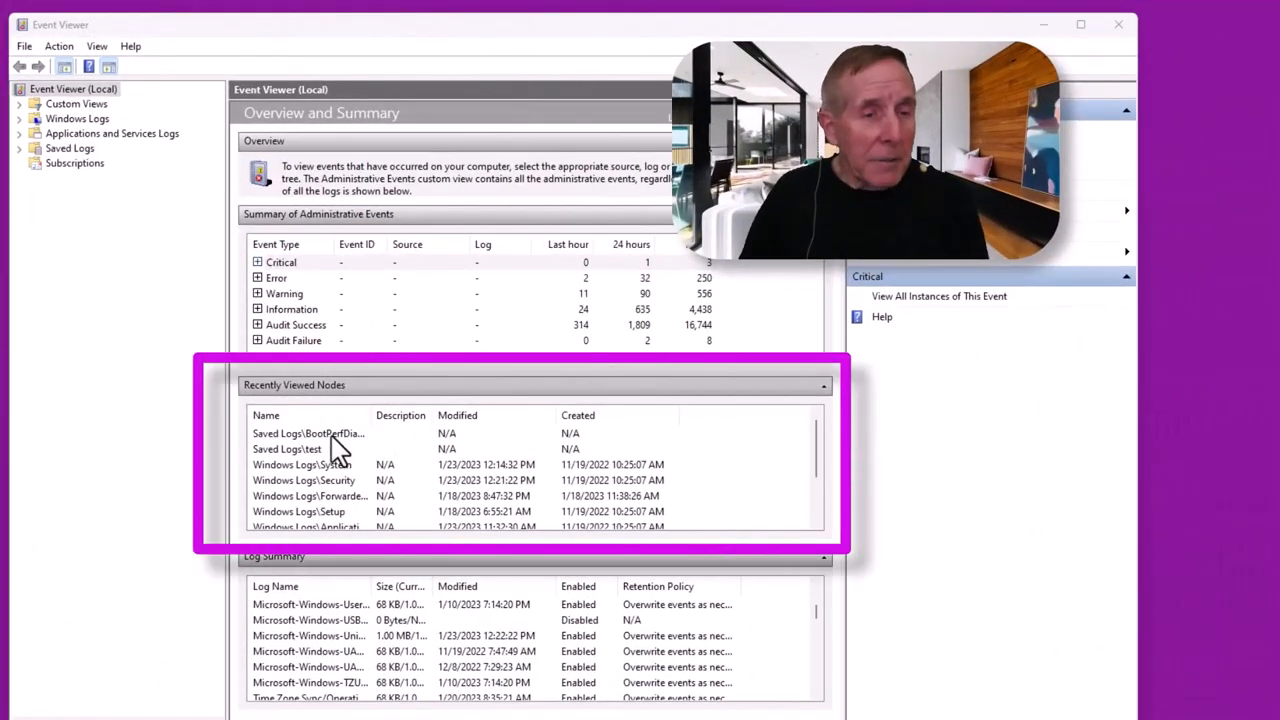
mouse_move(335, 405)
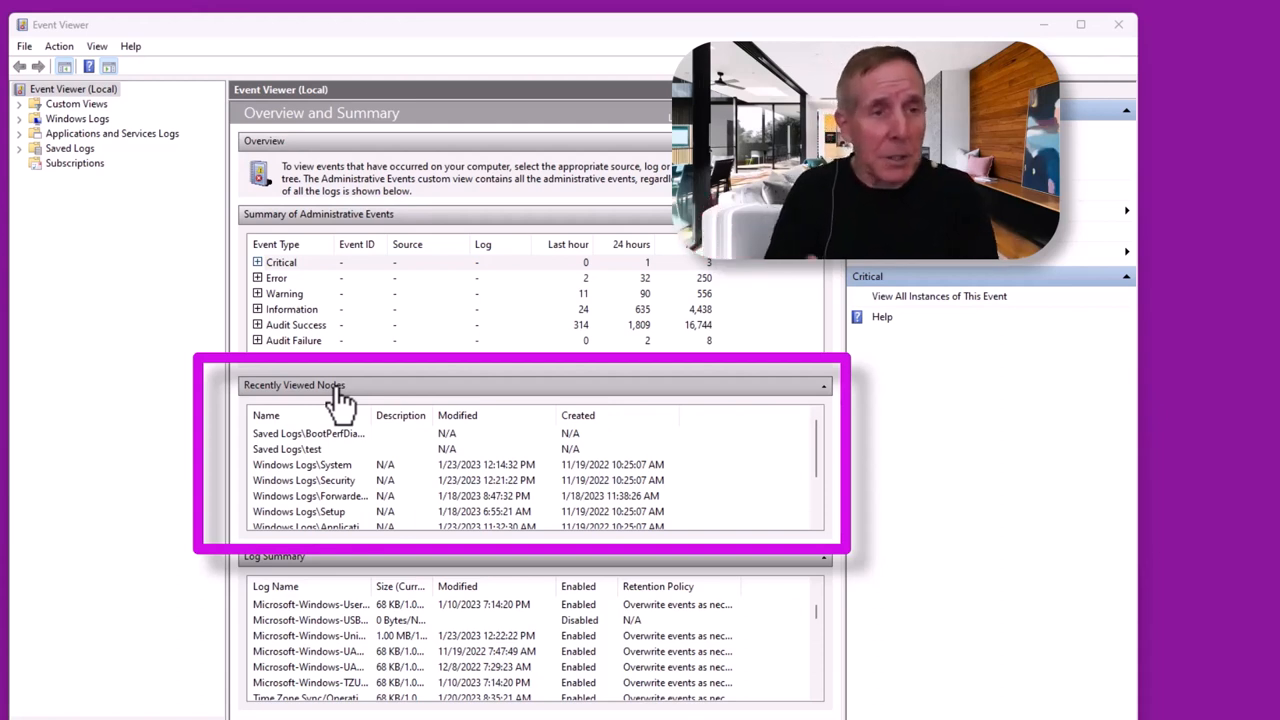
Open the empty Key Management Service log, then return to the Event Viewer (Local) overview
left_click(19, 133)
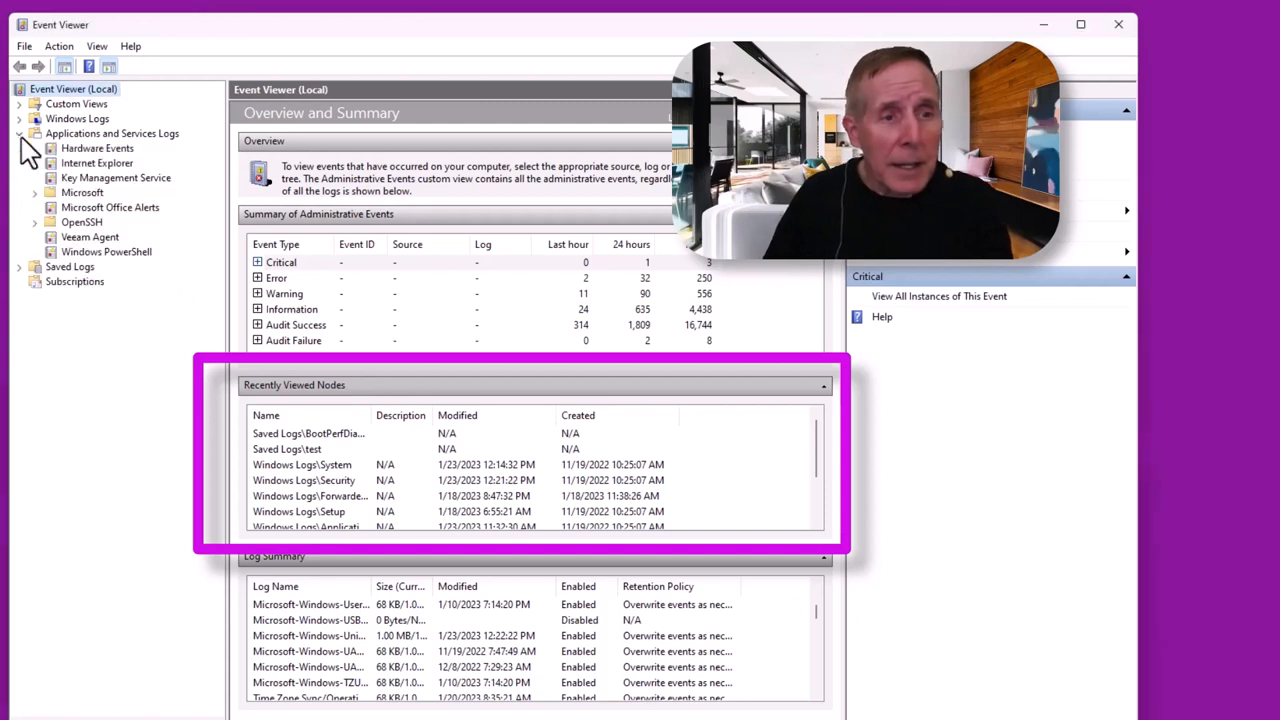
left_click(115, 177)
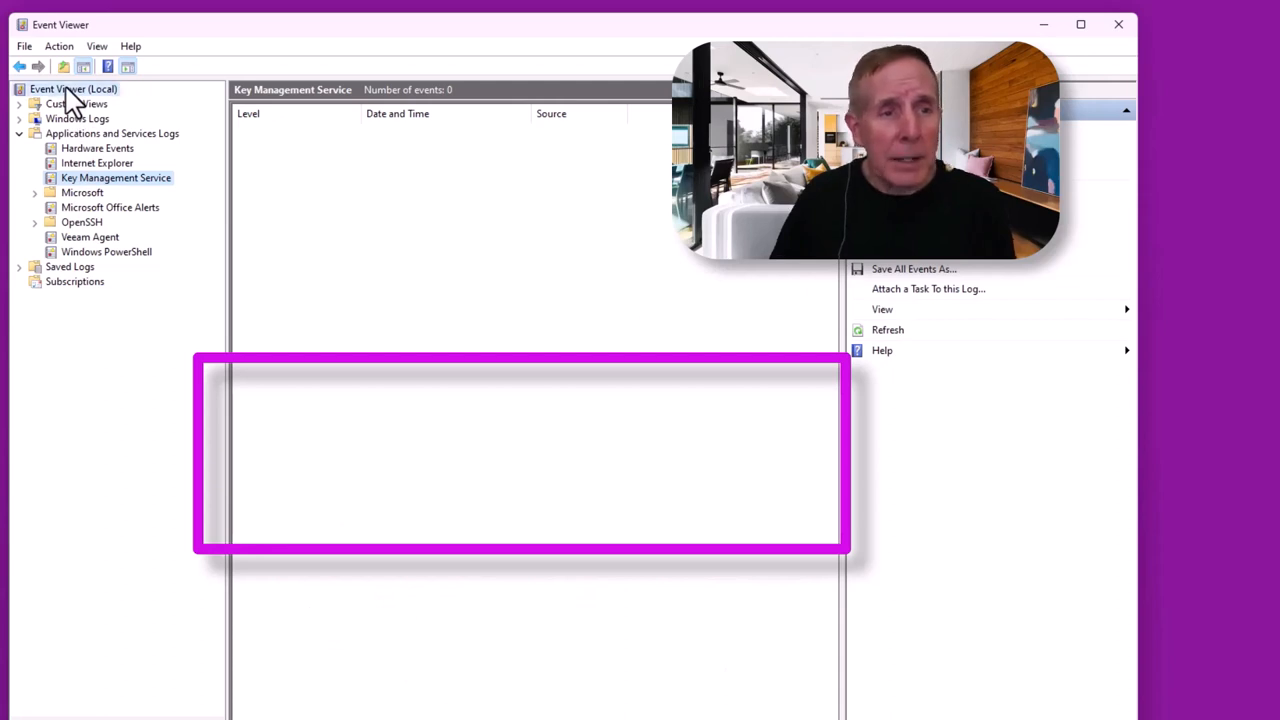
left_click(72, 89)
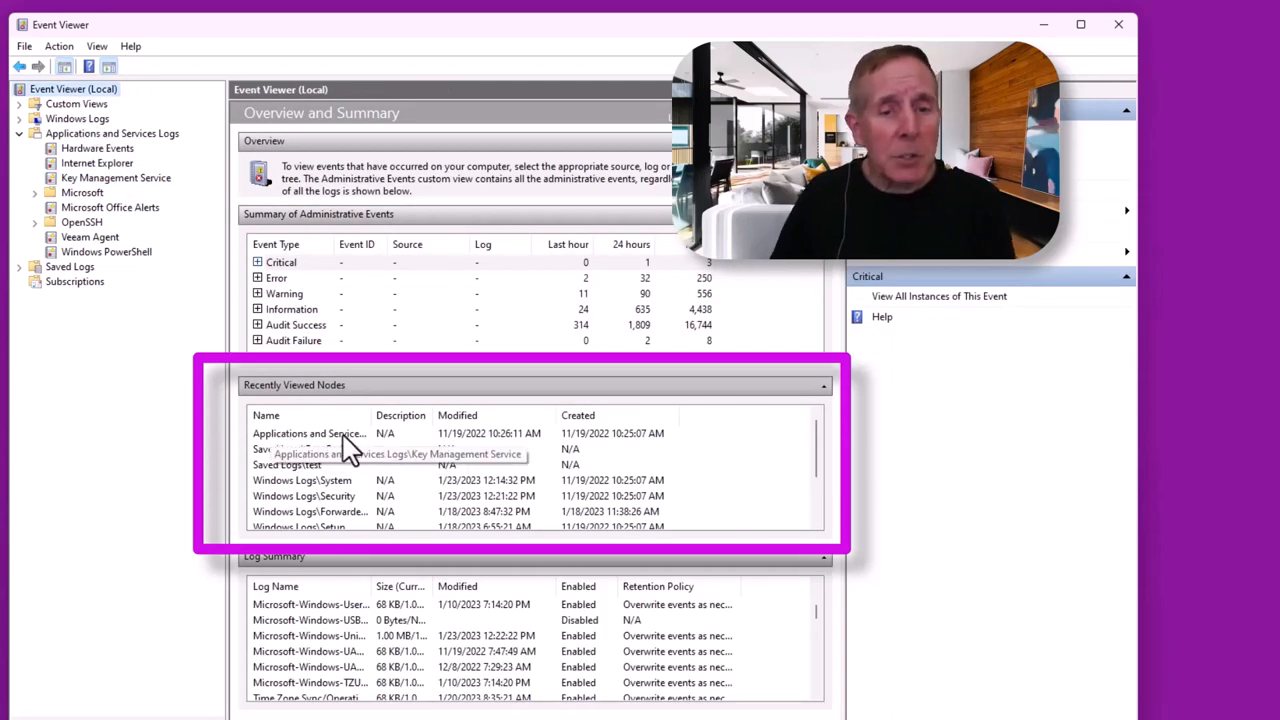
mouse_move(340, 405)
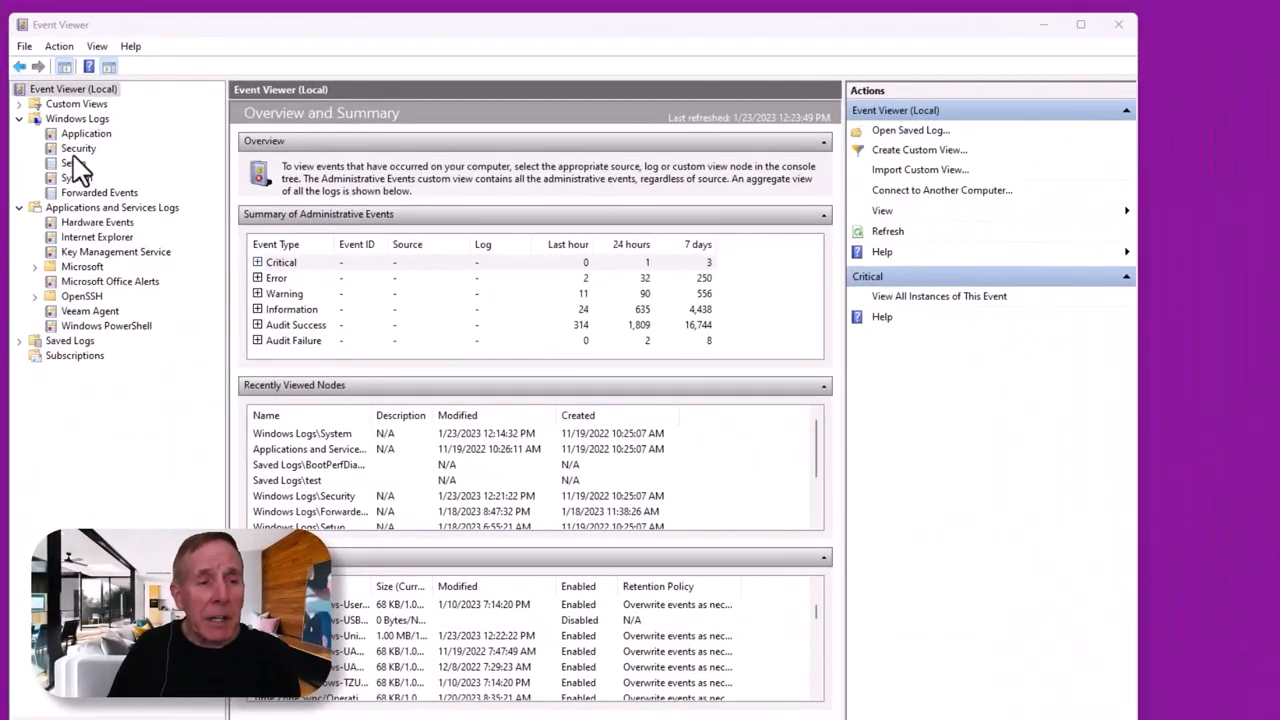
Open the System log and highlight Event 6038's NTLM authentication description
left_click(76, 177)
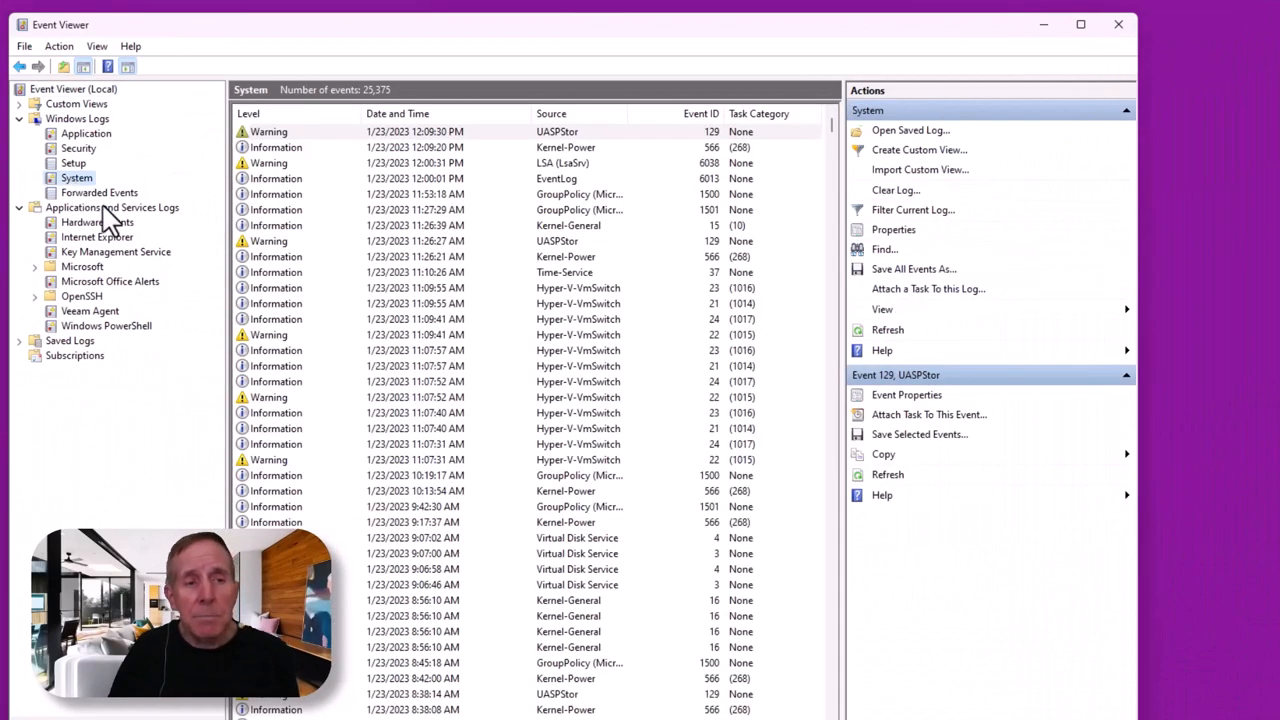
mouse_move(343, 205)
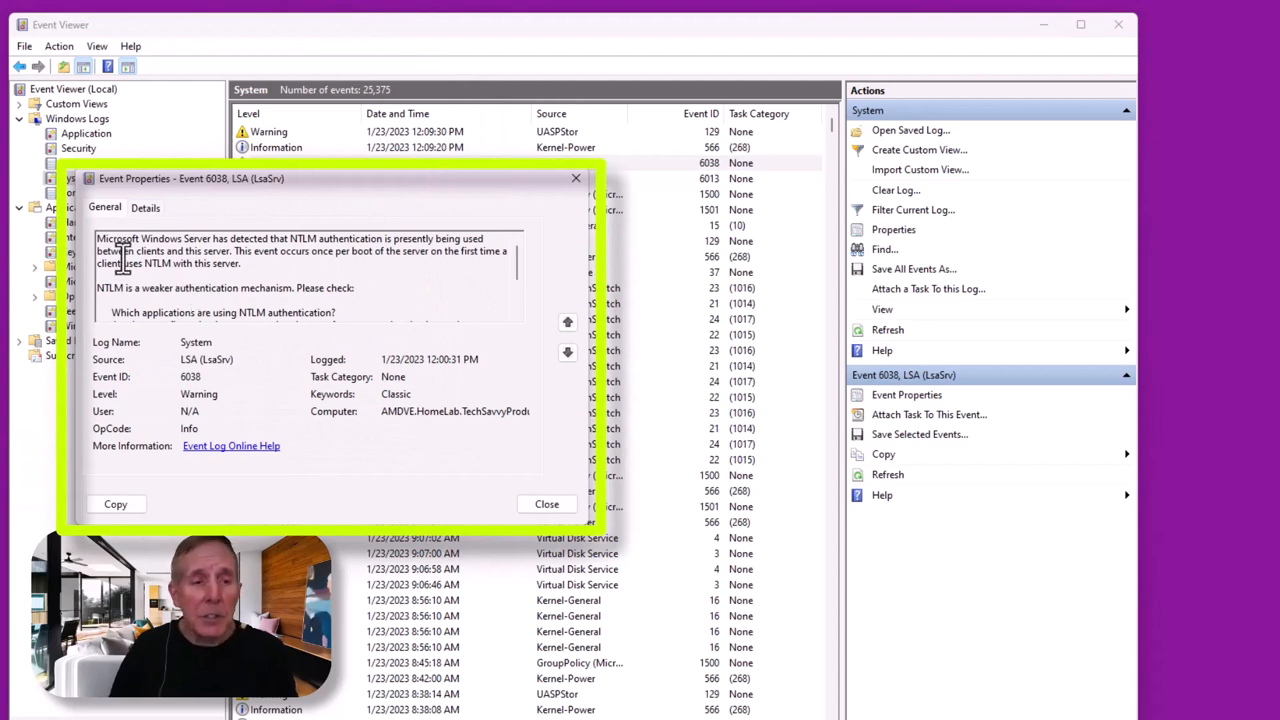
left_click_drag(96, 251, 242, 263)
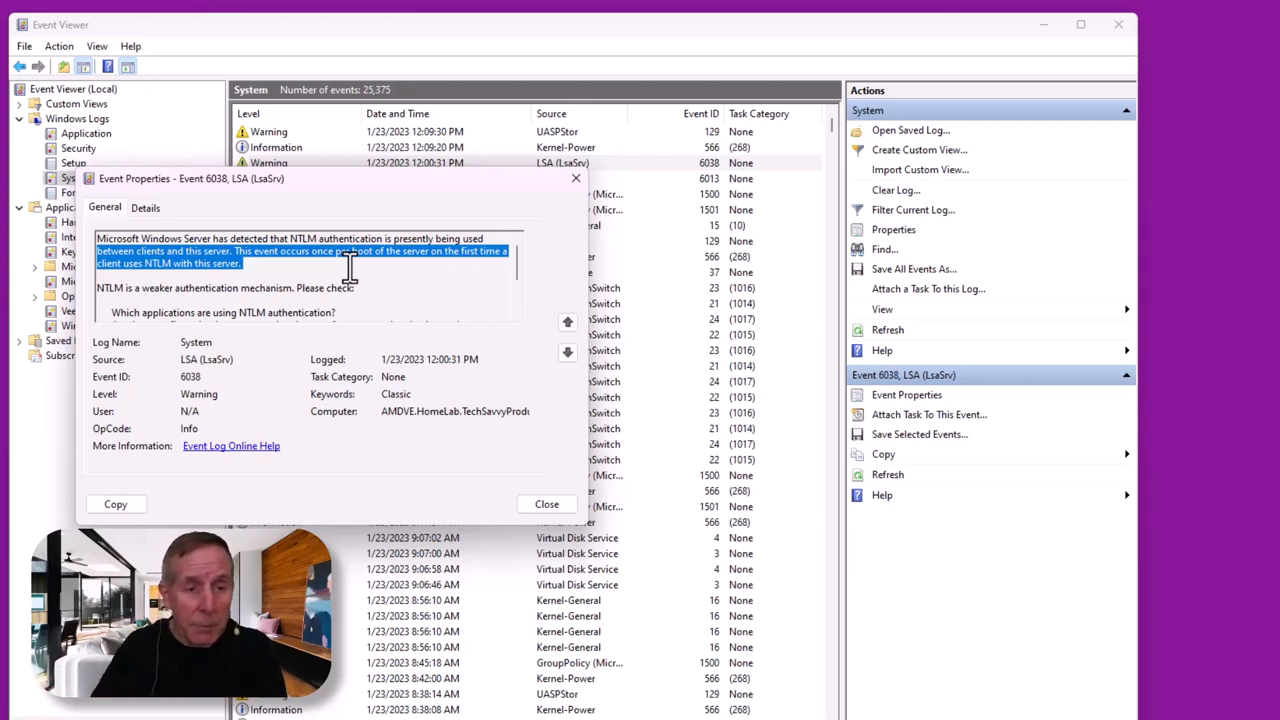
mouse_move(273, 418)
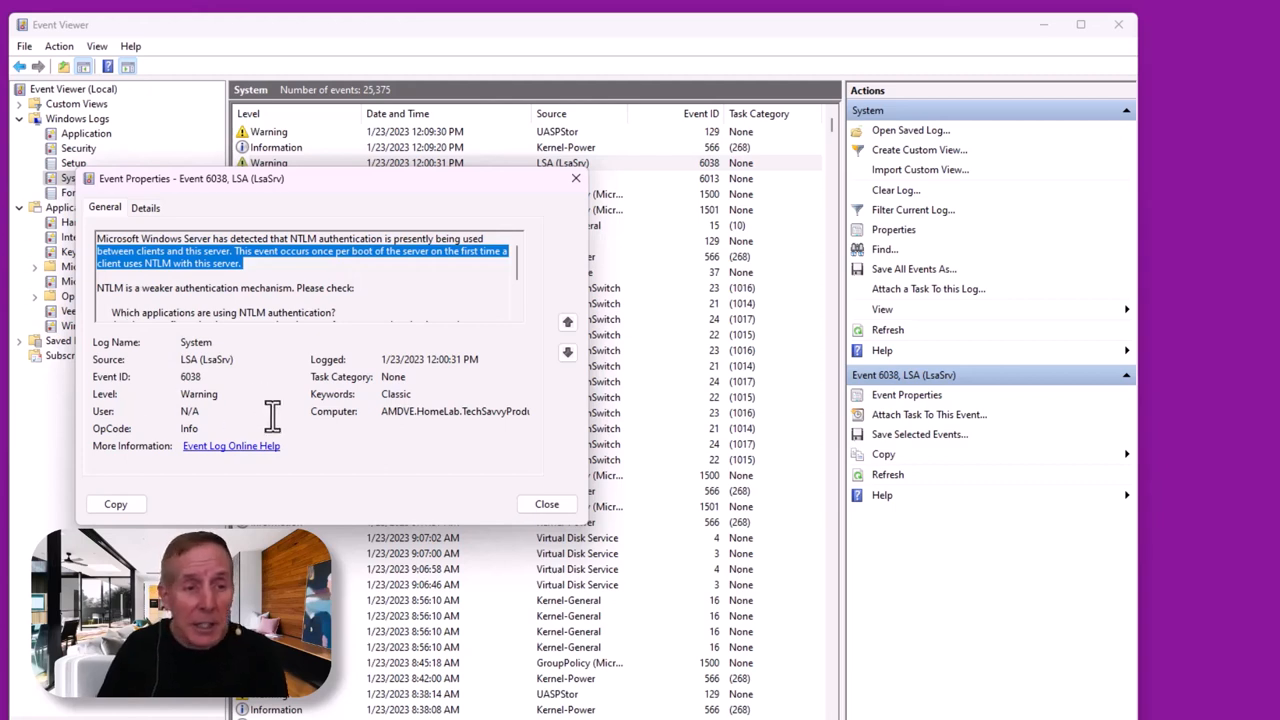
mouse_move(250, 460)
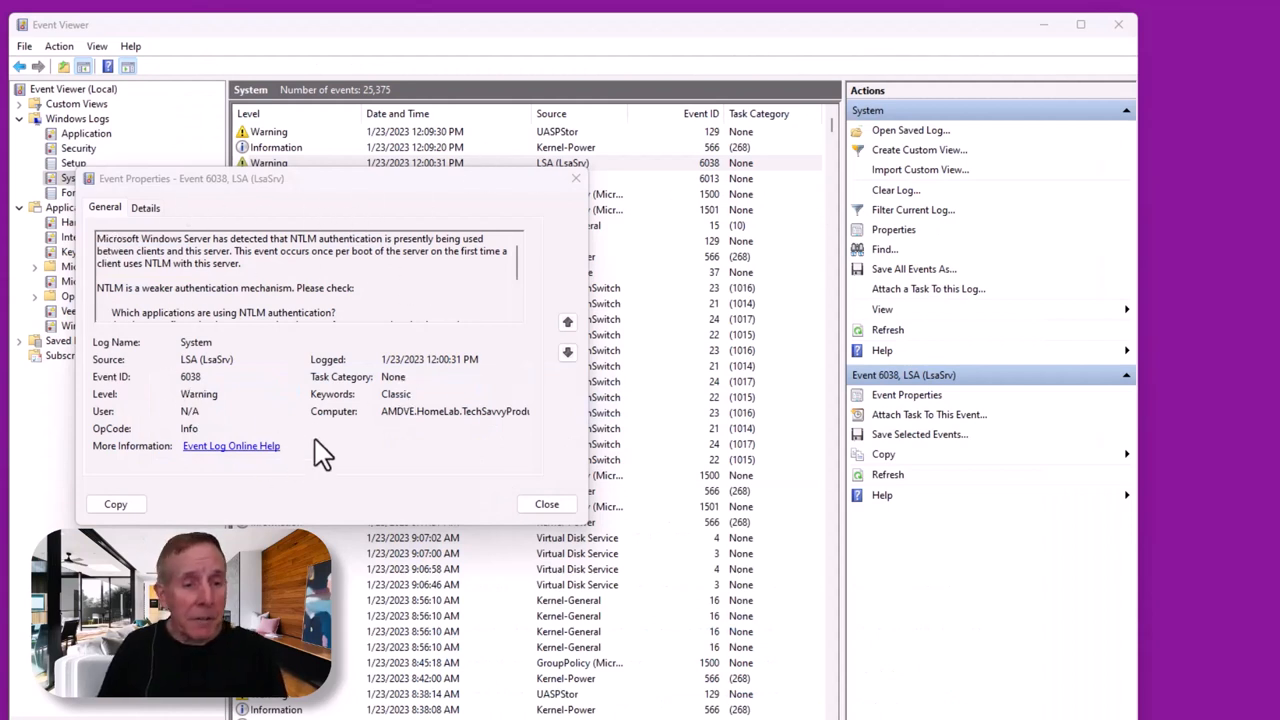
mouse_move(217, 467)
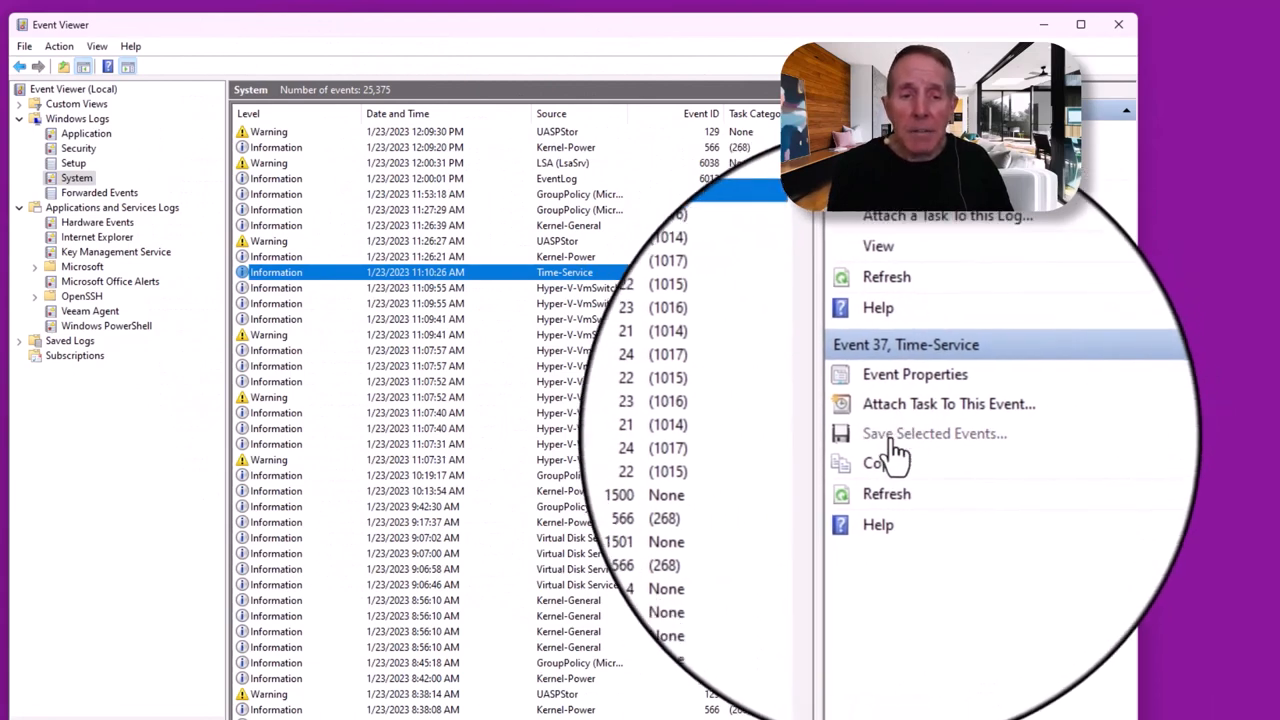
left_click(935, 433)
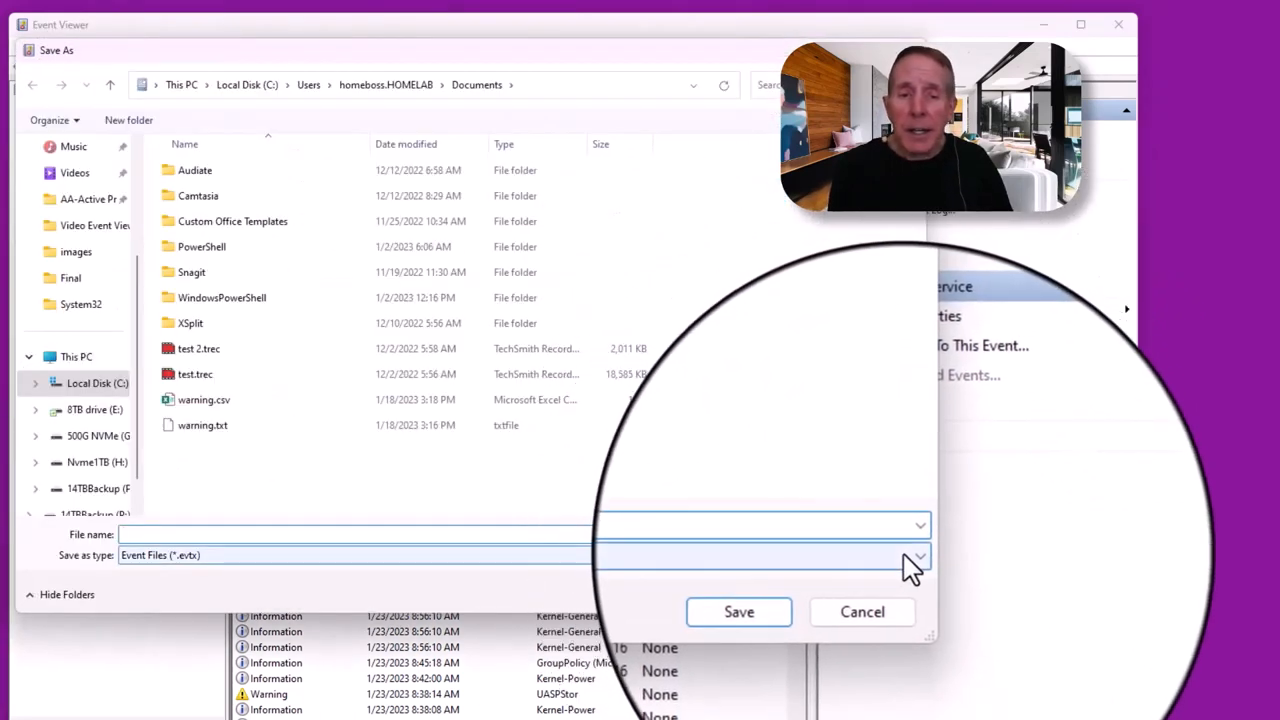
left_click(910, 555)
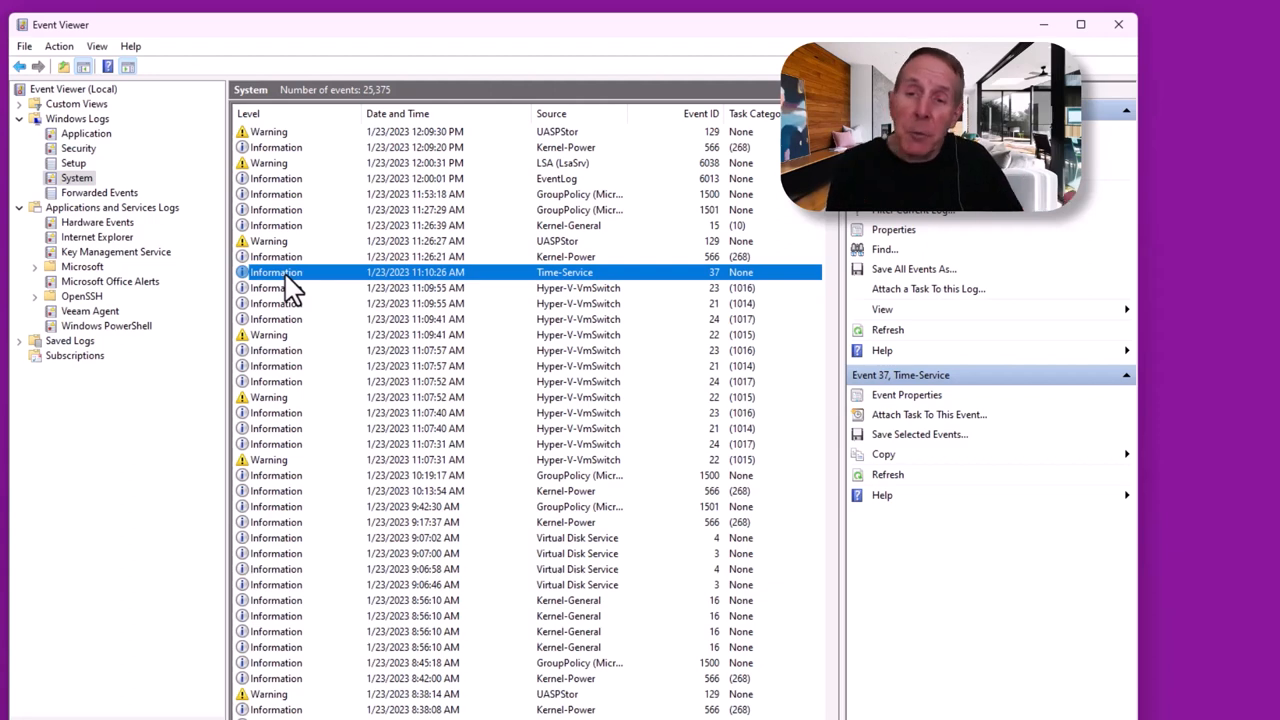
mouse_move(355, 303)
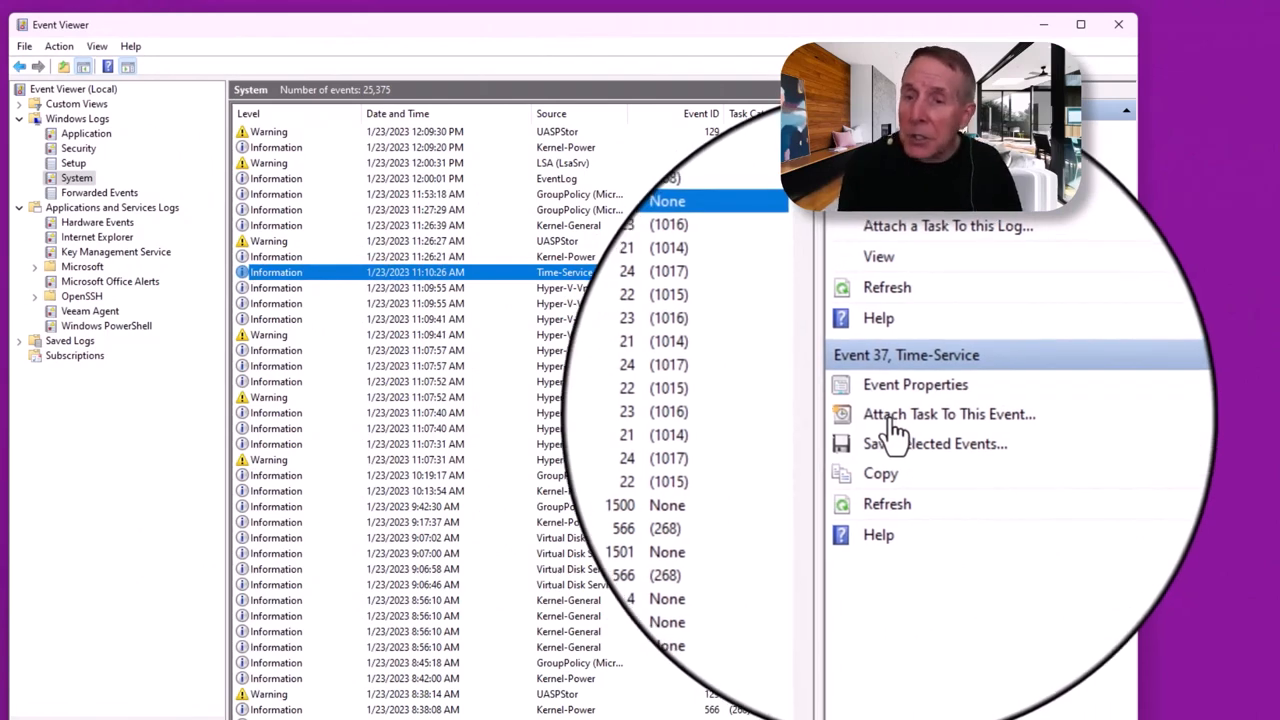
left_click(948, 413)
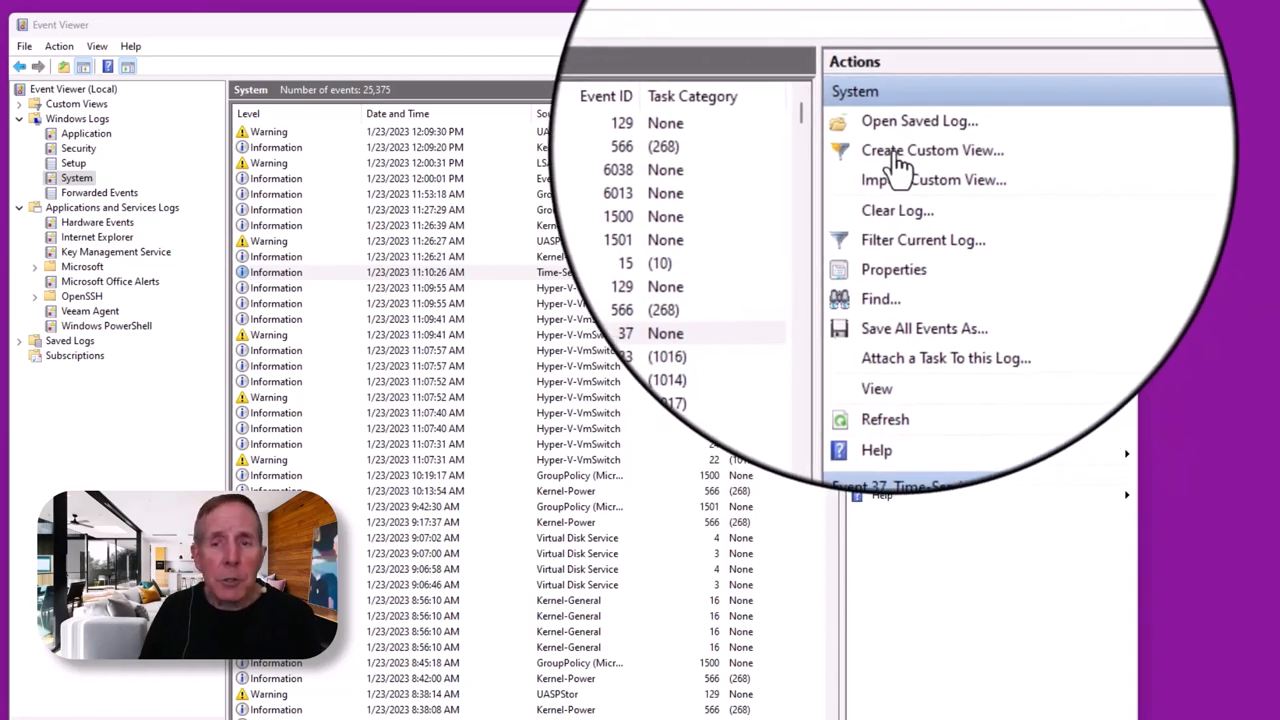
left_click(931, 149)
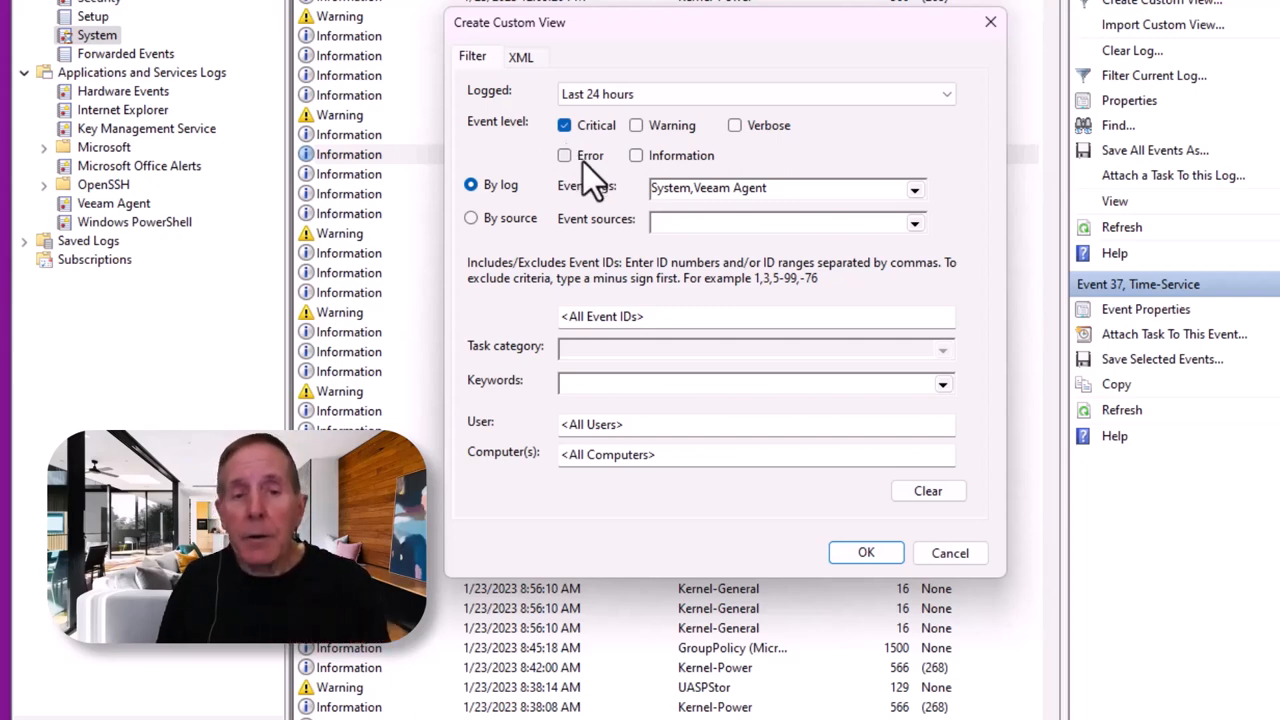
mouse_move(908, 195)
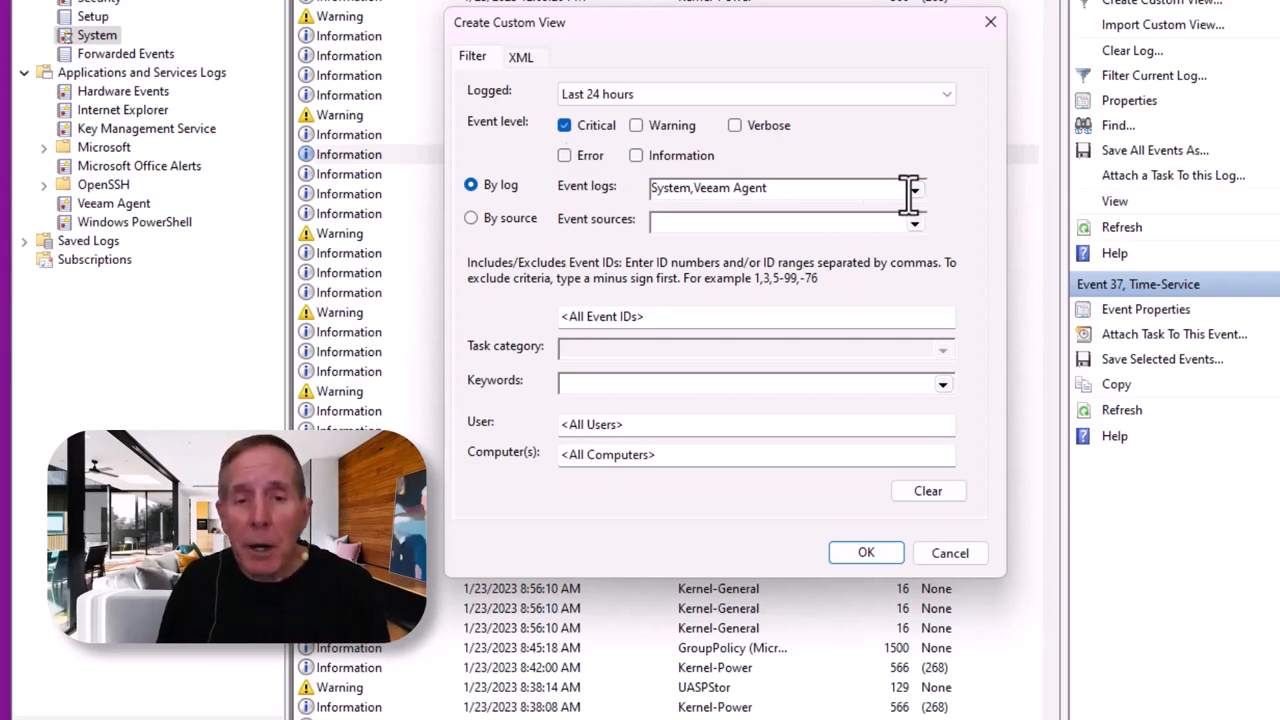
Add Veeam Agent to the filter's logs and save it as custom view 'Veeam backup events'
left_click(912, 187)
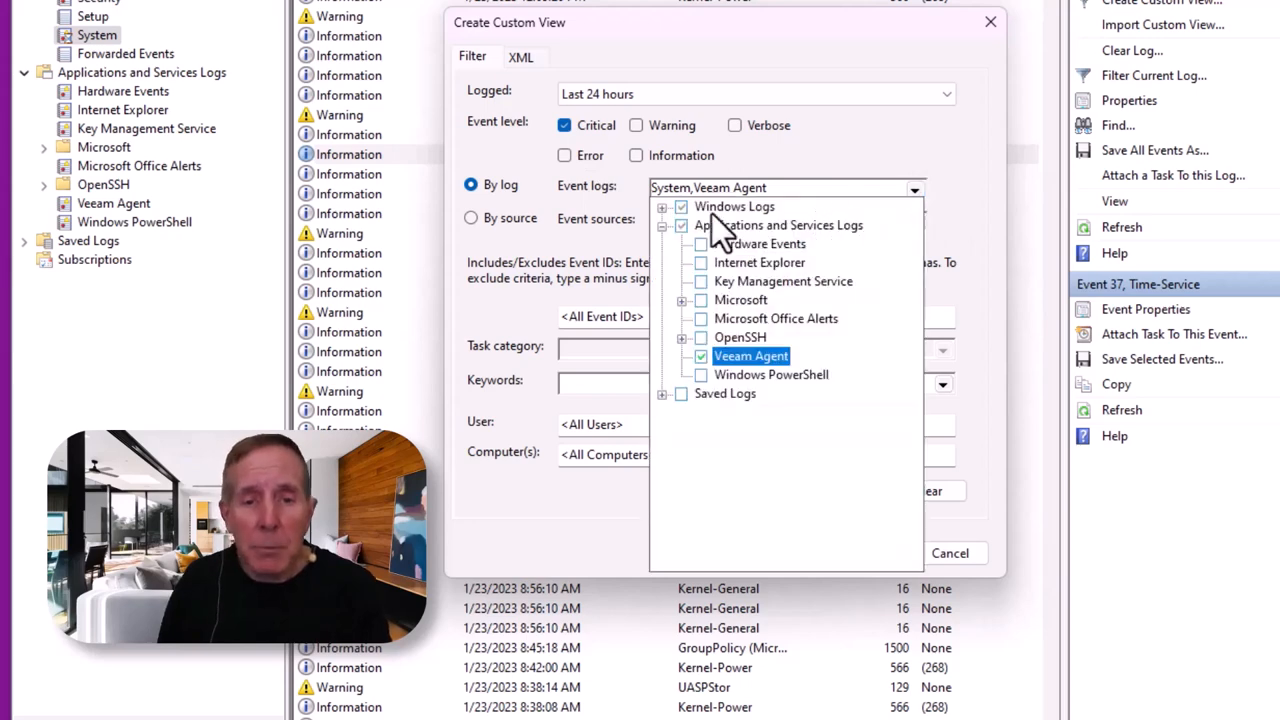
mouse_move(785, 385)
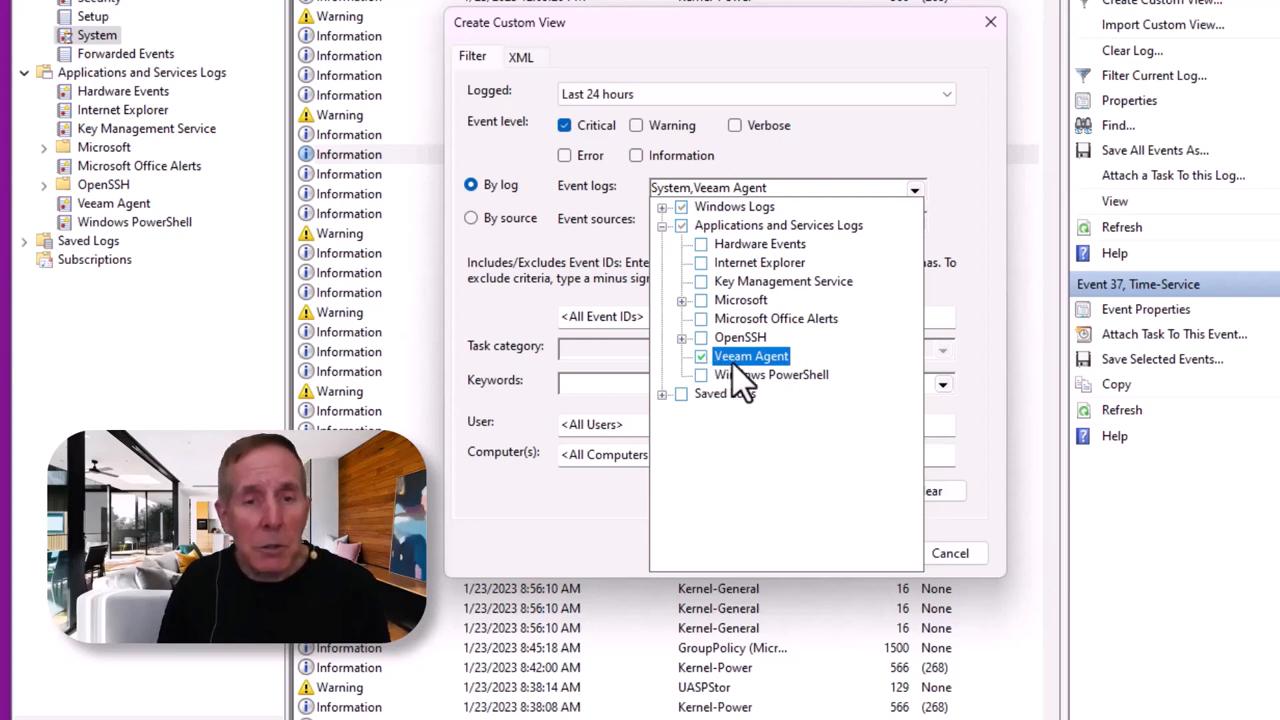
mouse_move(995, 350)
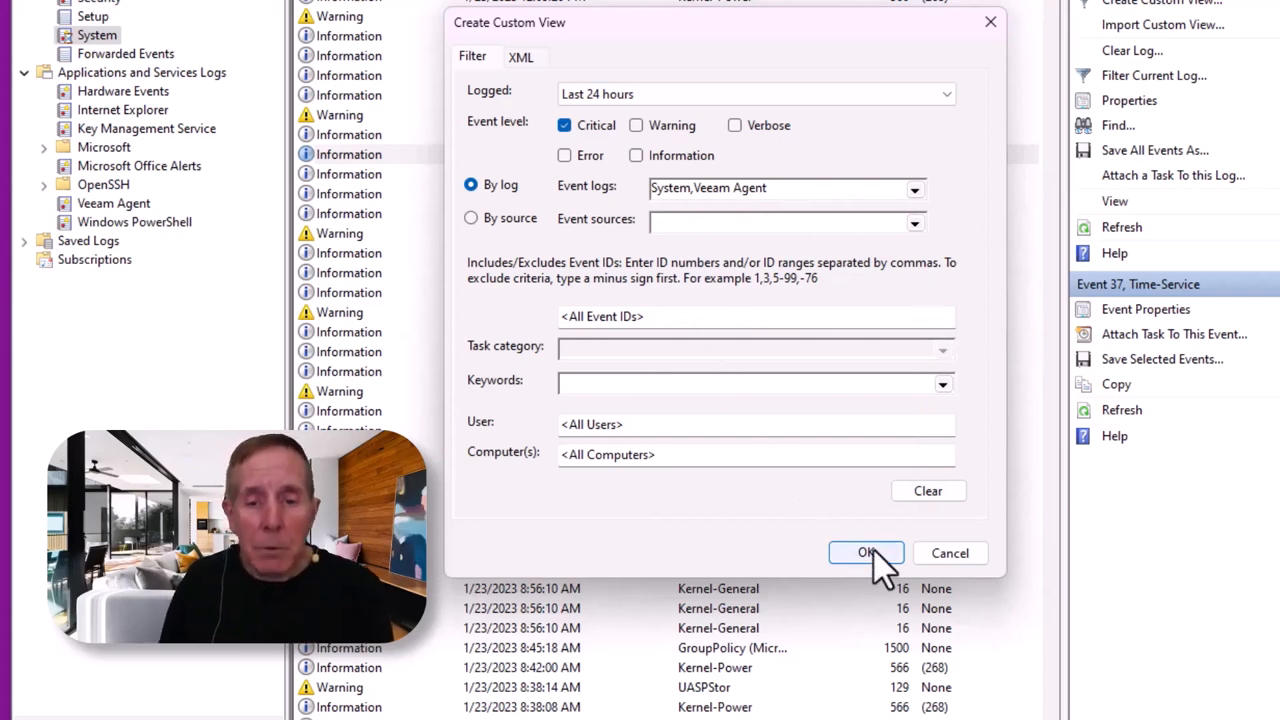
left_click(866, 553)
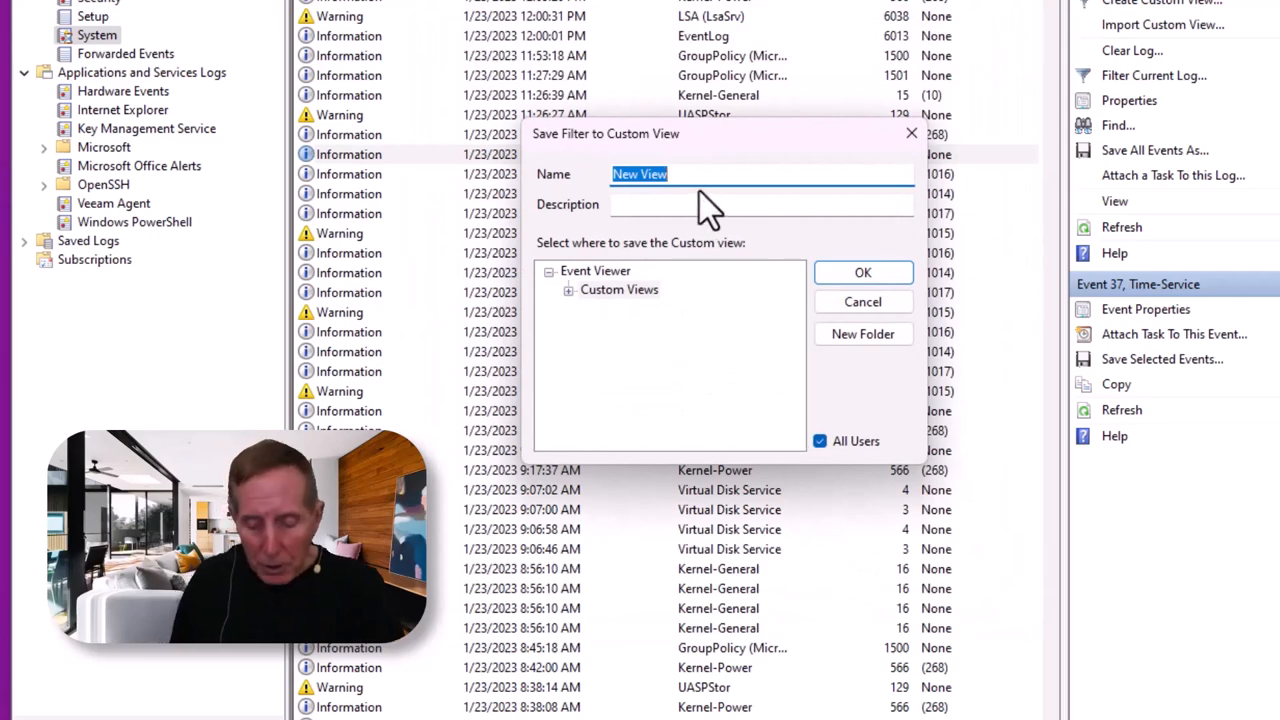
type("Veeam backup events")
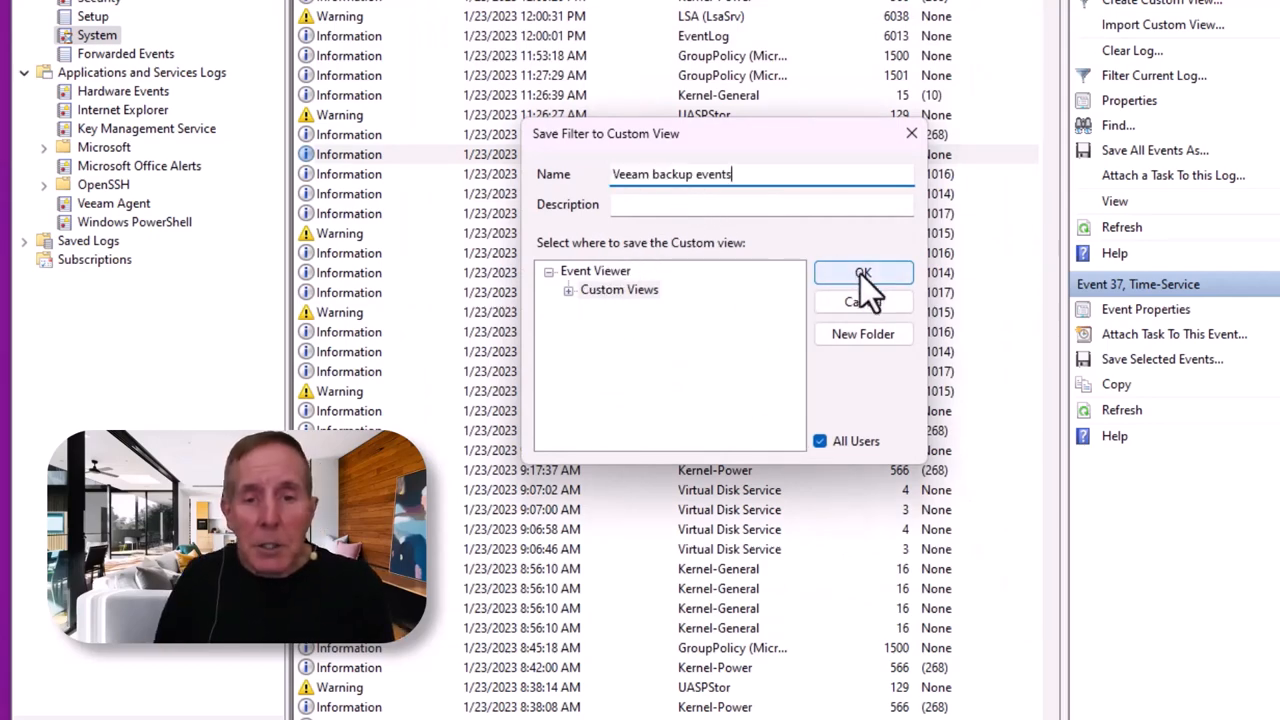
left_click(863, 273)
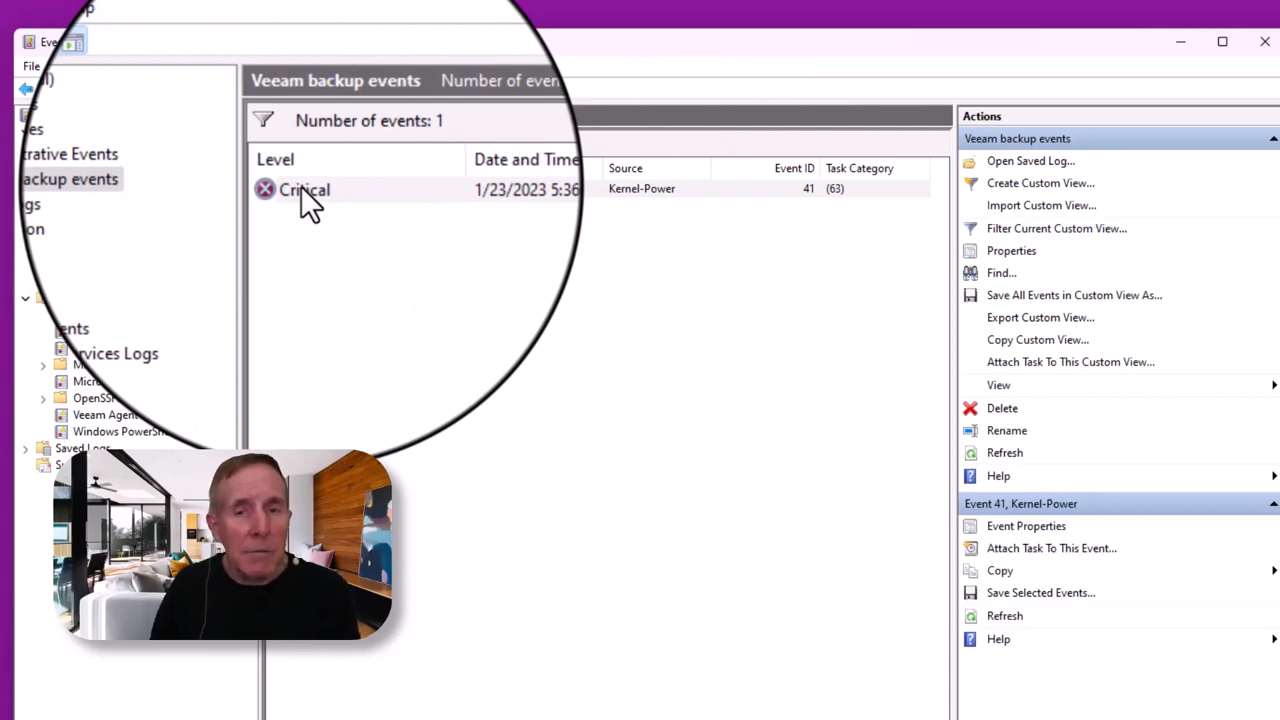
Open and close the properties of Critical Kernel-Power event 41 about an unclean reboot
double_click(304, 189)
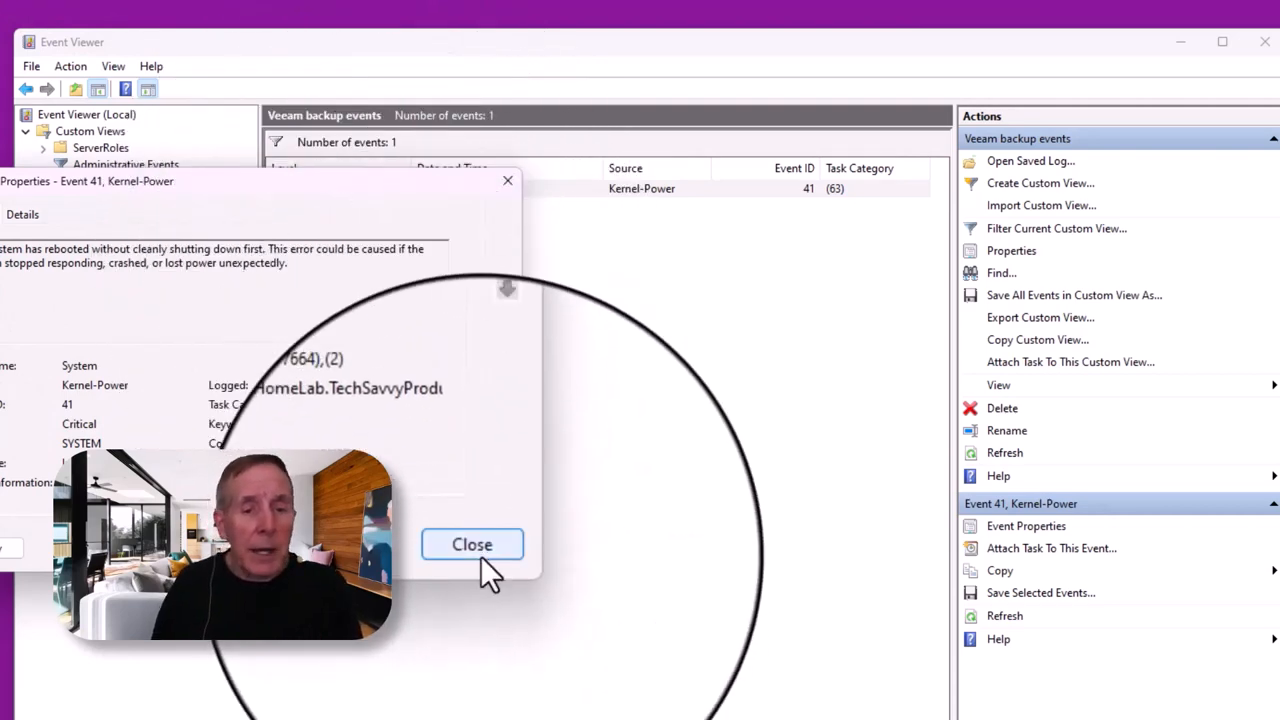
left_click(472, 544)
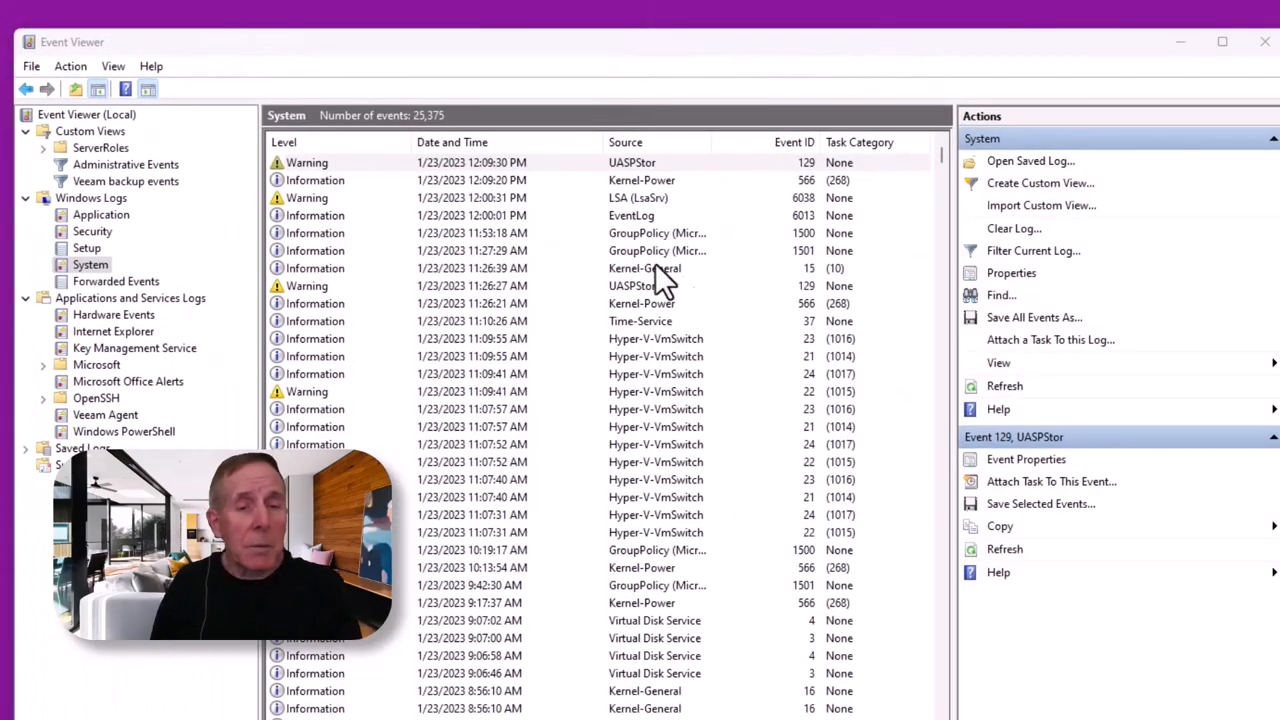
Cancel a Find search, then open the Administrative Events custom view with 7,689 events
left_click(1001, 294)
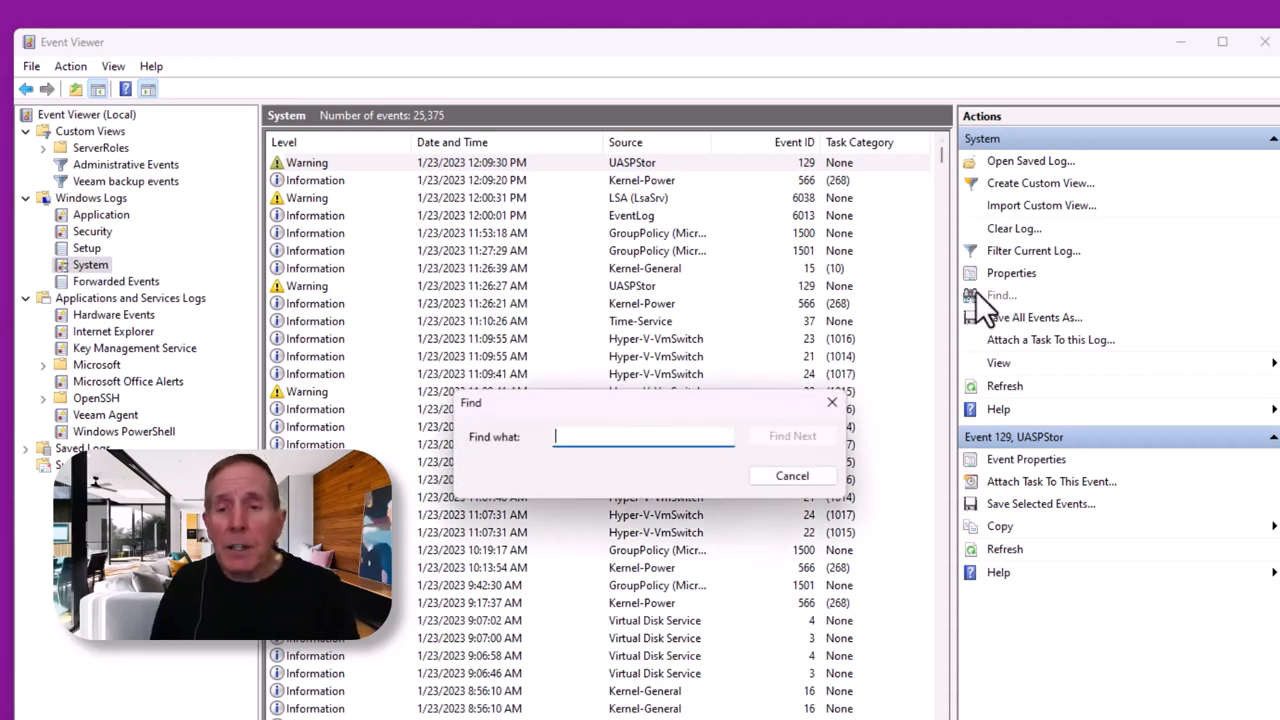
mouse_move(650, 420)
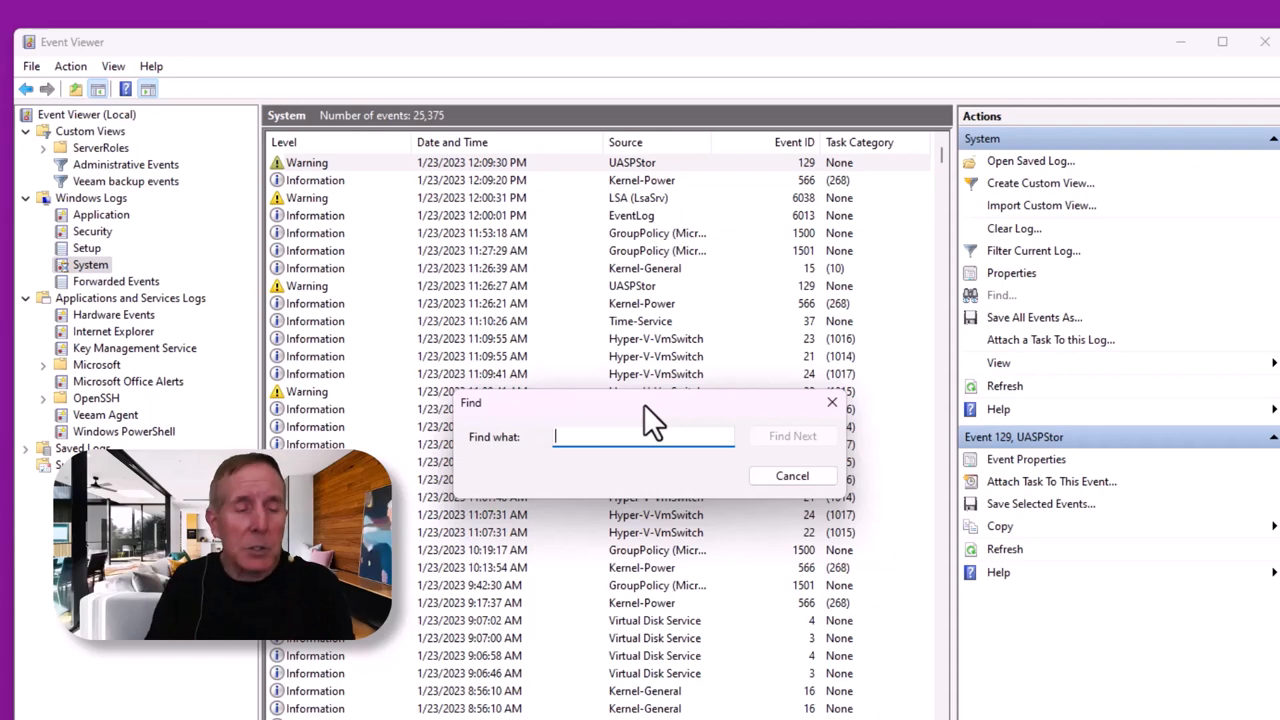
left_click(792, 475)
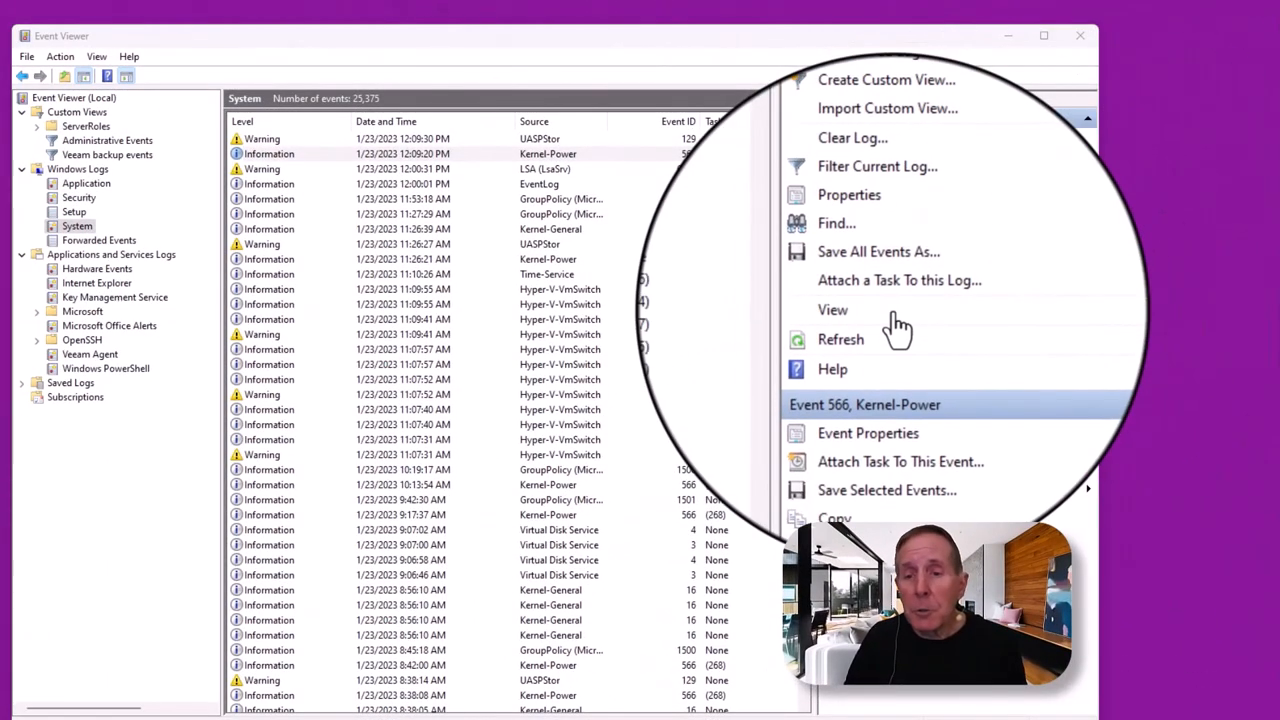
left_click(833, 309)
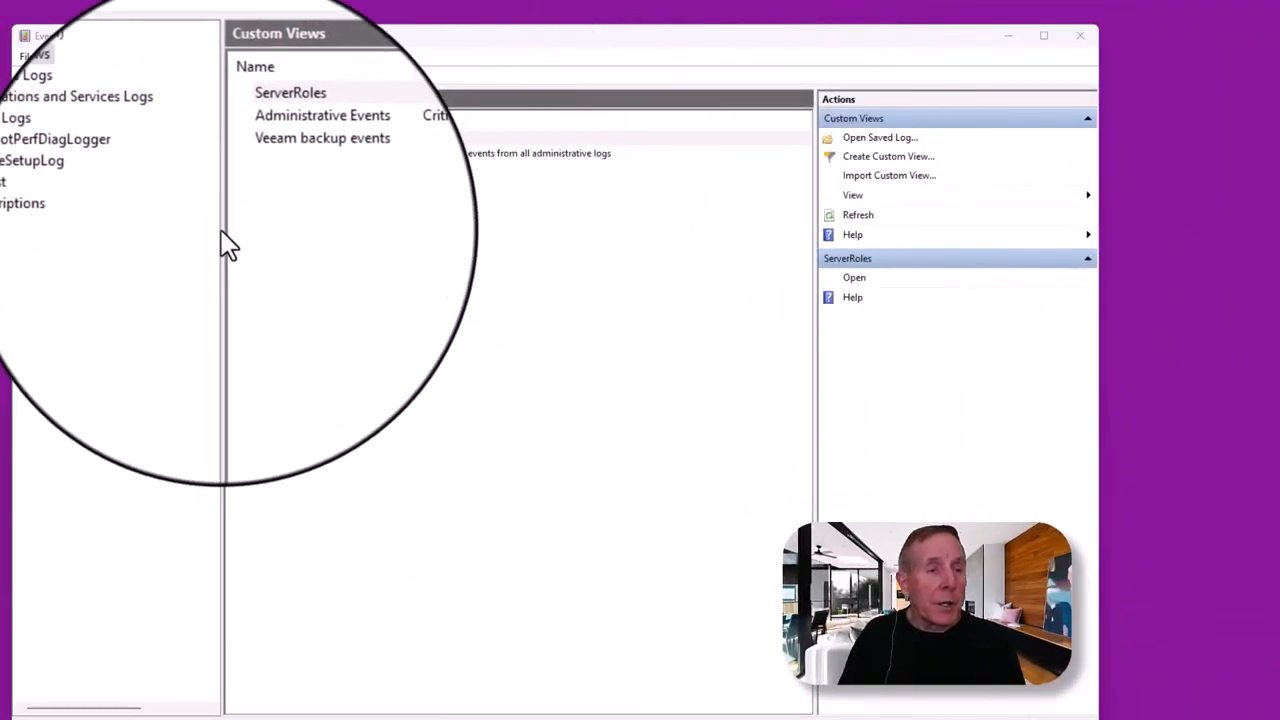
left_click(104, 112)
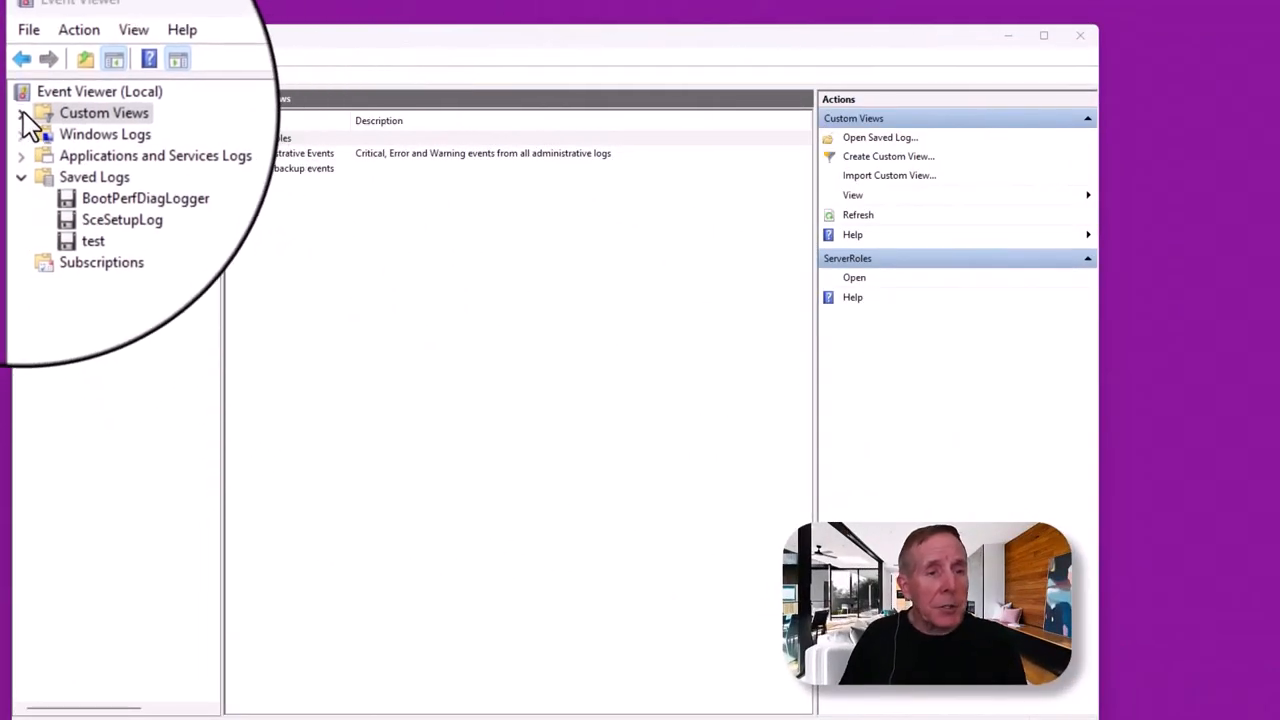
left_click(108, 140)
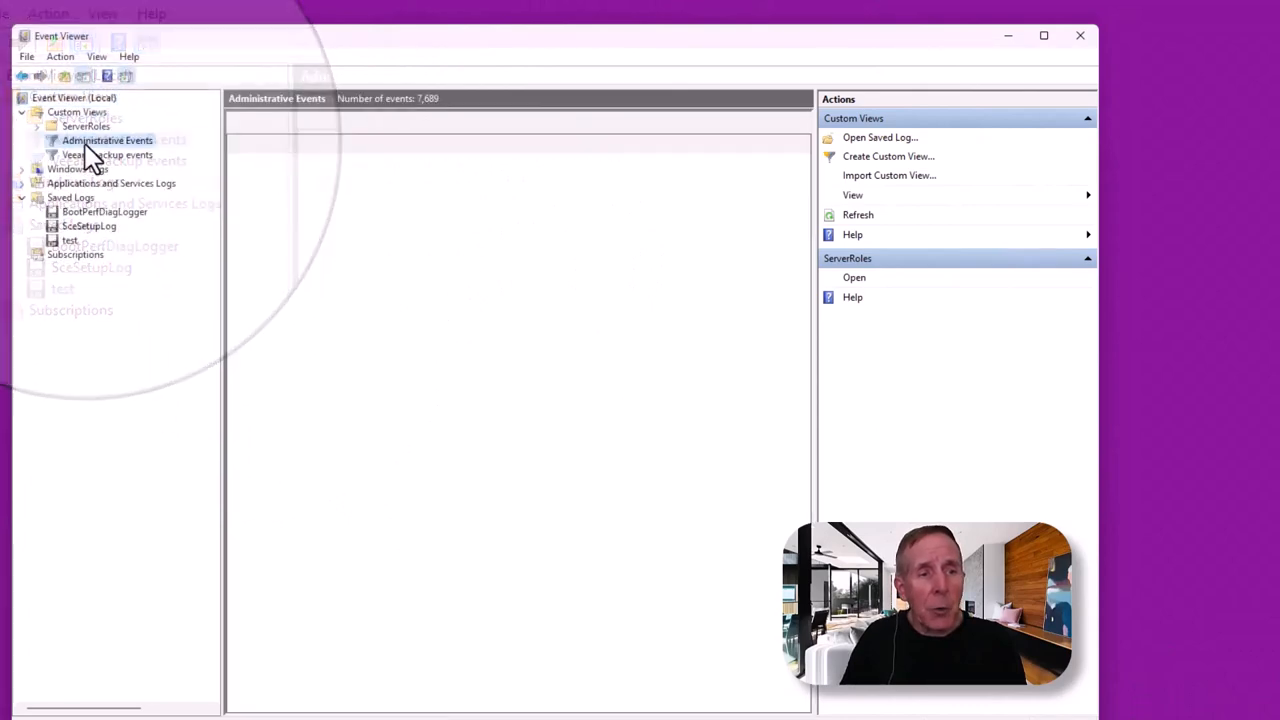
left_click(107, 140)
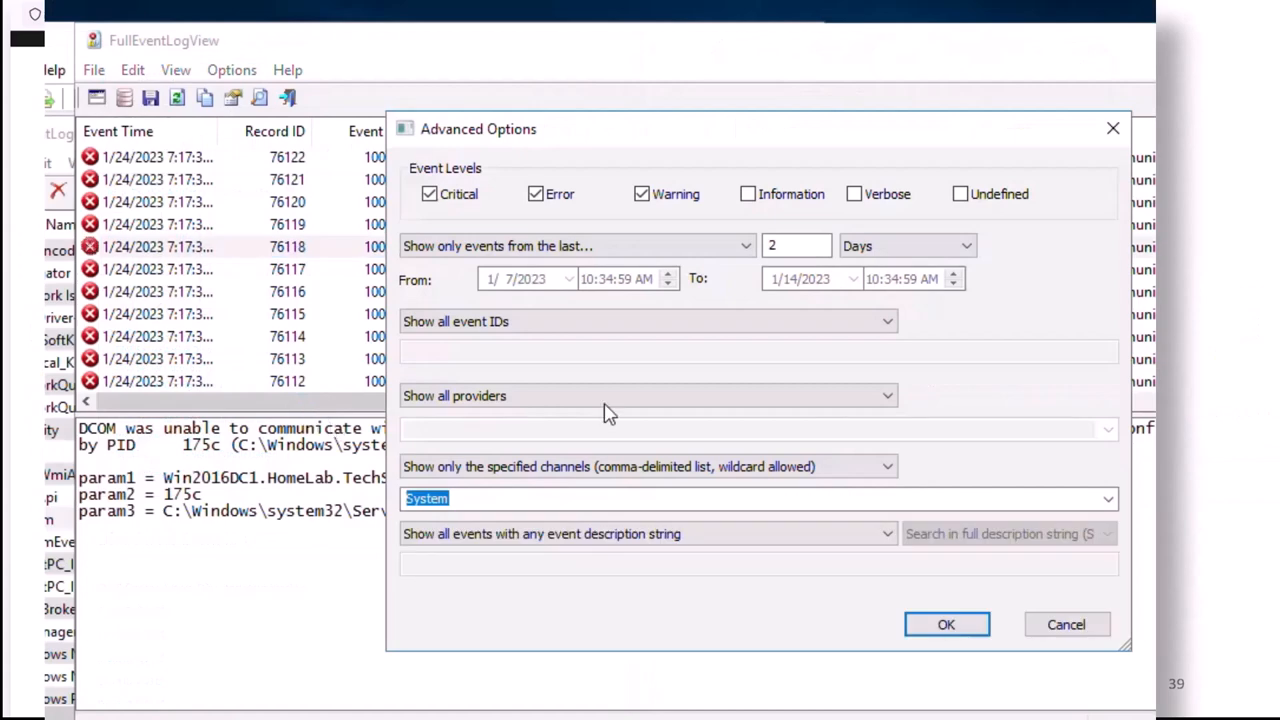
Show only event IDs 4002, 4003, 4004, 4006, 4007, 4010 and 4011 in FullEventLogView
left_click(797, 245)
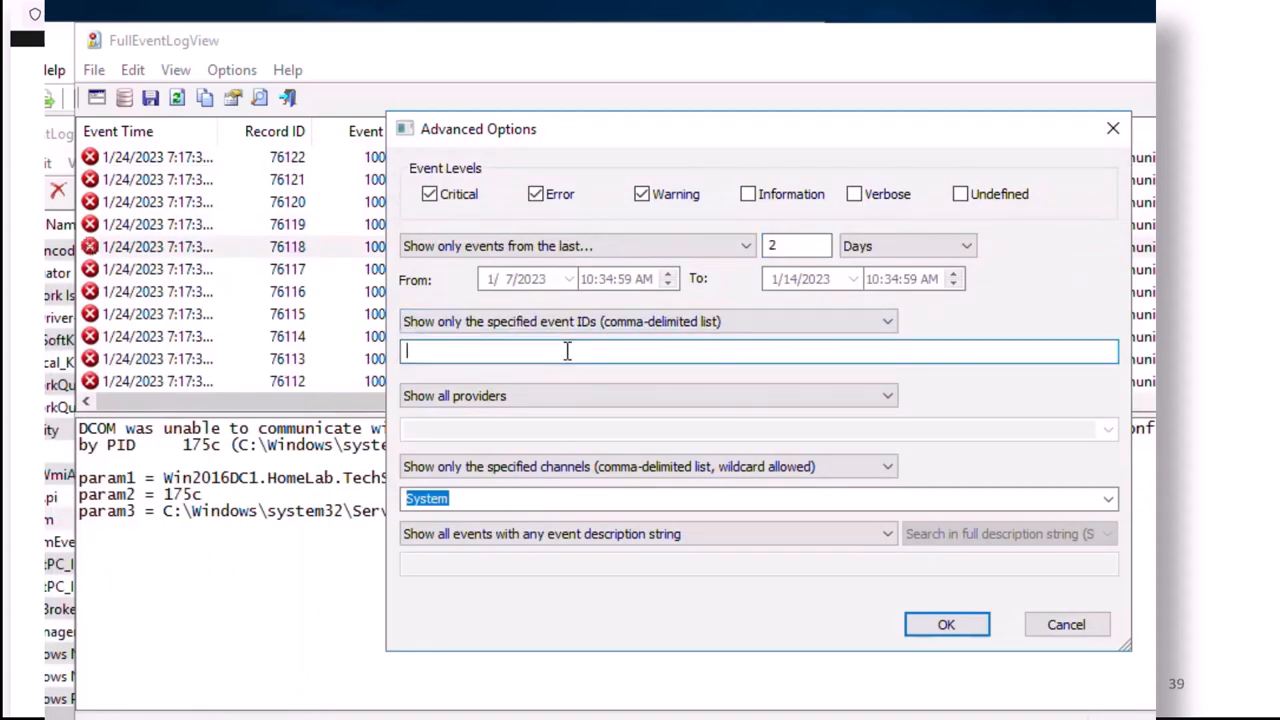
left_click(945, 624)
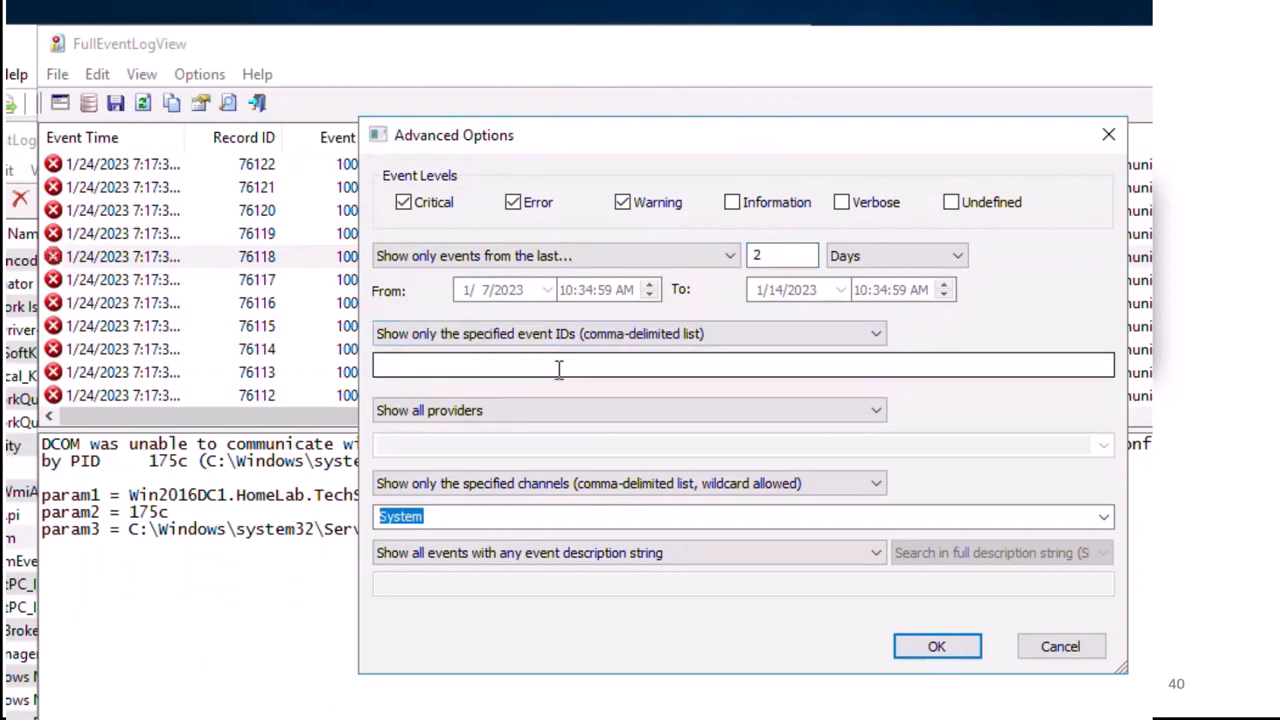
left_click(557, 364)
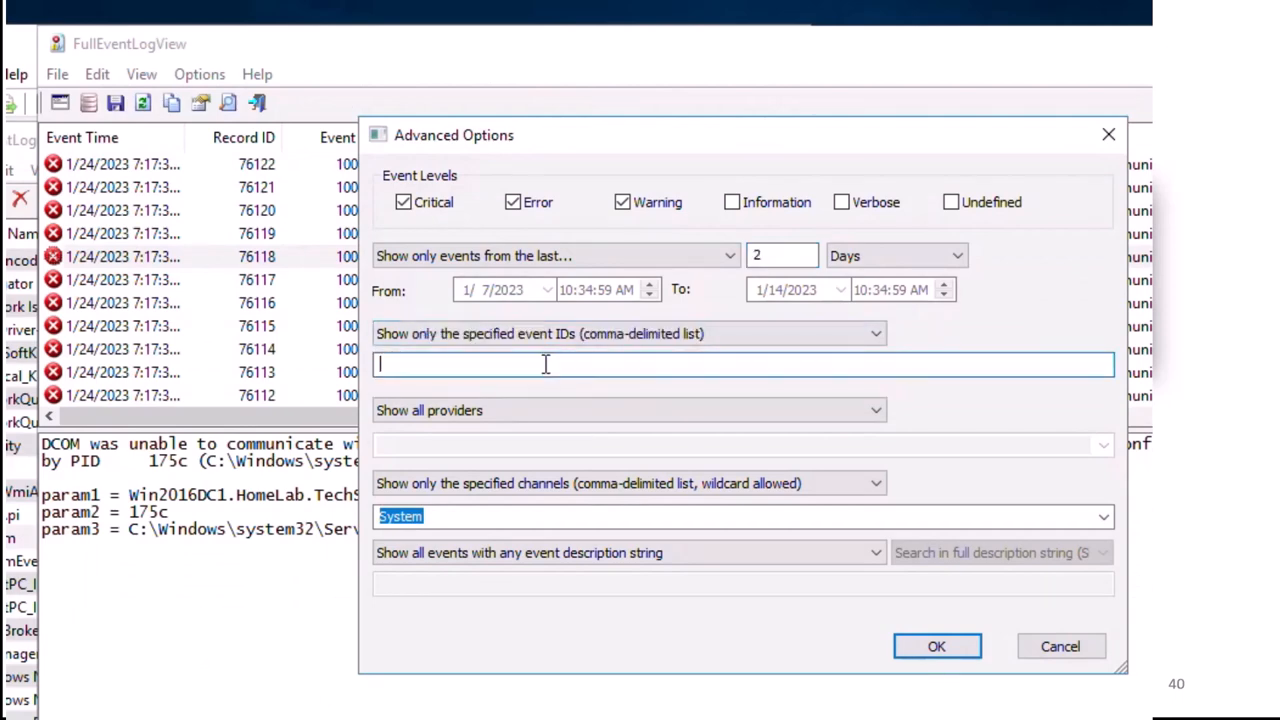
type("Event ID 4002,Event ID 4003,Event ID 4004,Event ID 4006,Event ID 4007,Event ID 4010,Event ID 4011")
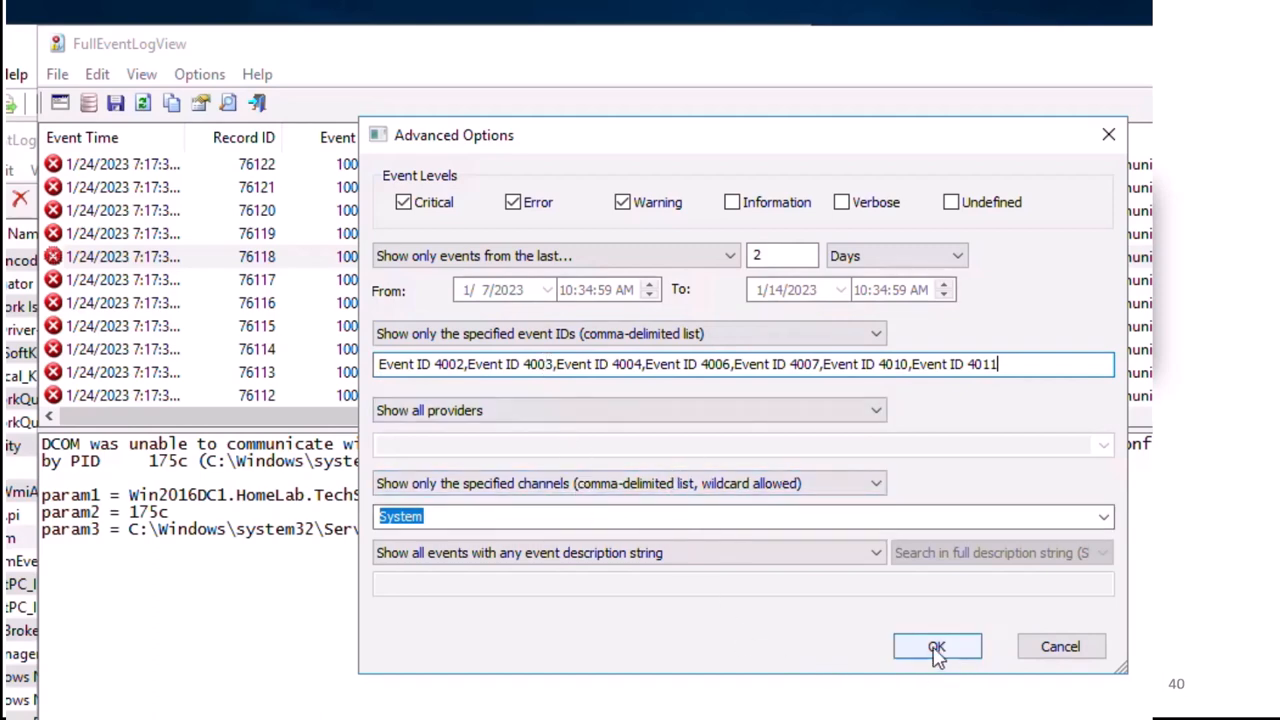
left_click(936, 646)
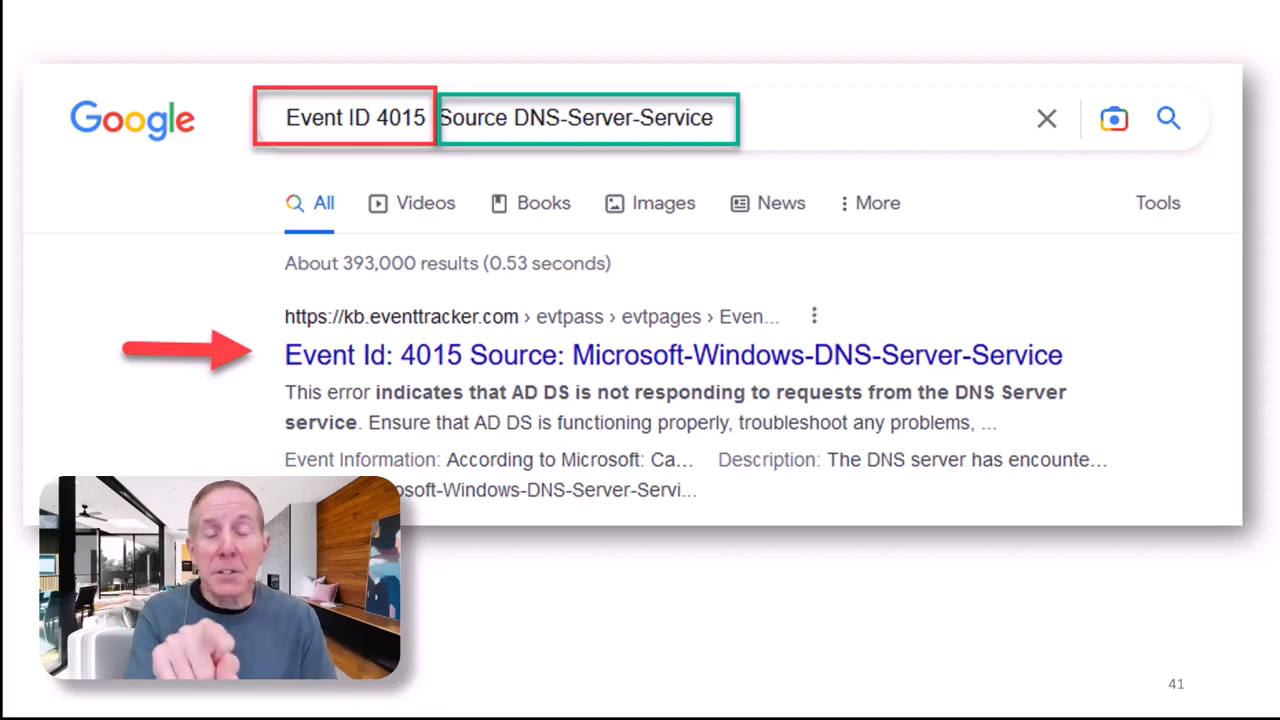
Advance to the Google results slide for Event ID 4015 from DNS-Server-Service
left_click(640, 360)
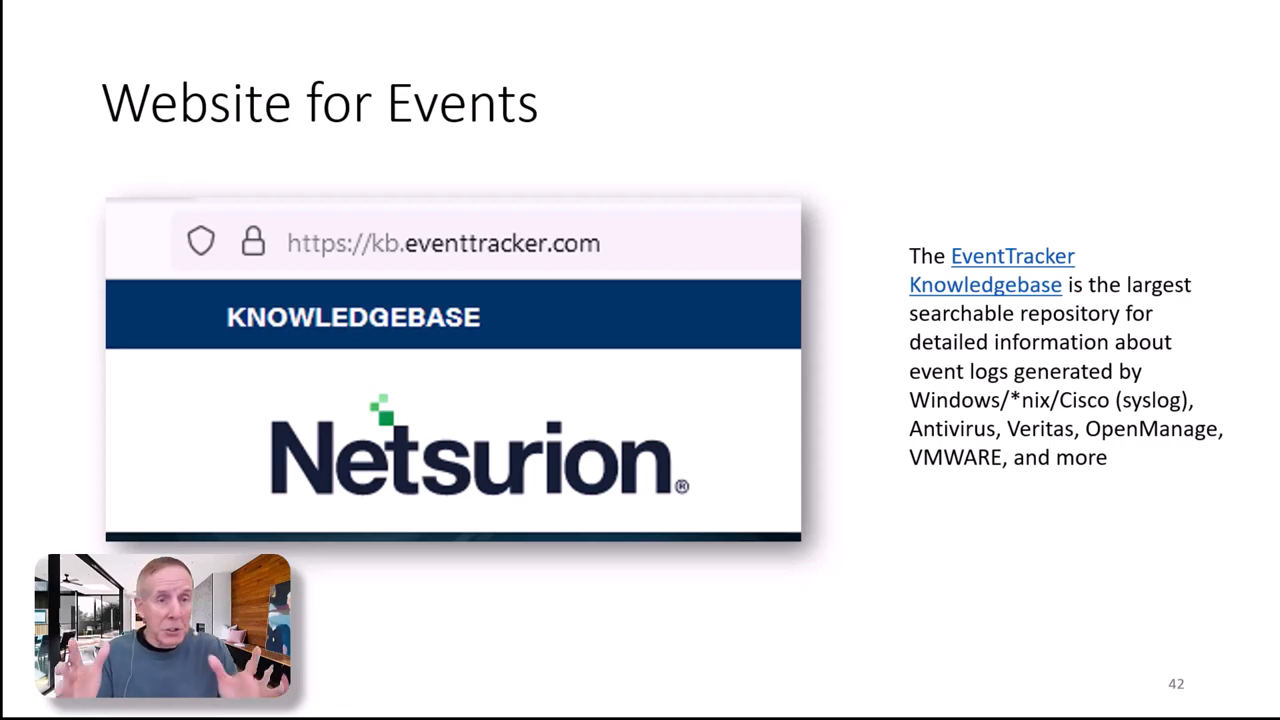
Advance to the Troubleshooting Tips slide with the 1/24/2023 date range example
key("Right")
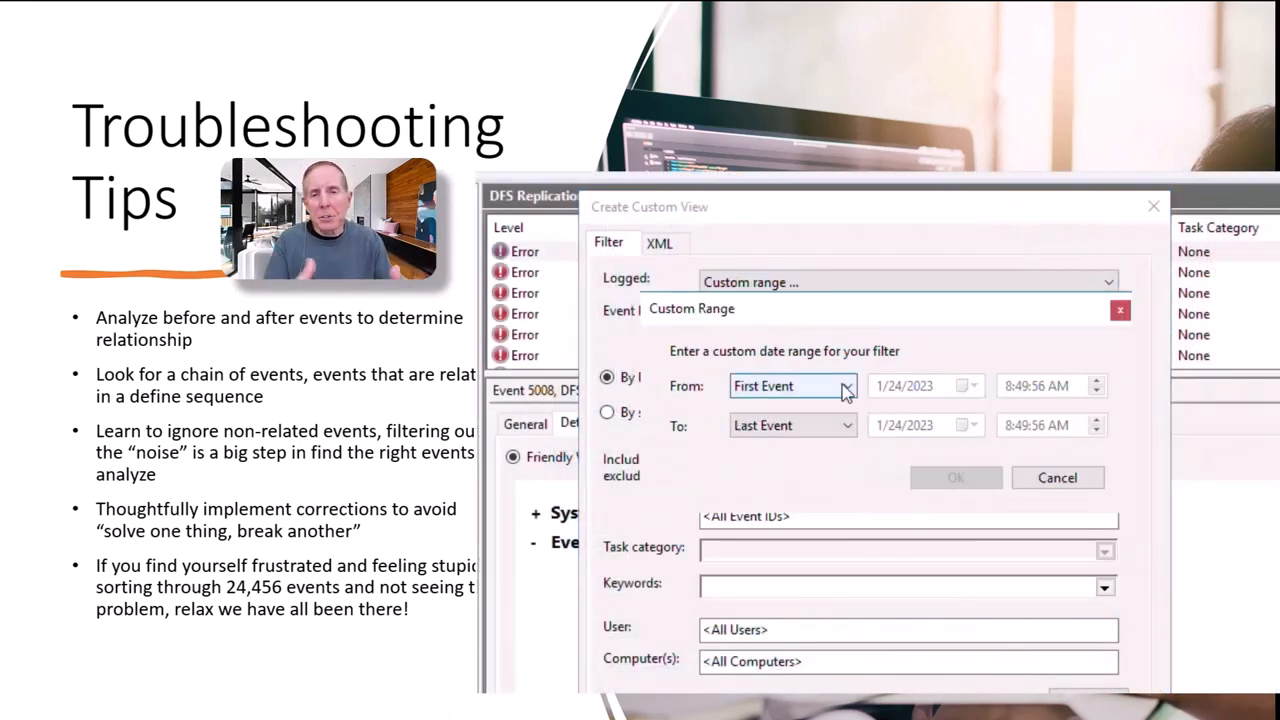
left_click(968, 385)
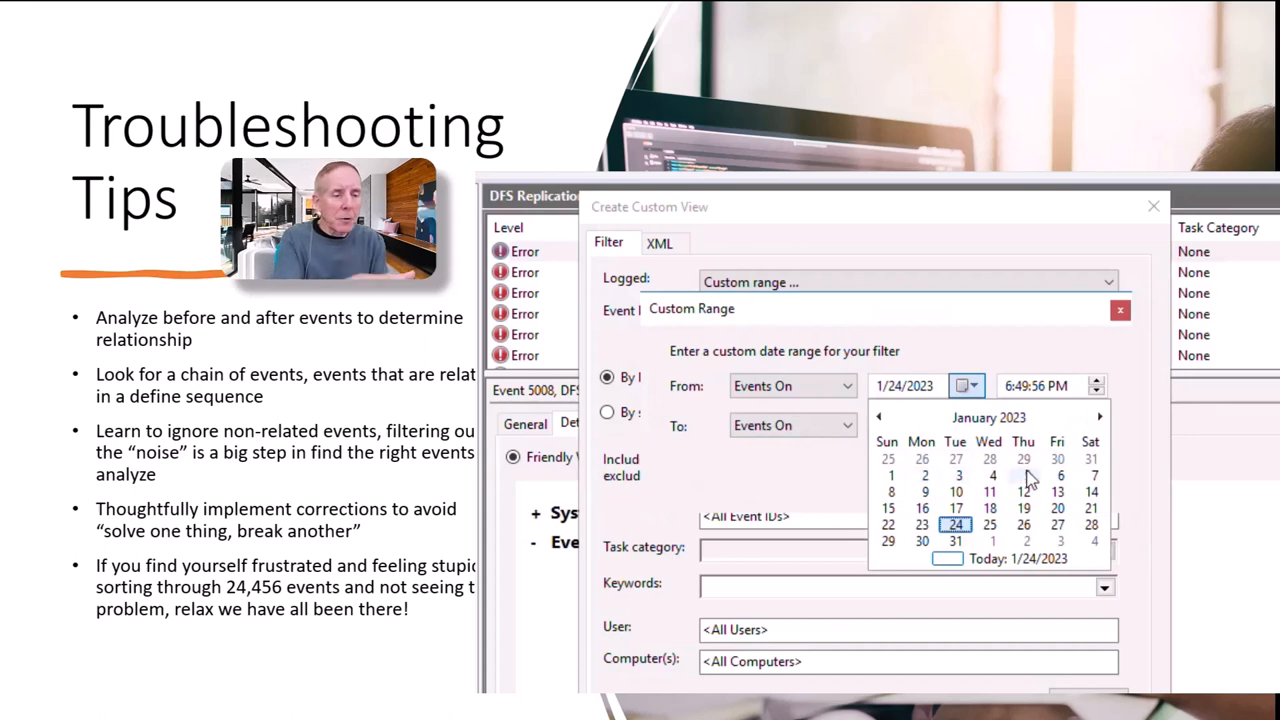